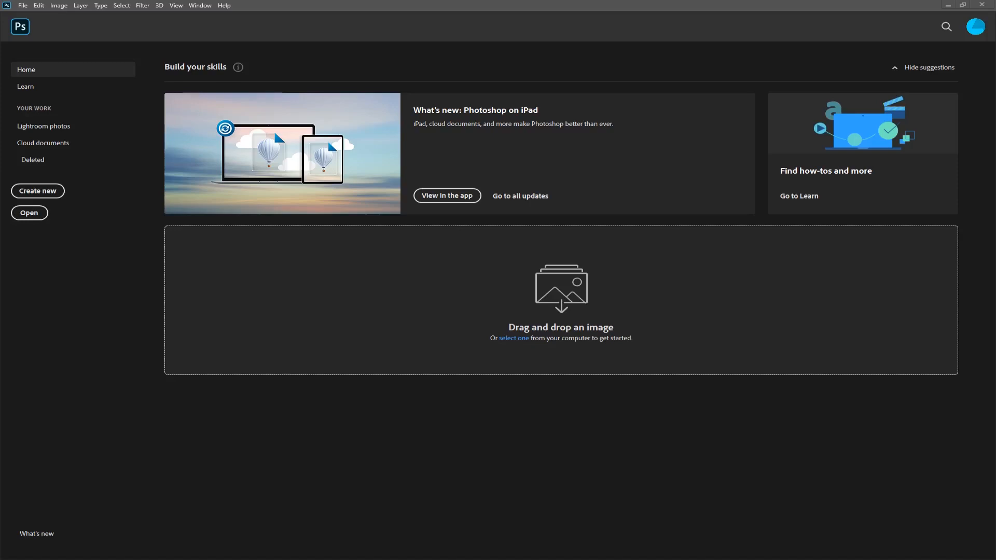
pyautogui.moveTo(311, 74)
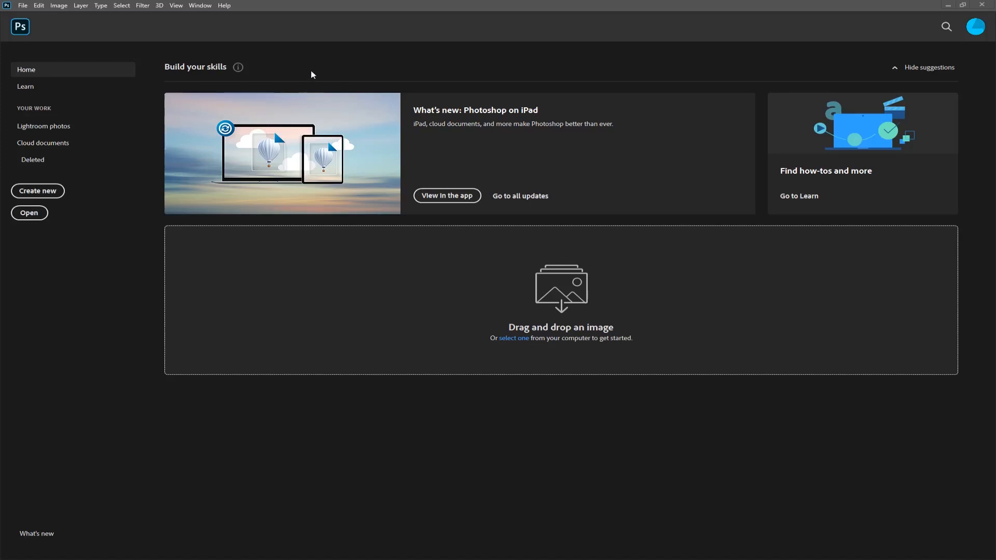
pyautogui.moveTo(314, 9)
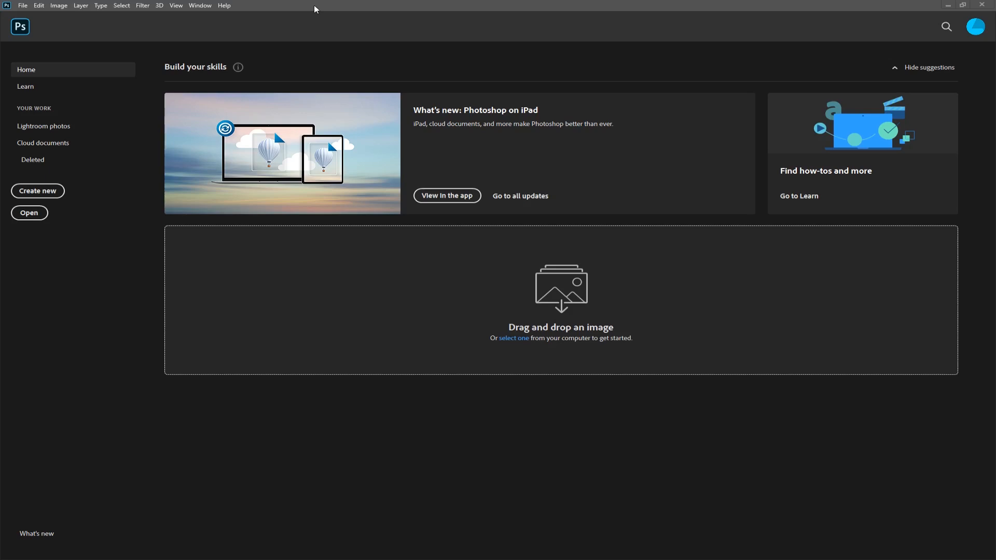
pyautogui.moveTo(332, 12)
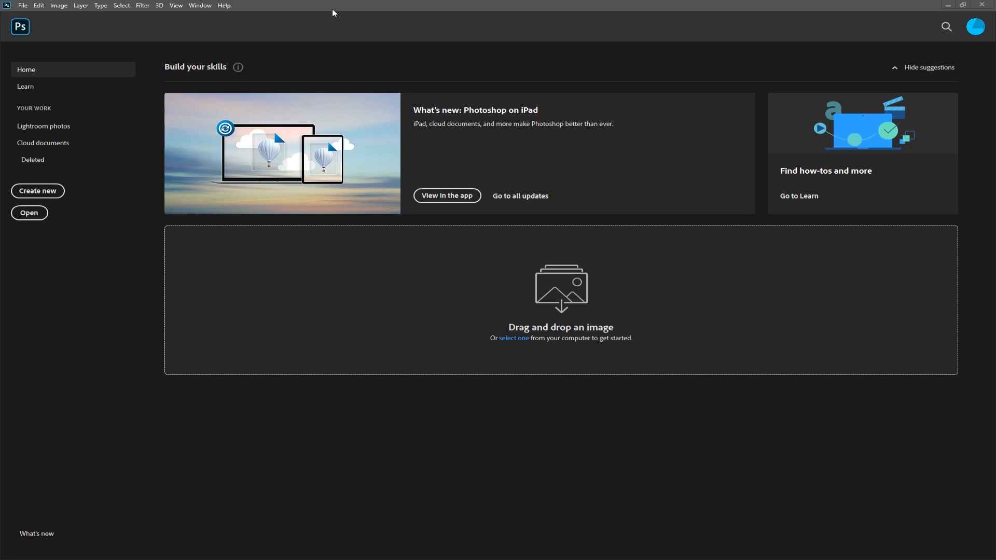
pyautogui.moveTo(275, 540)
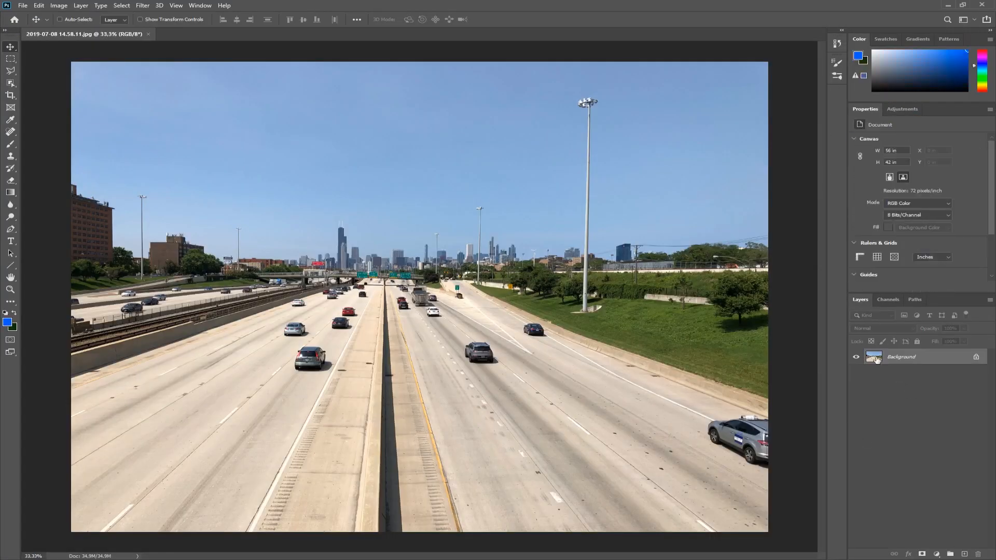
pyautogui.moveTo(445, 168)
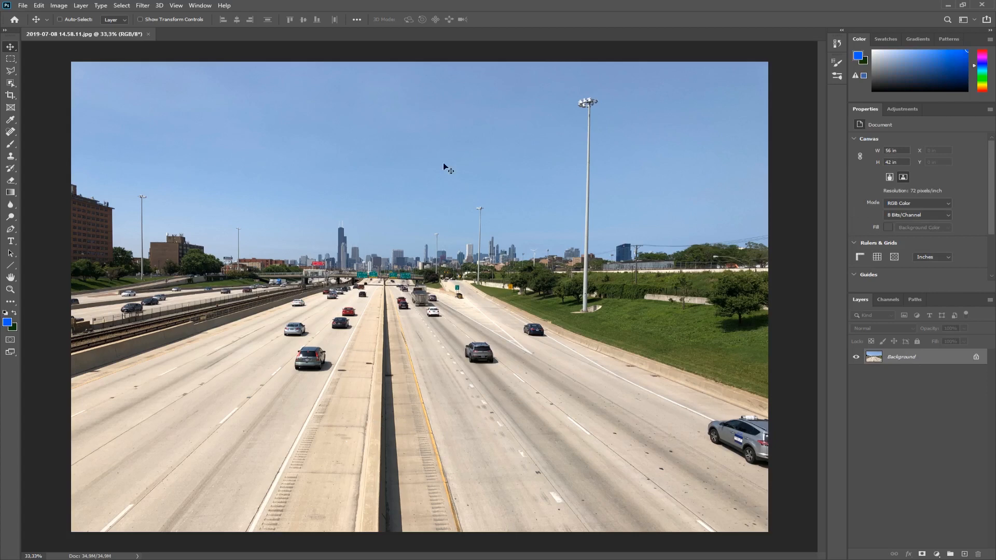
pyautogui.moveTo(889, 336)
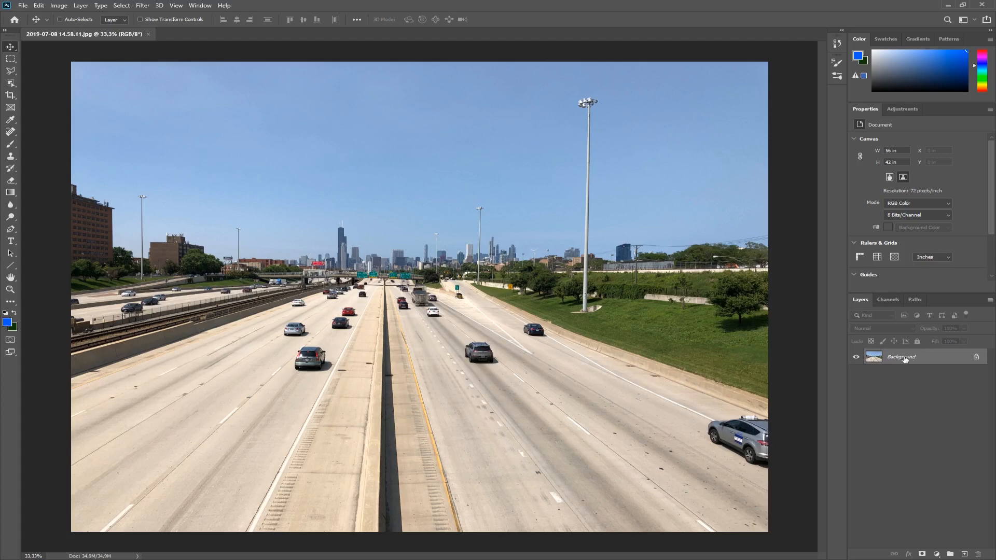
pyautogui.moveTo(938, 376)
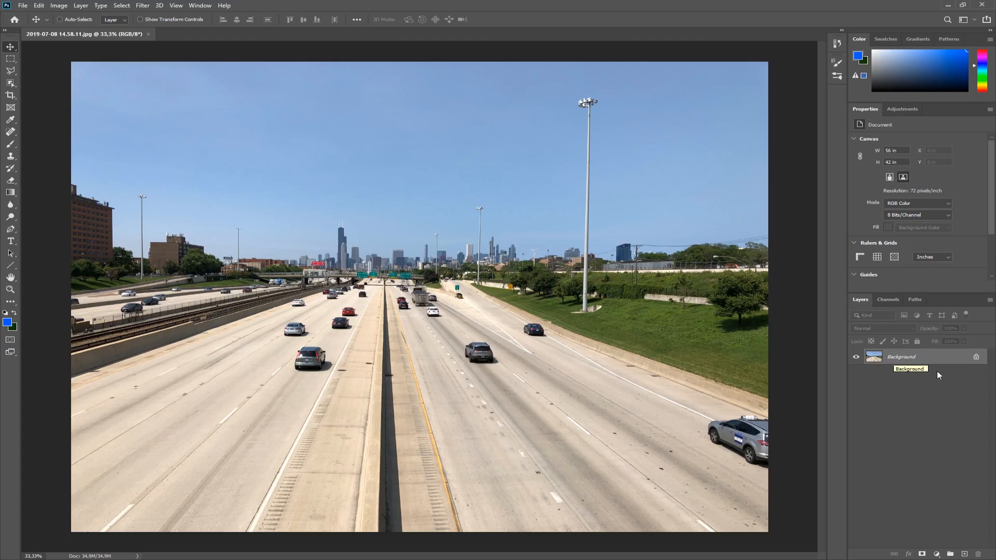
pyautogui.moveTo(977, 359)
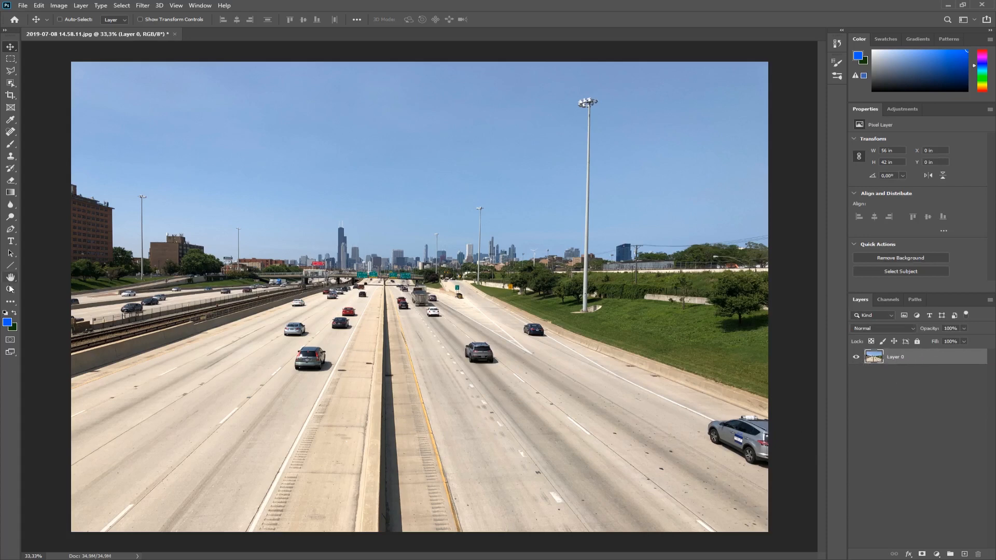
# Copy a rectangular selection of the grey SUV to Layer 1 and hide Layer 0
pyautogui.click(10, 58)
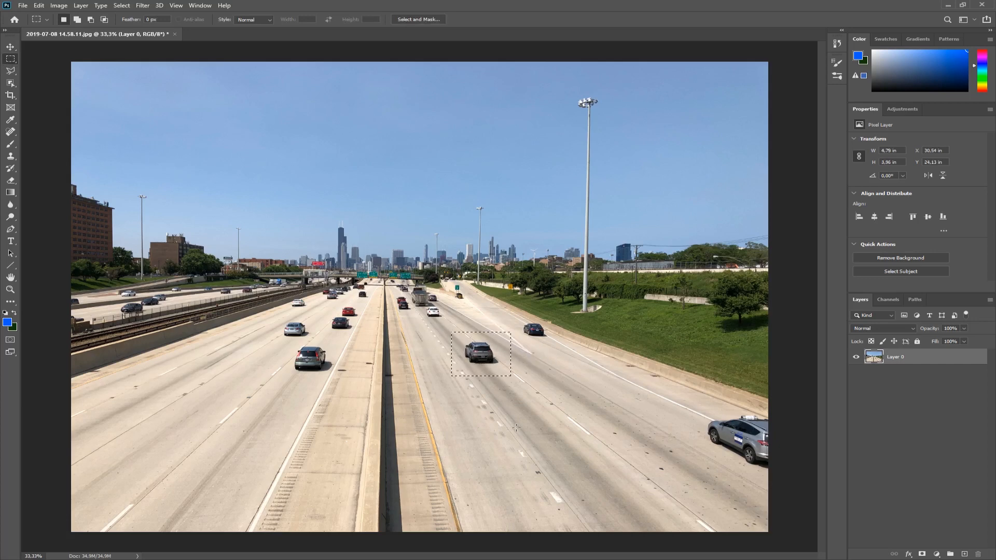
pyautogui.moveTo(489, 388)
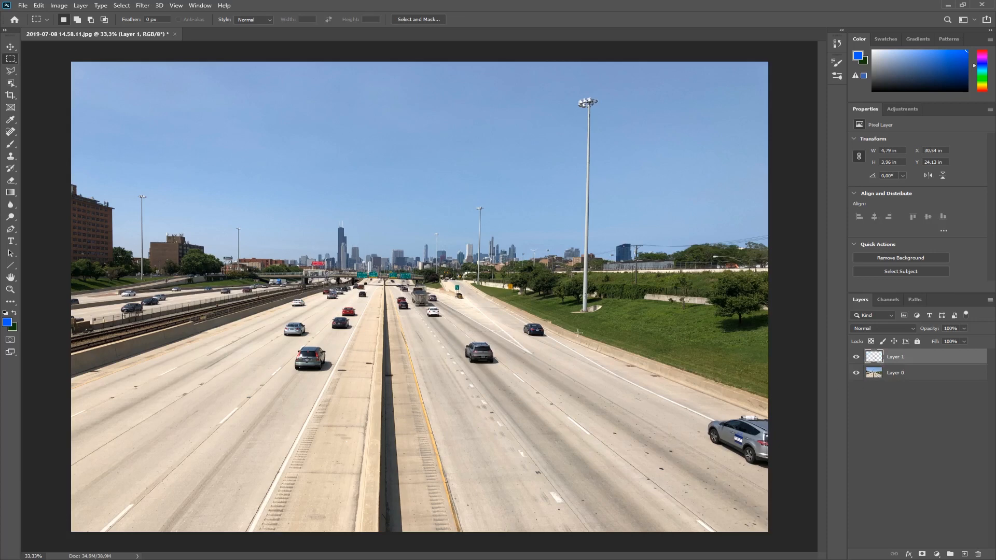
pyautogui.click(855, 373)
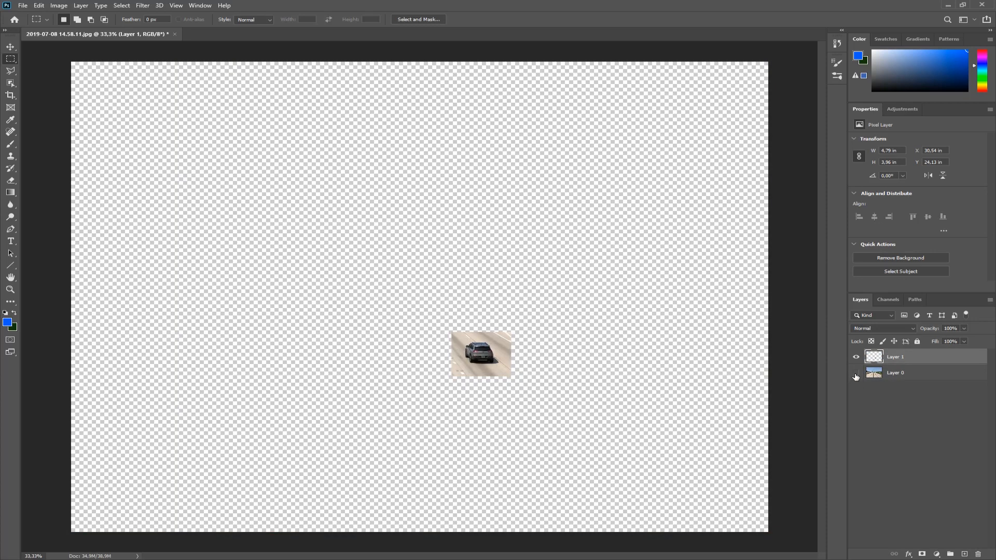
pyautogui.click(855, 373)
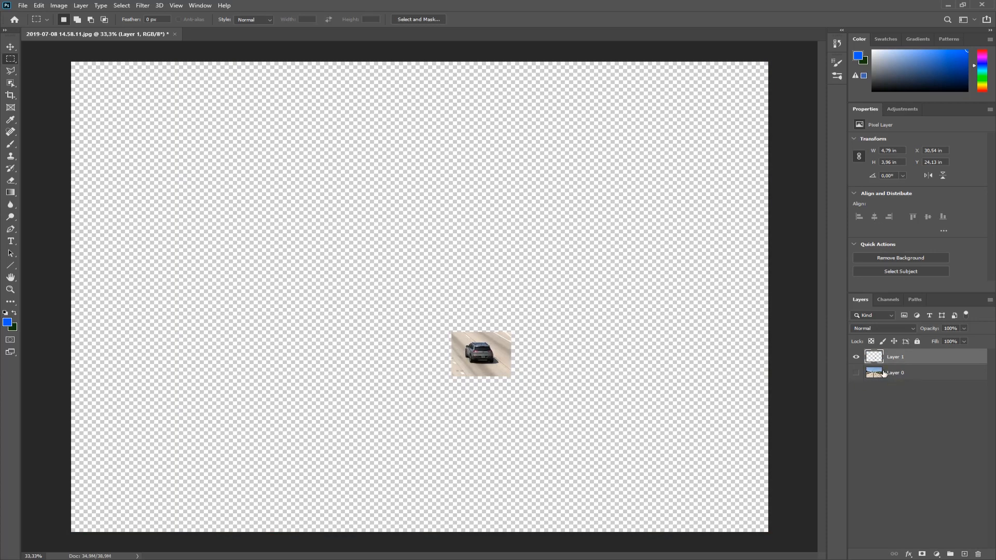
pyautogui.click(11, 290)
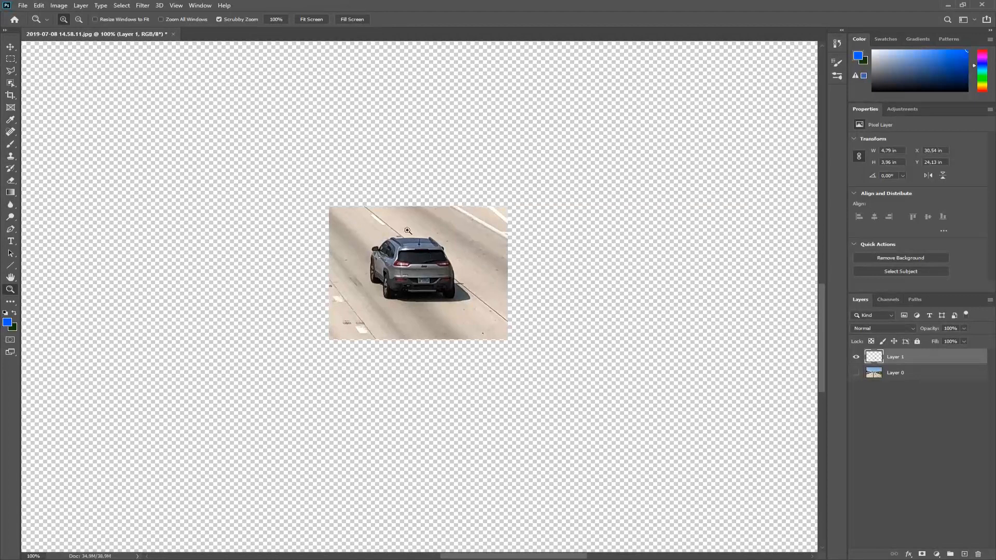
pyautogui.moveTo(536, 295)
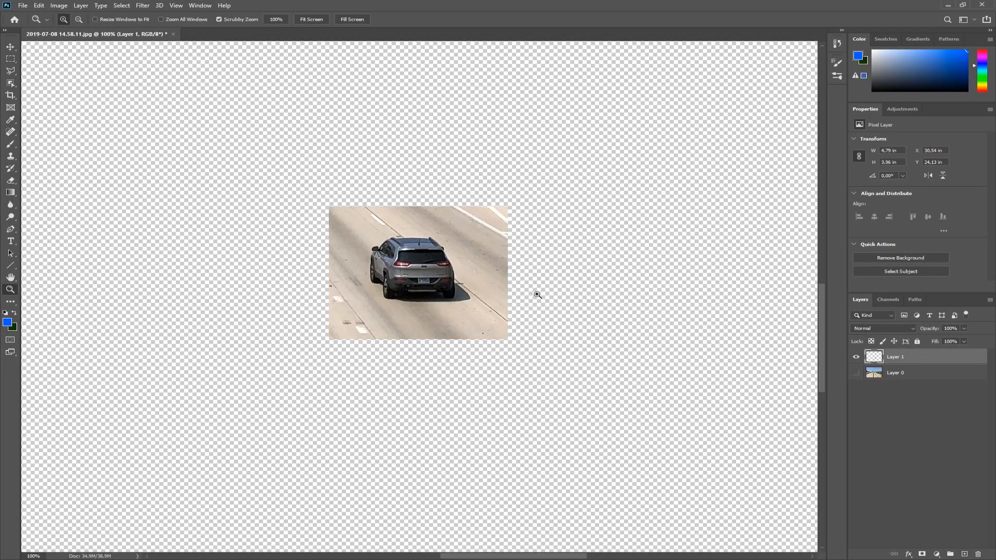
pyautogui.moveTo(534, 267)
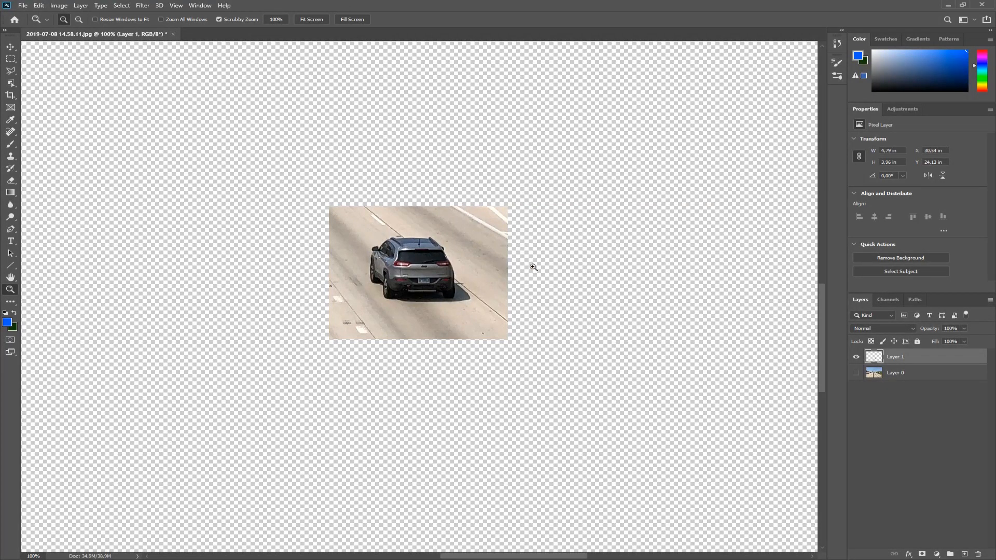
pyautogui.moveTo(695, 424)
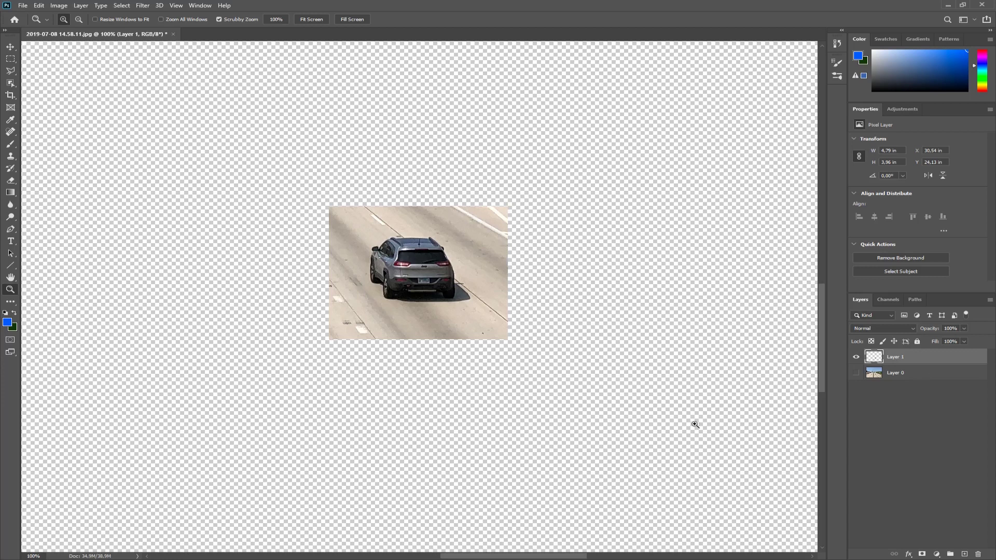
pyautogui.moveTo(554, 207)
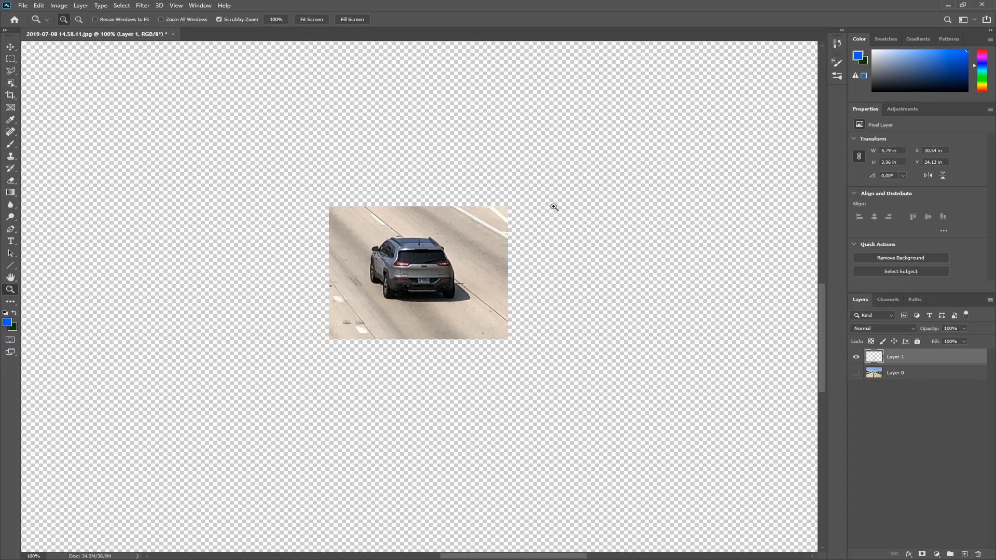
pyautogui.moveTo(329, 313)
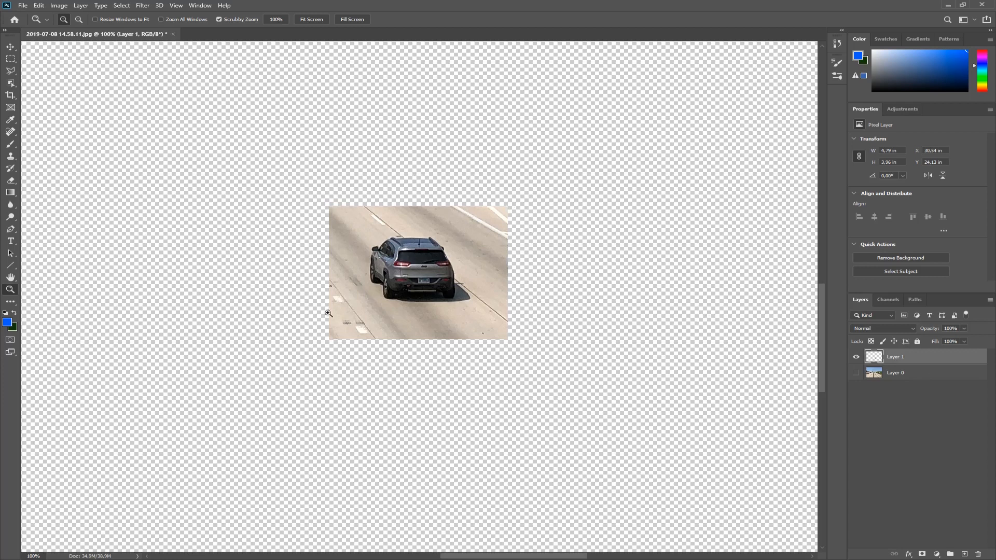
pyautogui.moveTo(365, 206)
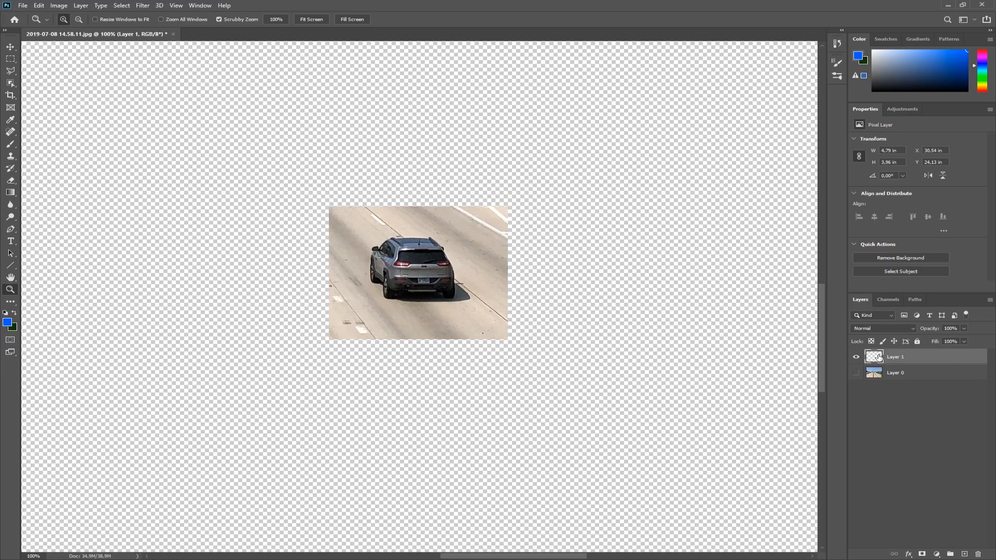
pyautogui.moveTo(486, 243)
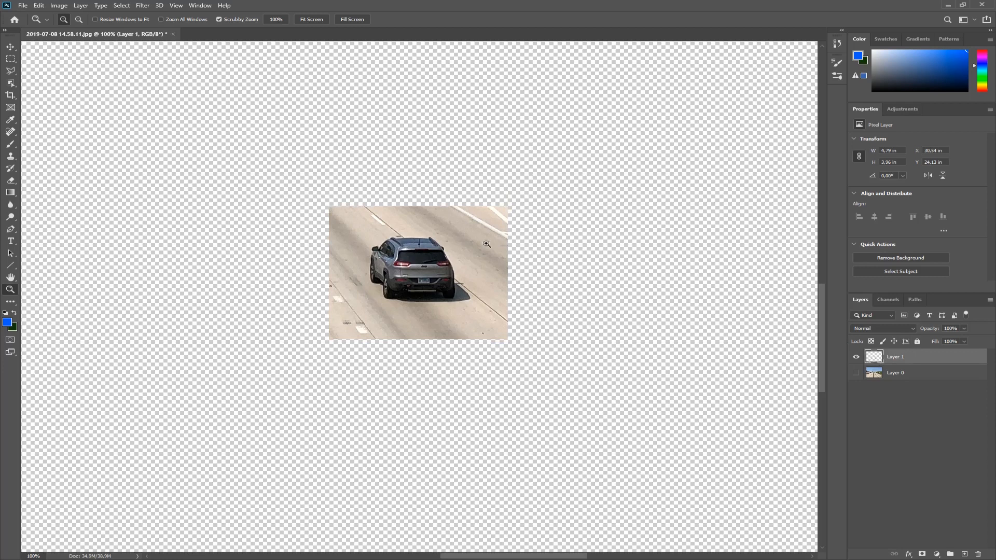
pyautogui.moveTo(378, 245)
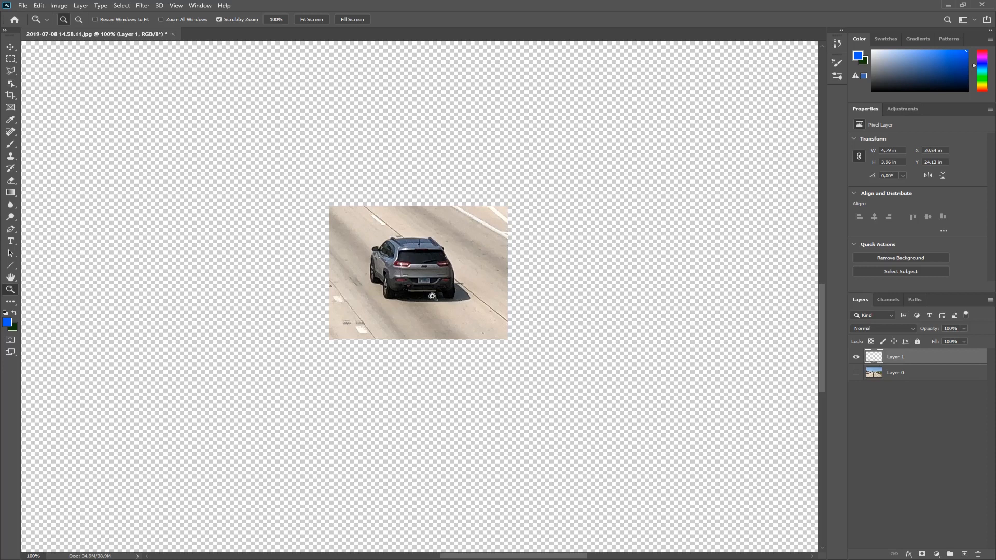
pyautogui.moveTo(432, 244)
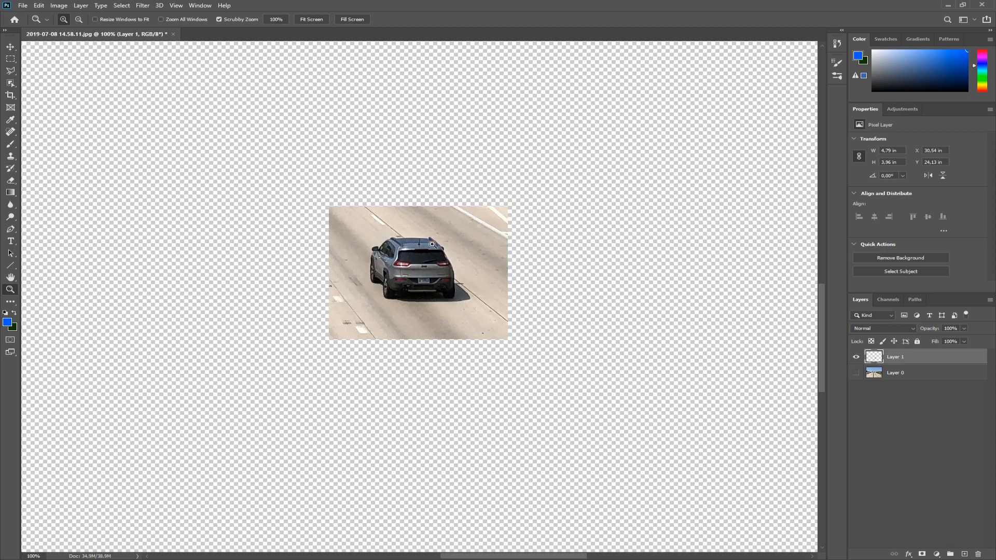
pyautogui.moveTo(425, 258)
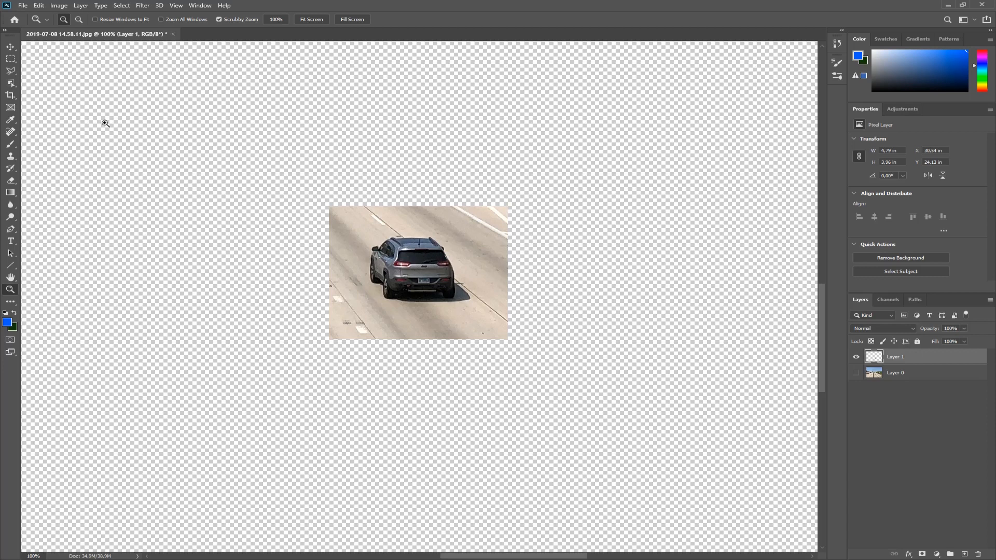
pyautogui.moveTo(469, 235)
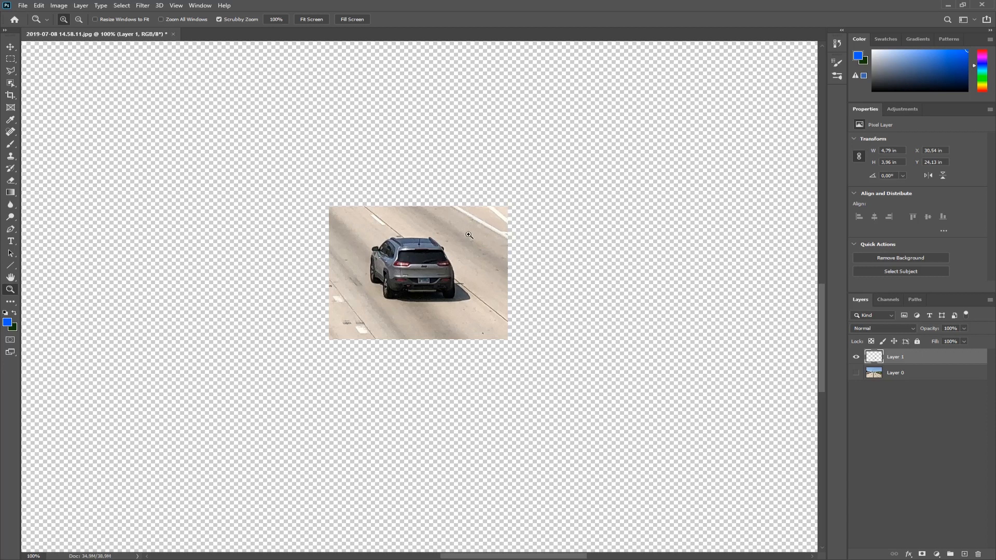
pyautogui.moveTo(329, 227)
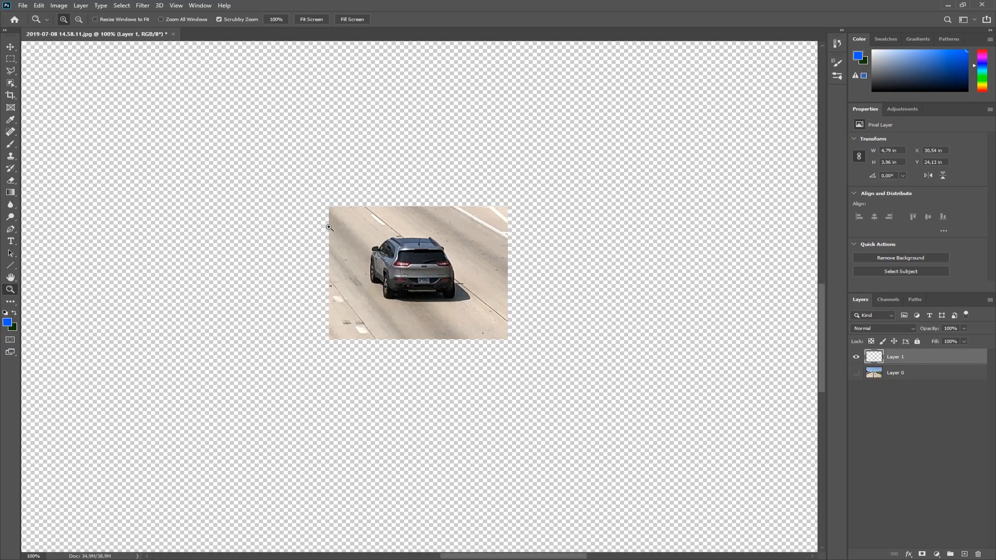
pyautogui.moveTo(371, 243)
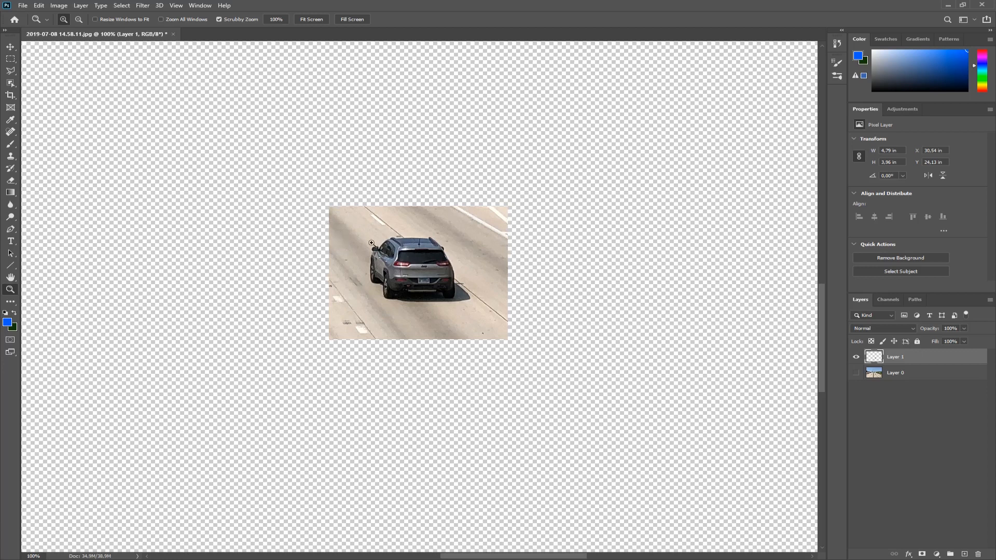
pyautogui.moveTo(416, 231)
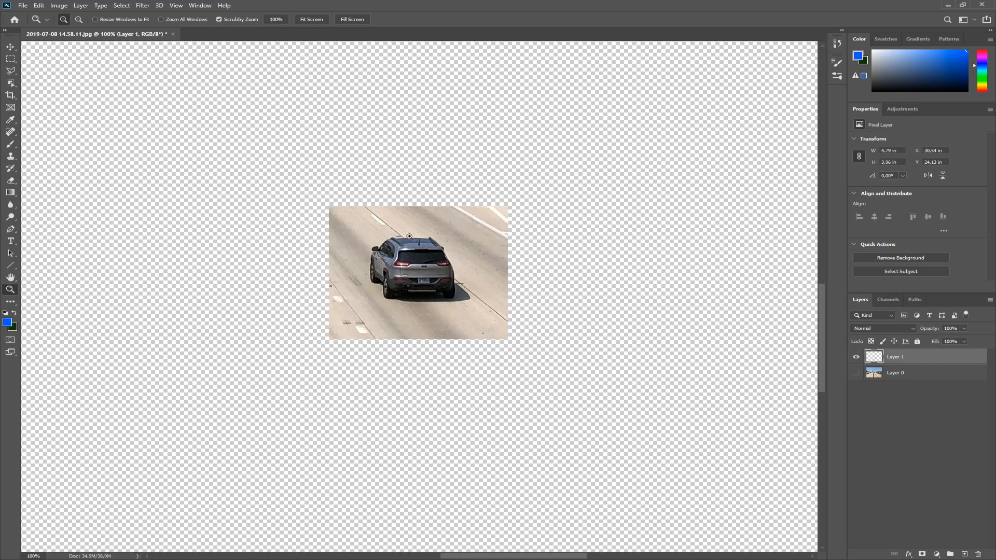
pyautogui.moveTo(689, 353)
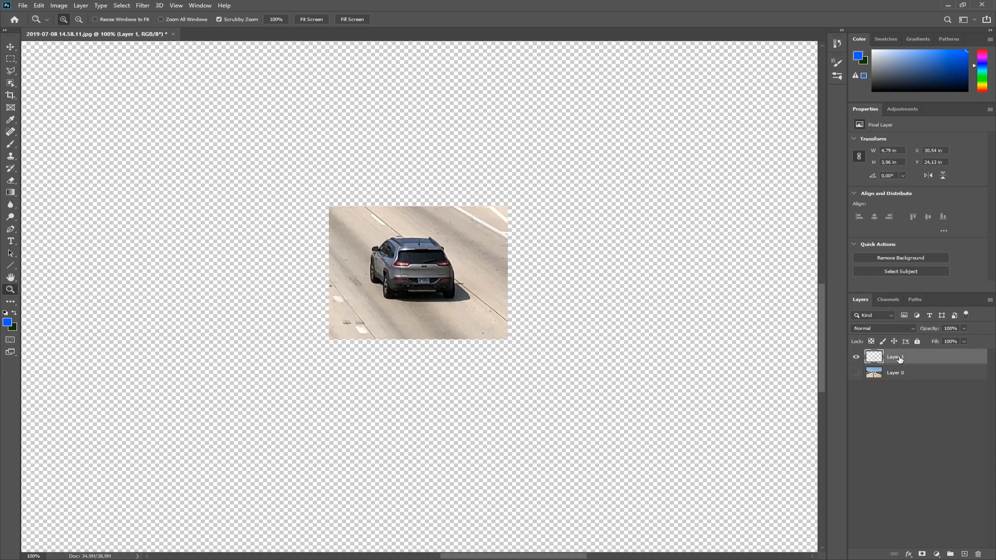
pyautogui.moveTo(899, 359)
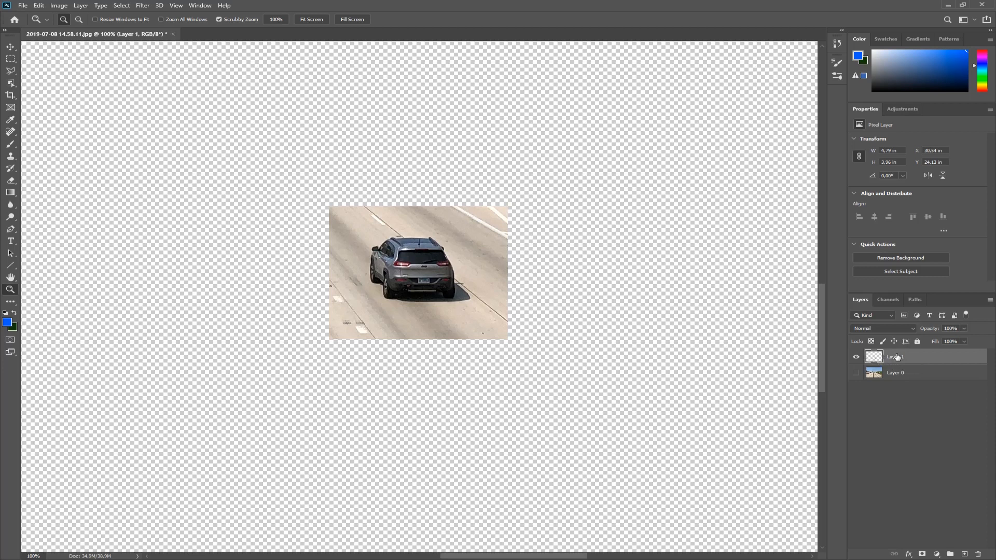
pyautogui.moveTo(897, 351)
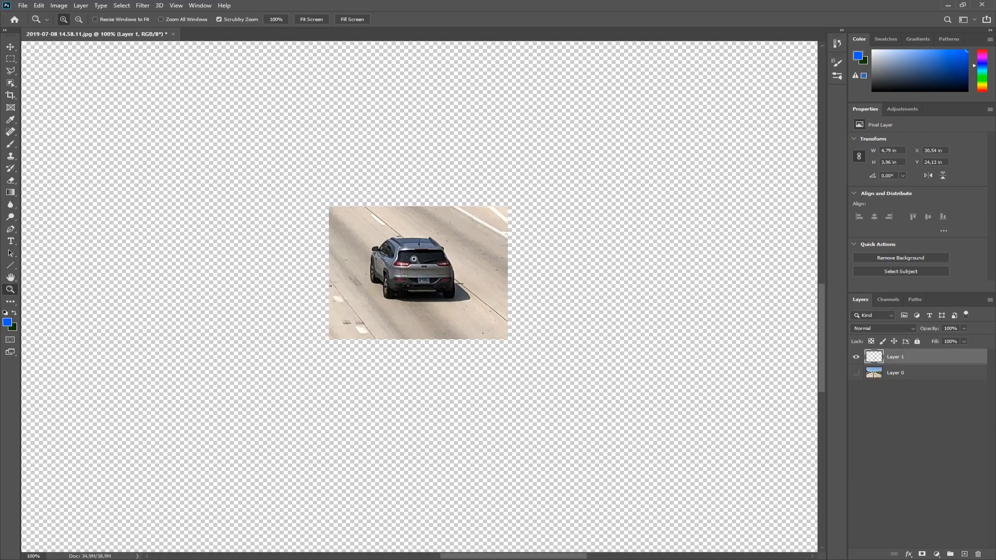
pyautogui.moveTo(486, 255)
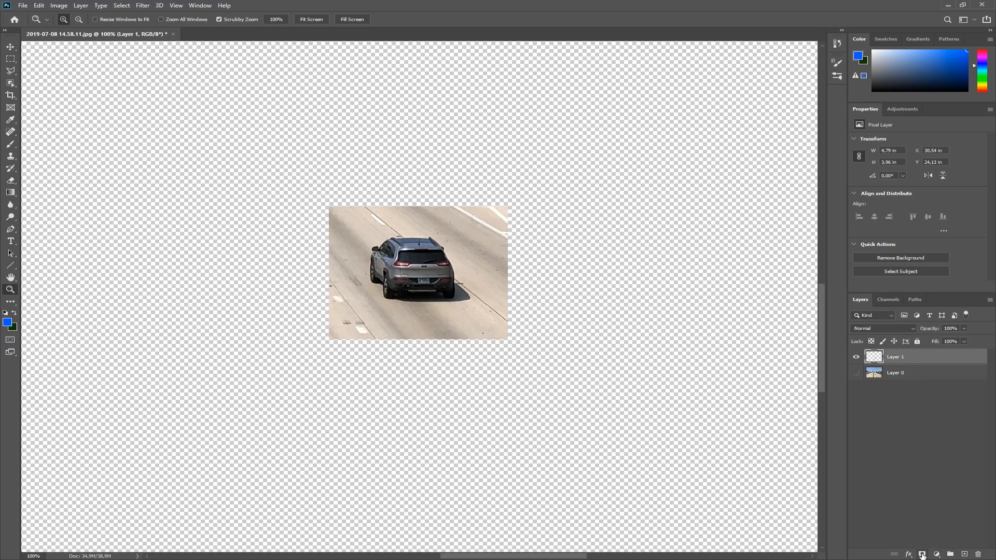
pyautogui.moveTo(922, 554)
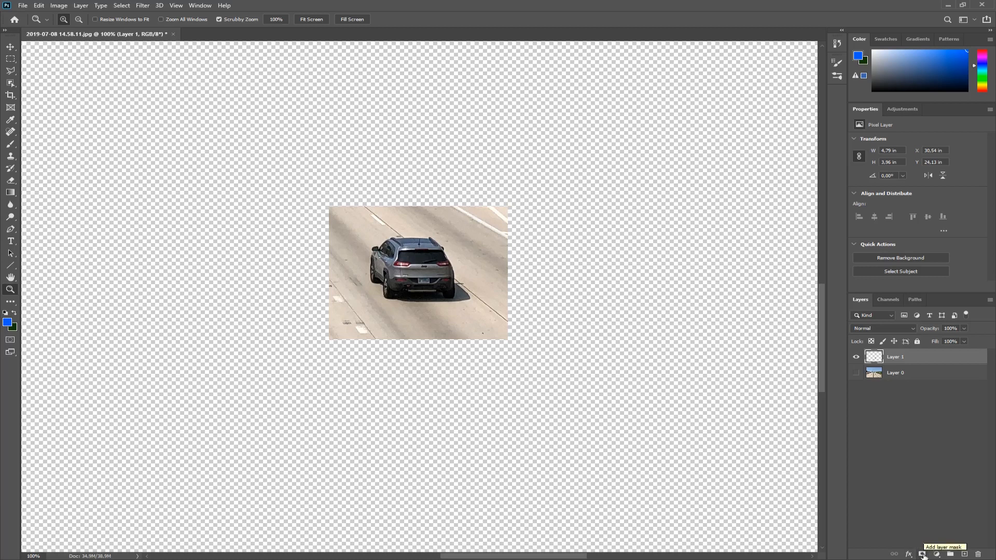
# Add a white layer mask to the SUV's Layer 1, then select the layer thumbnail
pyautogui.click(923, 554)
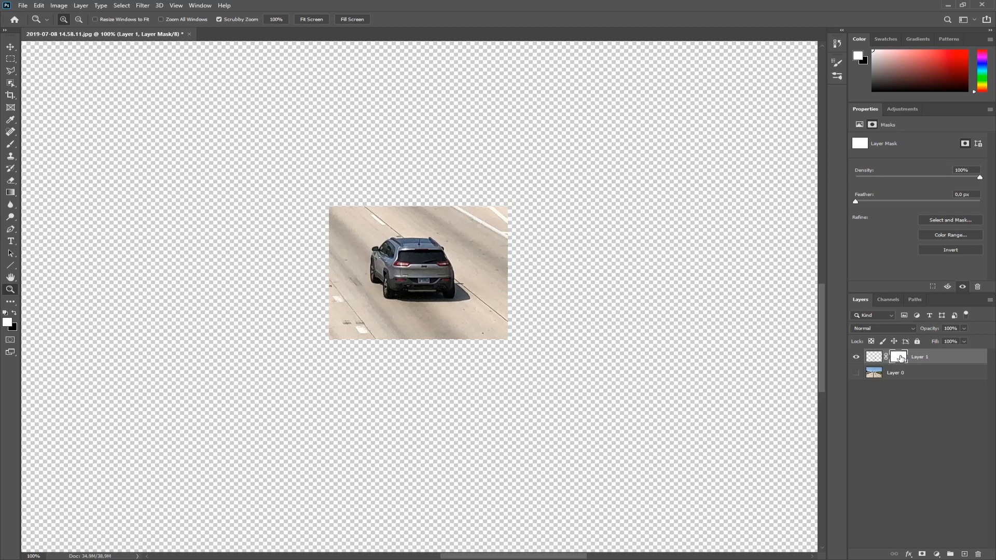
pyautogui.click(873, 356)
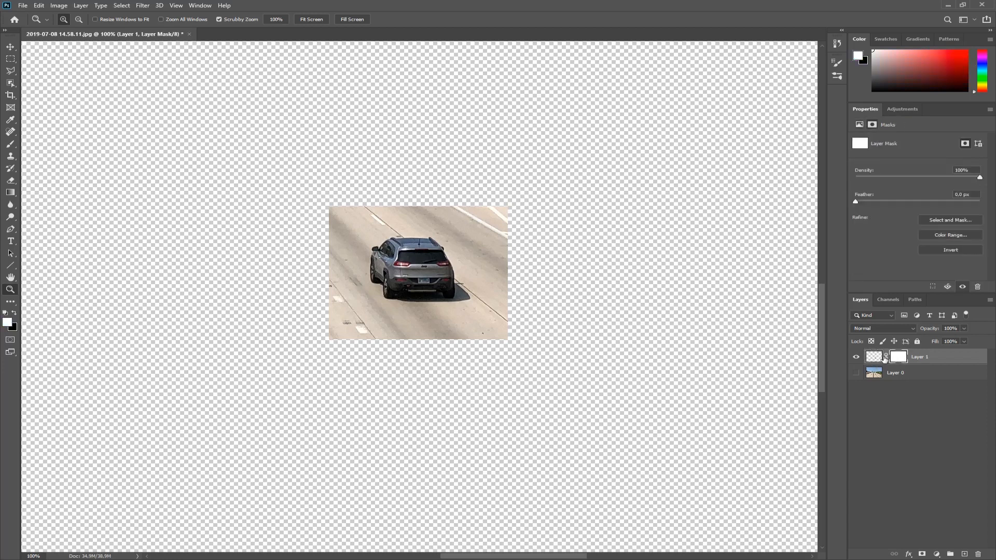
pyautogui.click(873, 357)
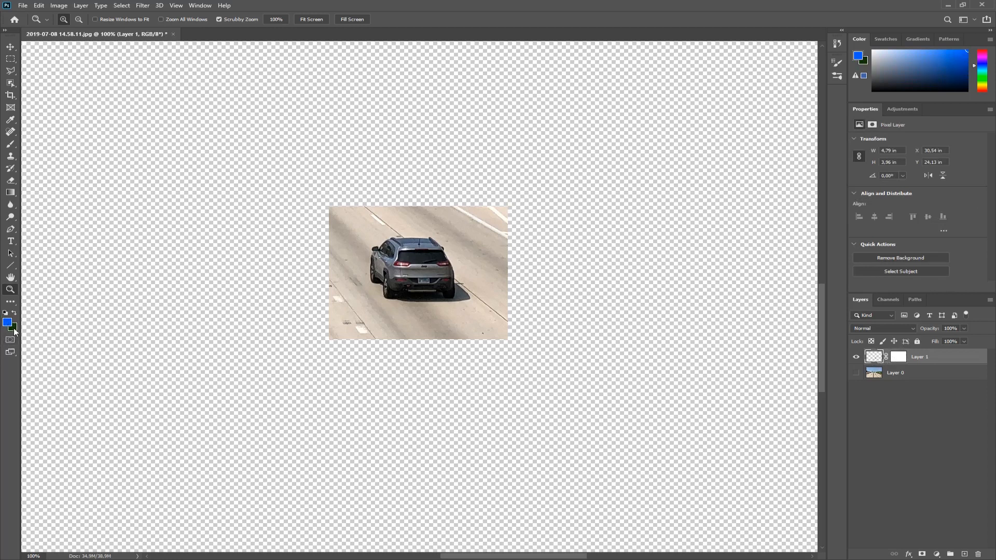
# Set the background colour to bright green in the Color Picker
pyautogui.click(8, 328)
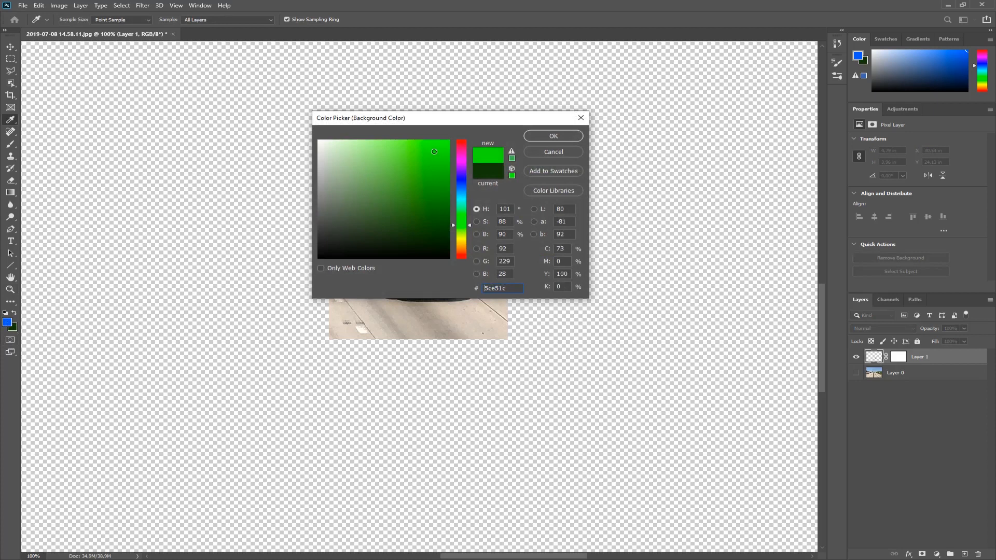
pyautogui.click(552, 152)
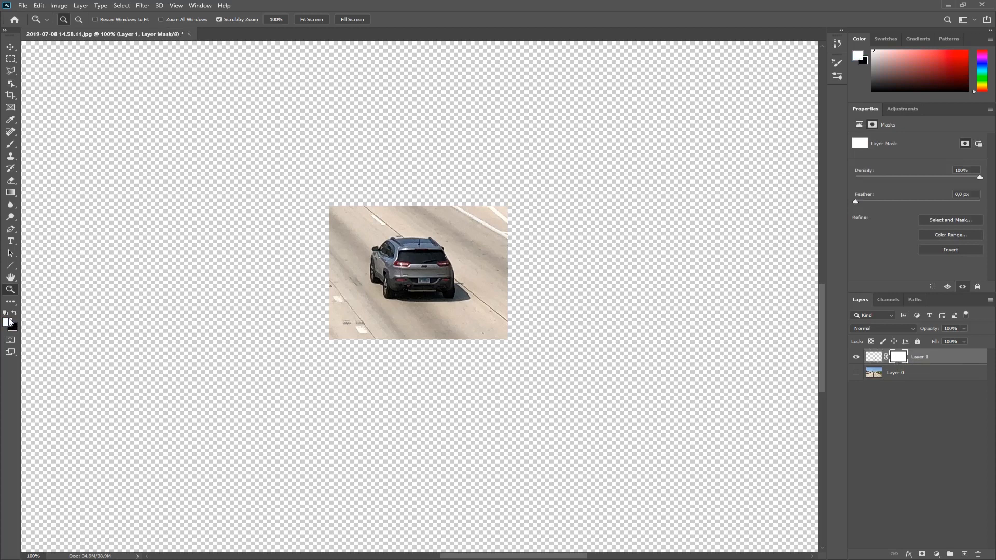
pyautogui.click(6, 330)
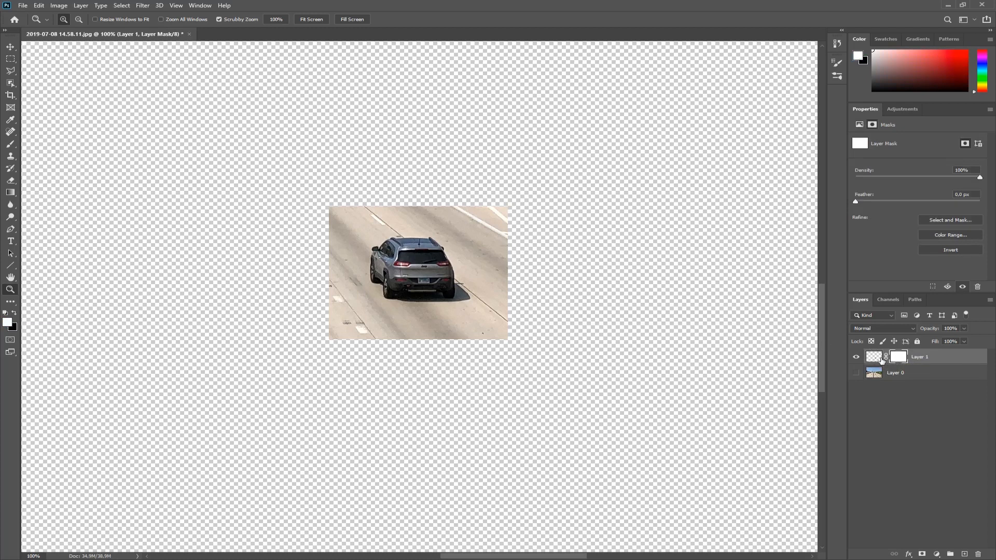
pyautogui.click(873, 357)
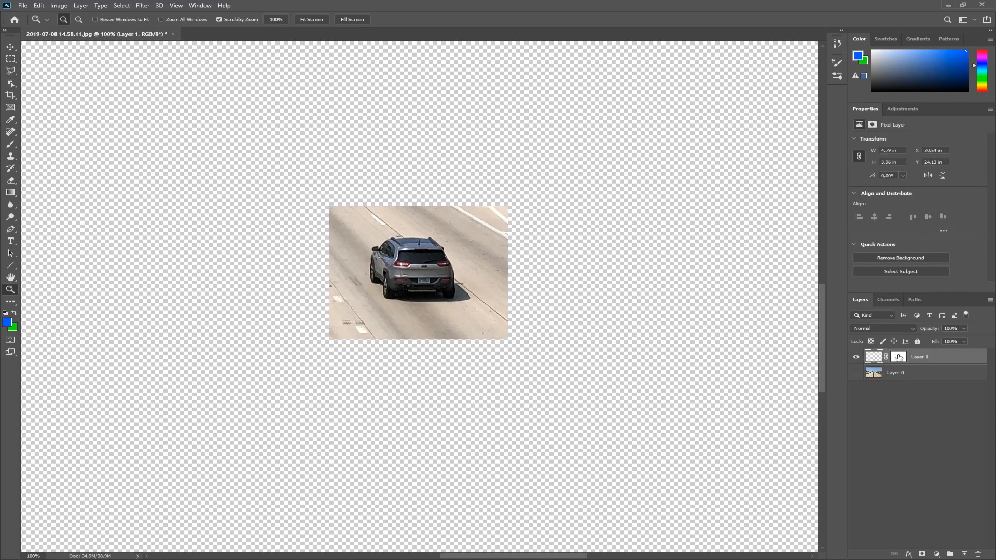
pyautogui.click(897, 356)
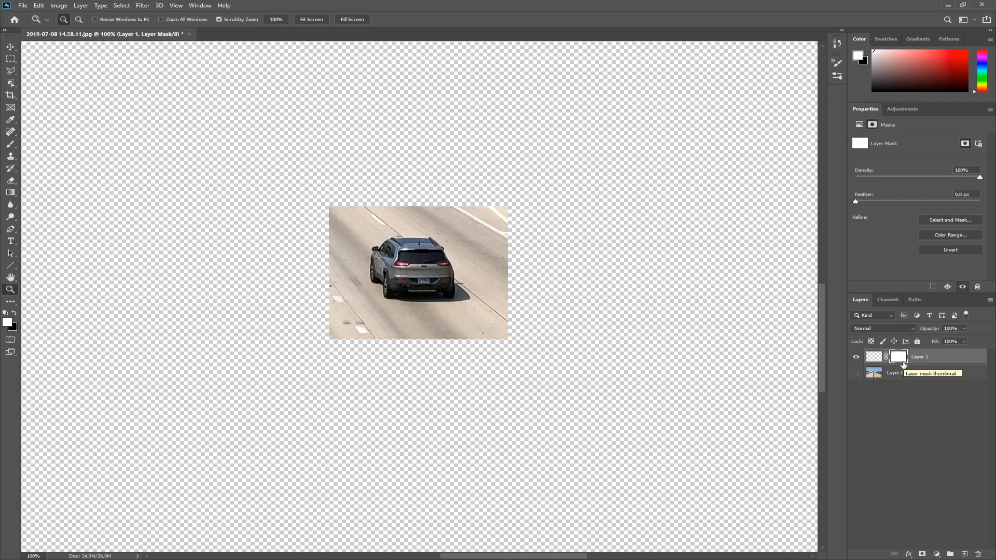
pyautogui.moveTo(635, 359)
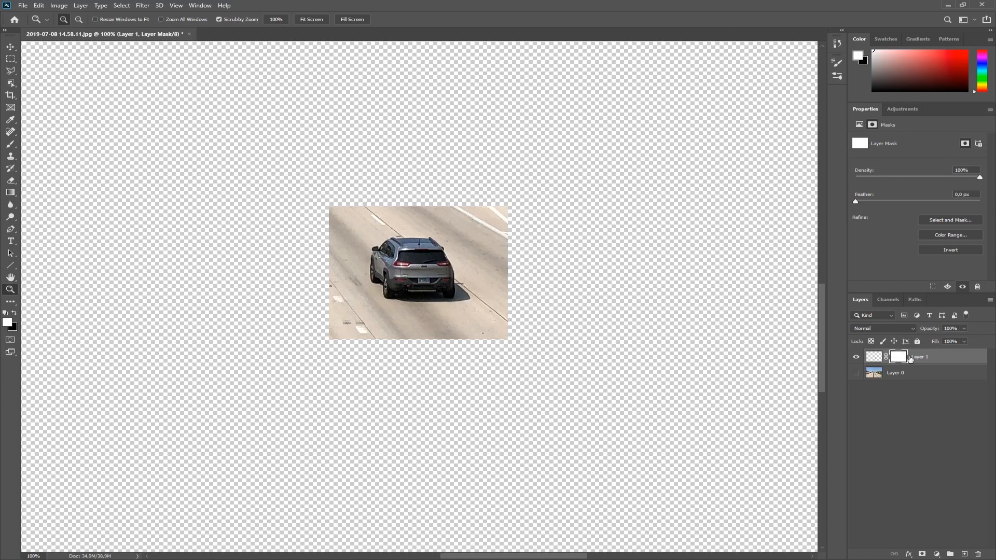
pyautogui.moveTo(105, 136)
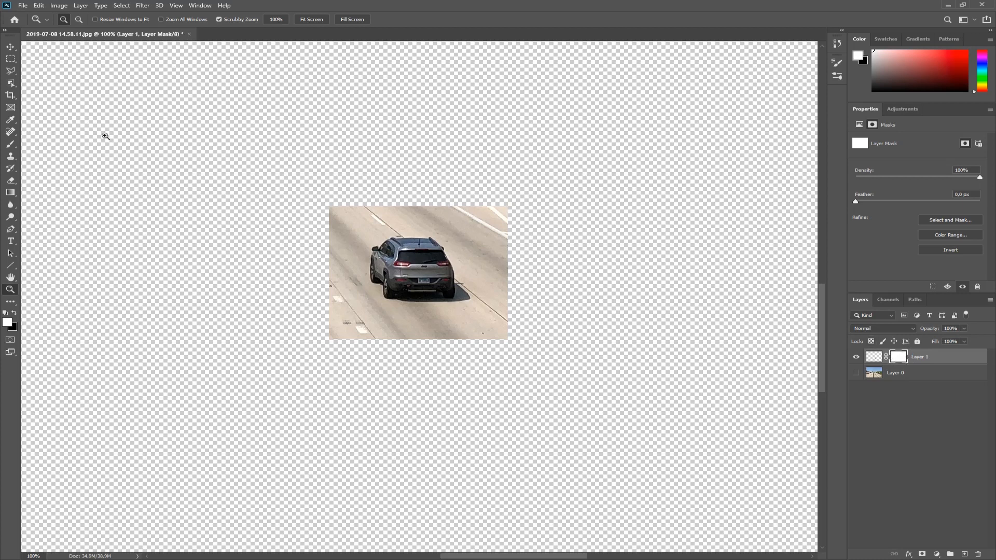
# Switch to the Brush tool to paint on Layer 1's mask
pyautogui.click(11, 144)
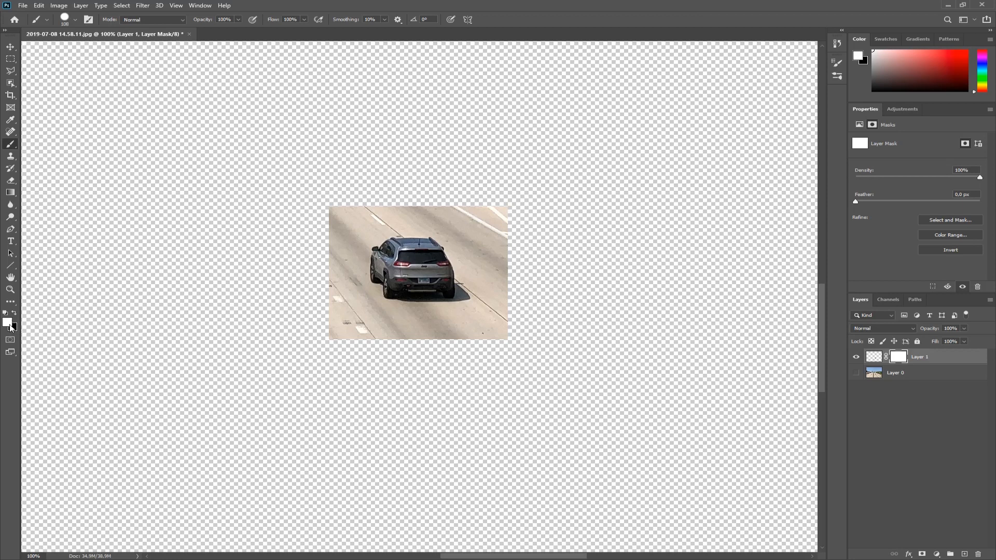
pyautogui.moveTo(9, 324)
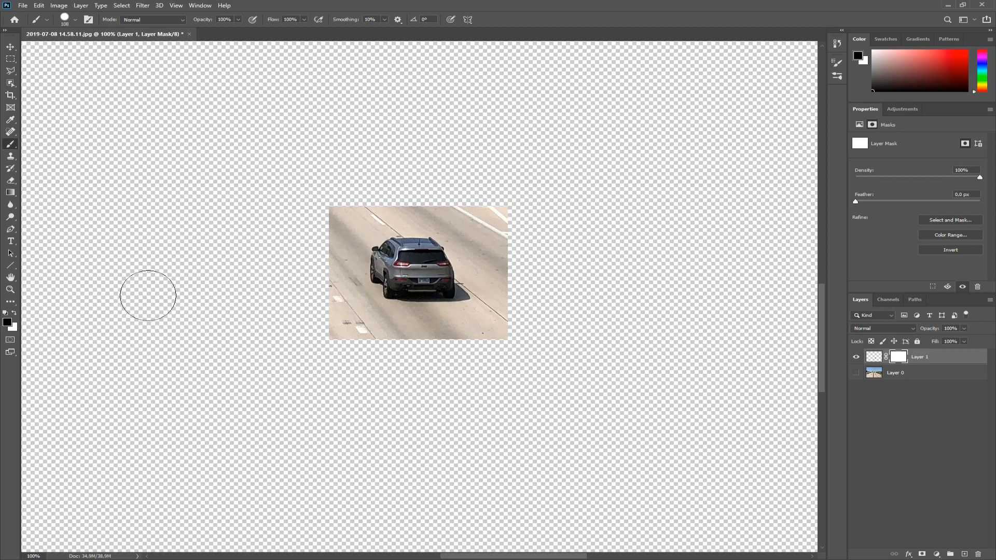
pyautogui.moveTo(38, 332)
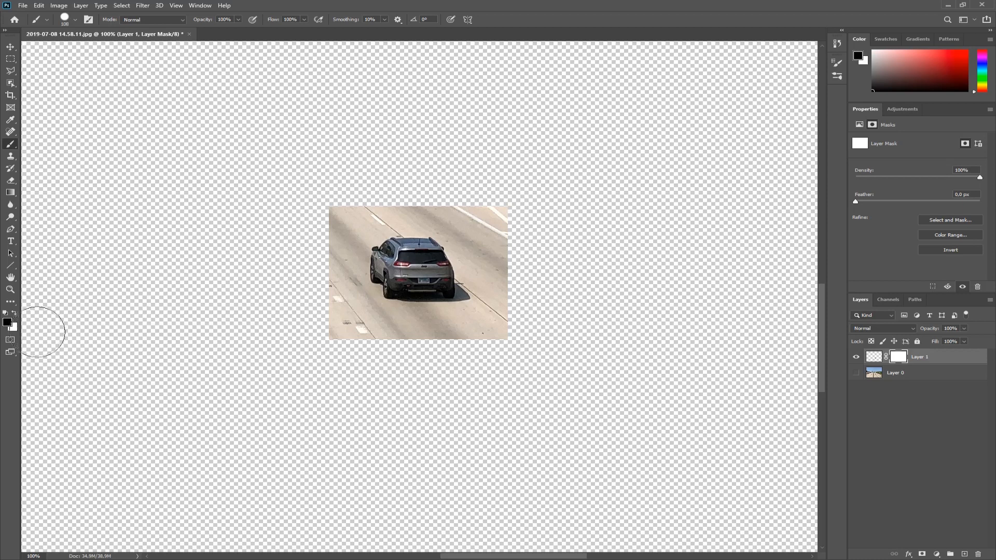
pyautogui.moveTo(441, 325)
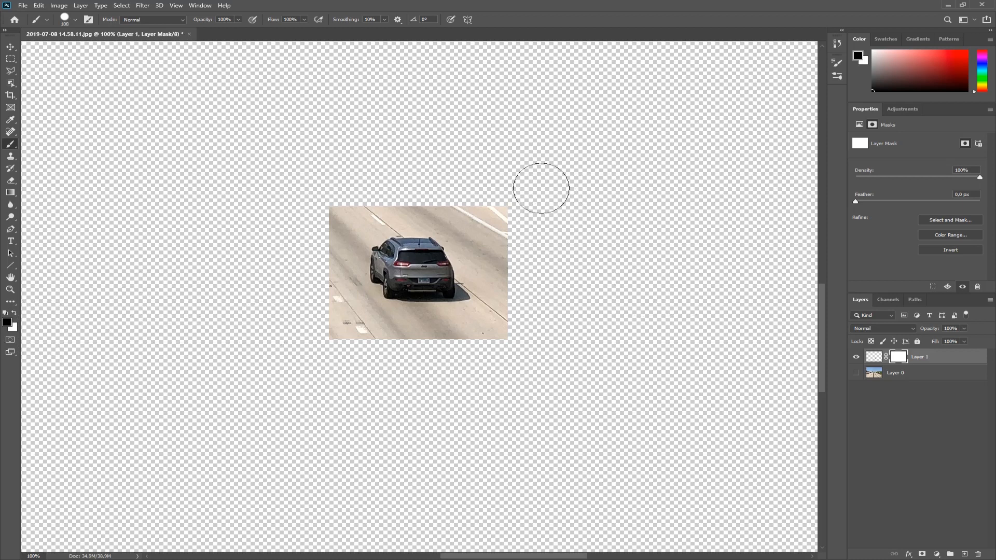
pyautogui.moveTo(82, 356)
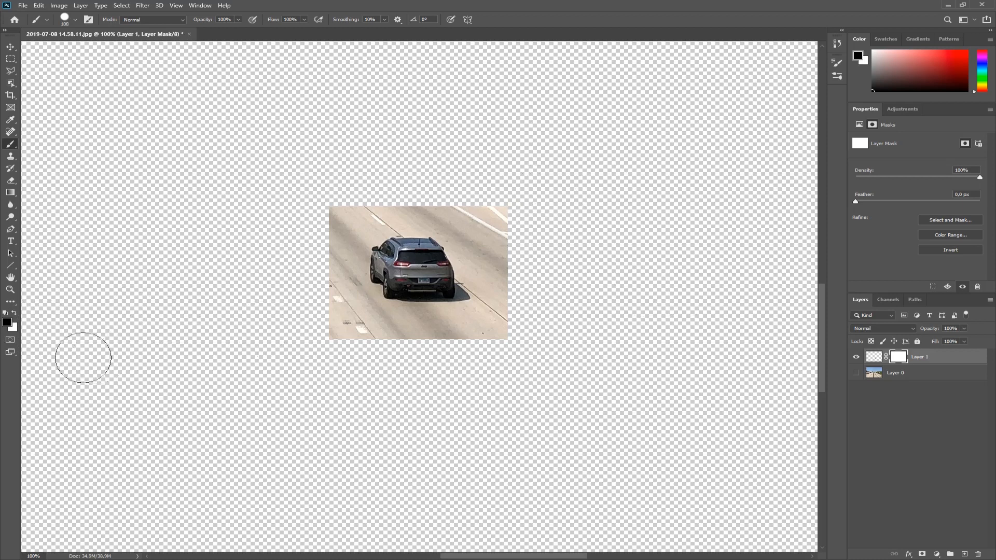
pyautogui.moveTo(68, 120)
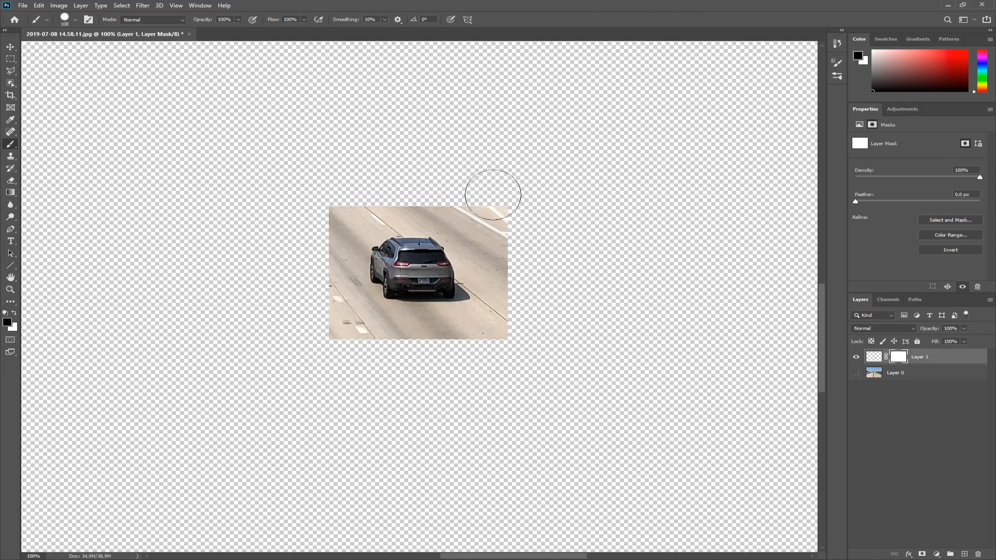
pyautogui.moveTo(529, 226)
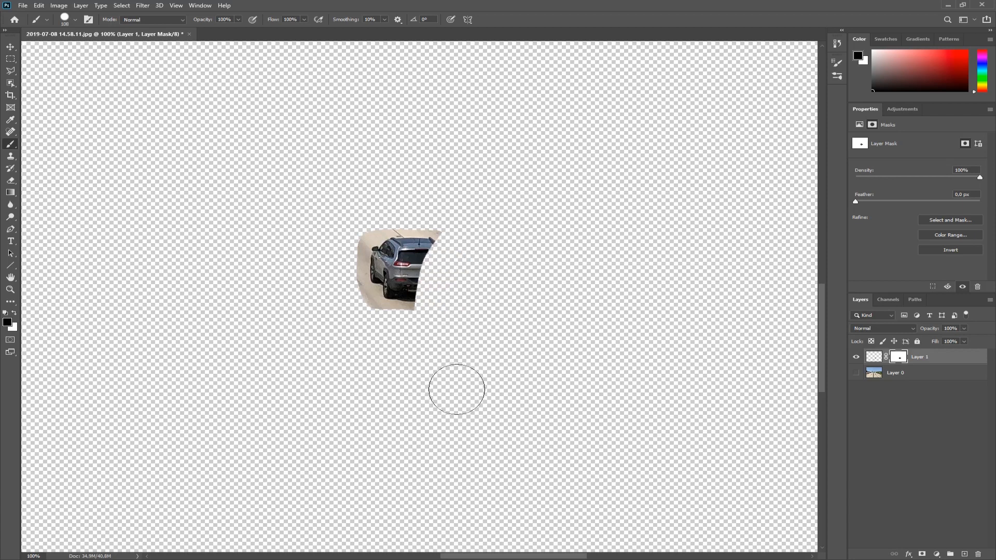
pyautogui.moveTo(268, 356)
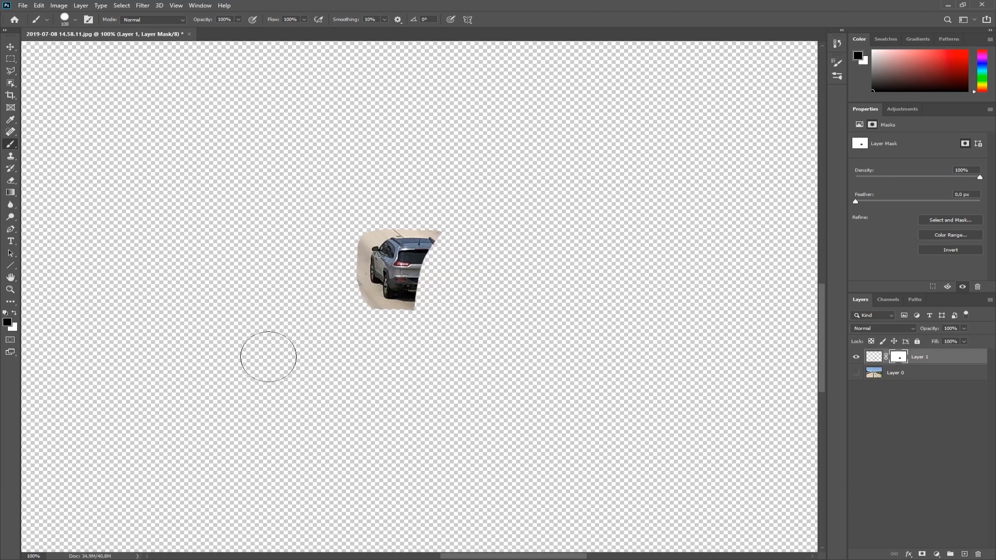
pyautogui.moveTo(29, 340)
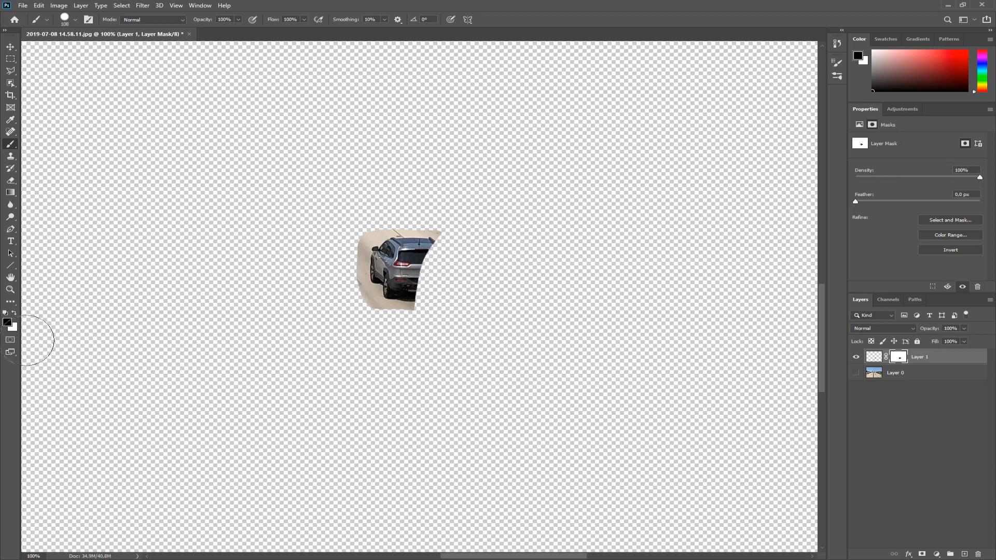
pyautogui.moveTo(195, 346)
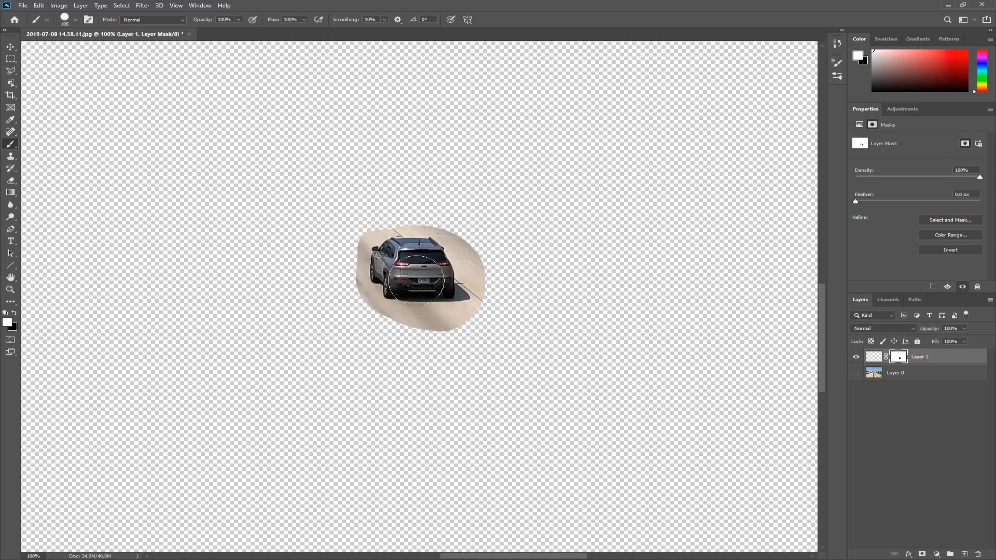
pyautogui.moveTo(530, 288)
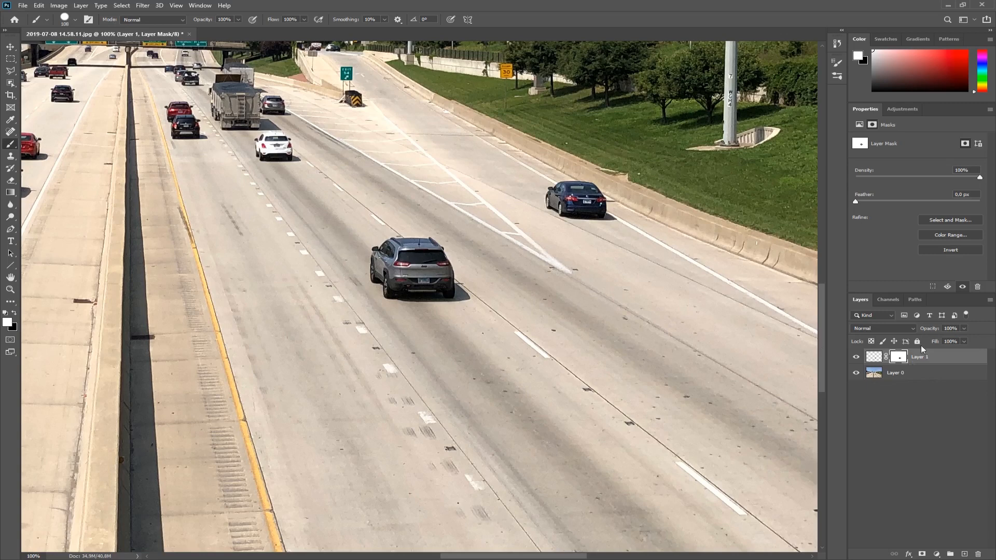
# Delete the masked Layer 1 so only Layer 0's highway photo remains
pyautogui.click(874, 356)
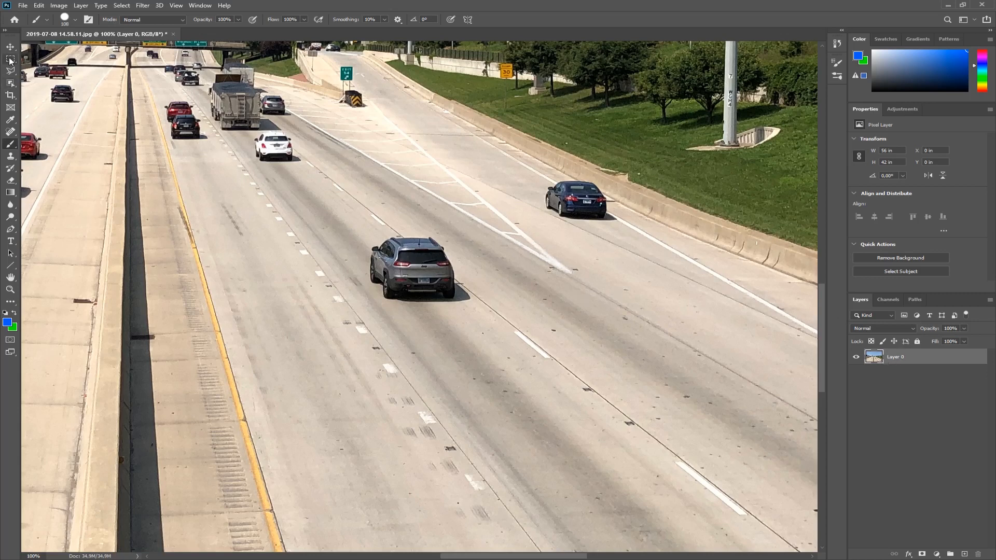
# Copy the grey SUV patch onto a new Layer 1 and drag it lower onto the lanes
pyautogui.click(11, 46)
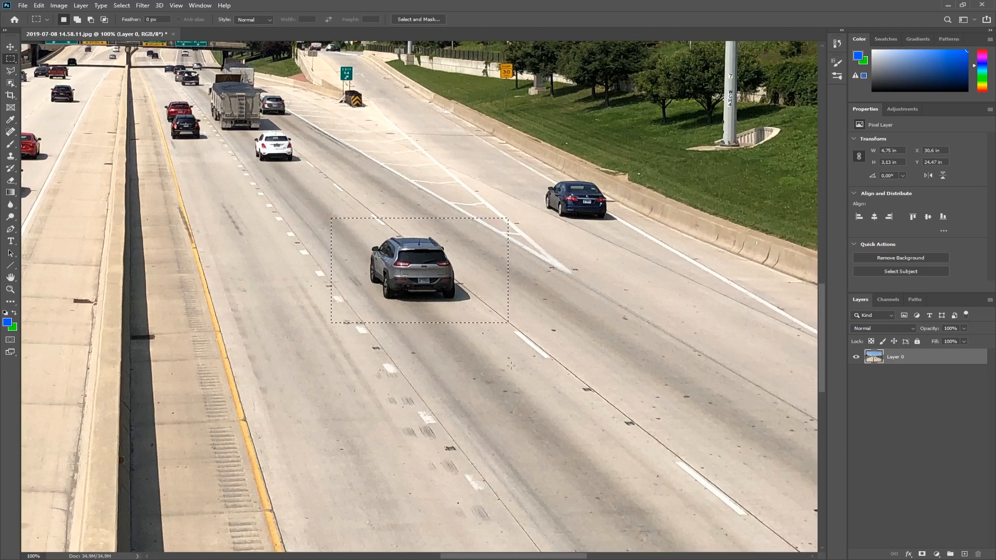
pyautogui.moveTo(511, 373)
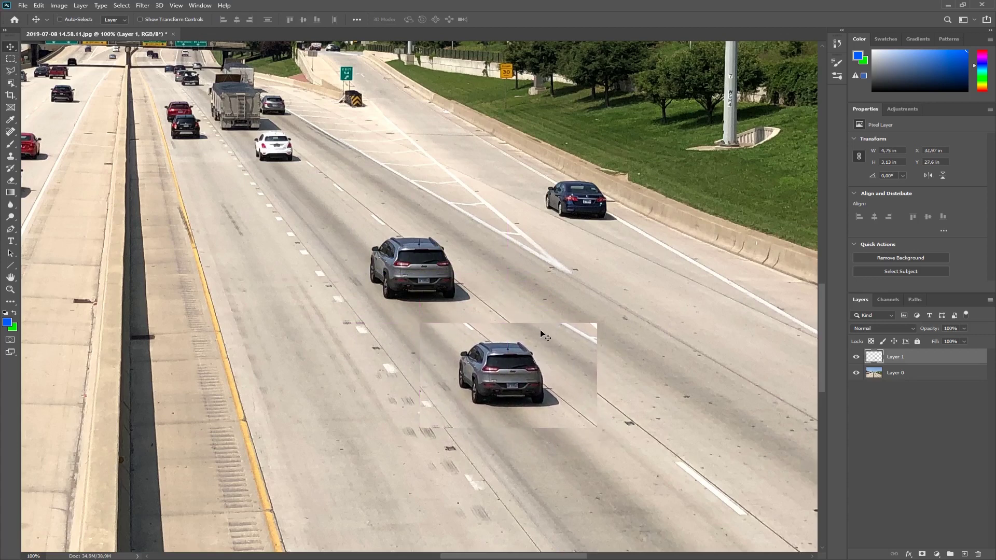
pyautogui.moveTo(575, 341)
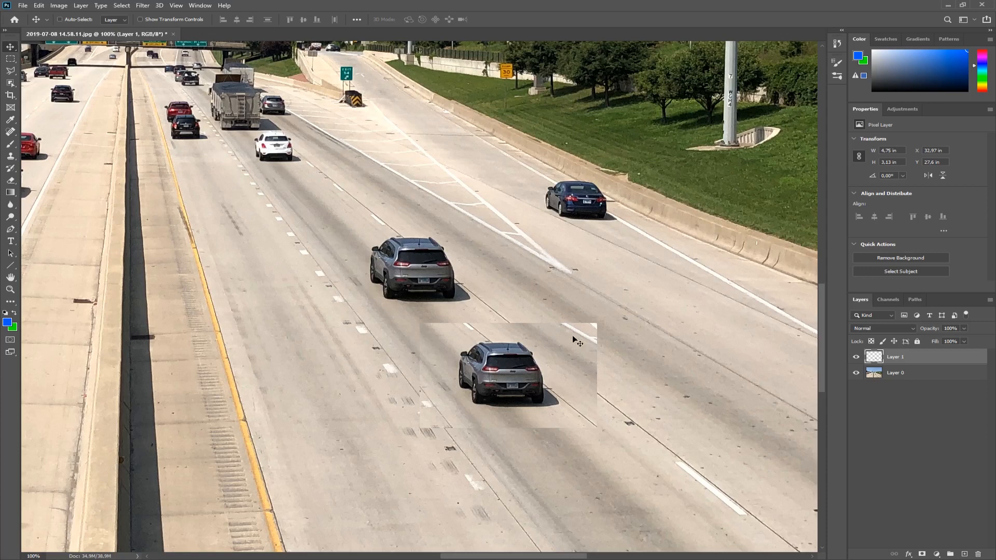
pyautogui.moveTo(512, 371)
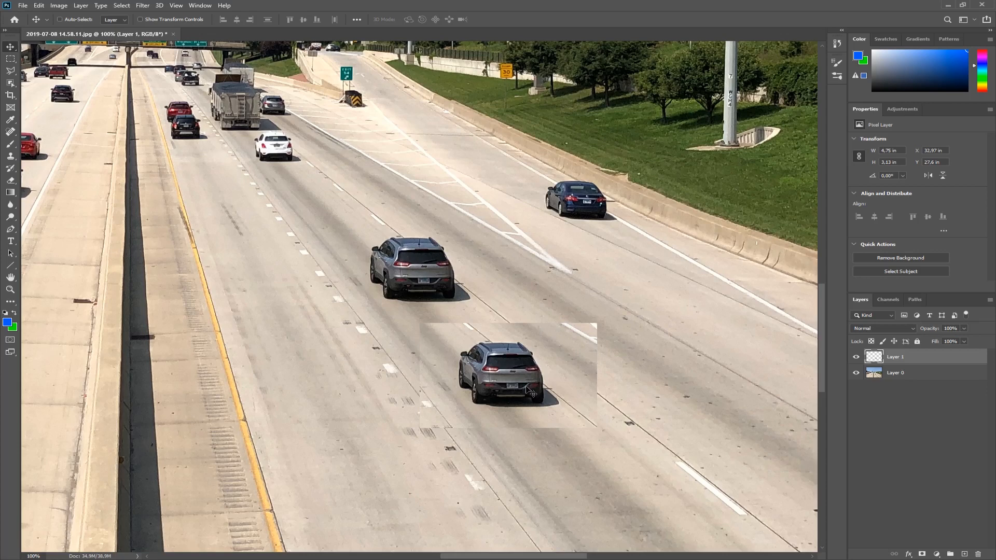
pyautogui.moveTo(508, 375); pyautogui.dragTo(501, 368)
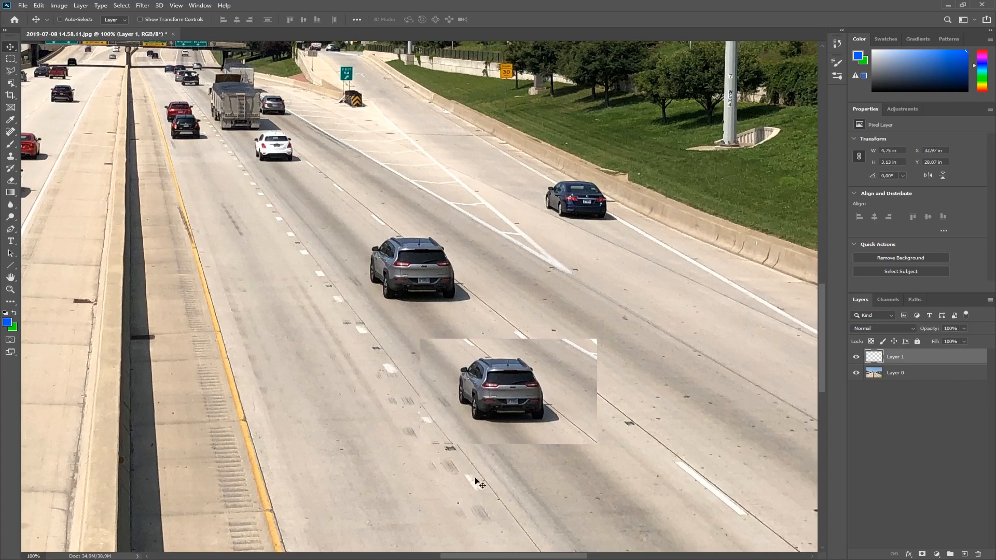
pyautogui.moveTo(543, 354)
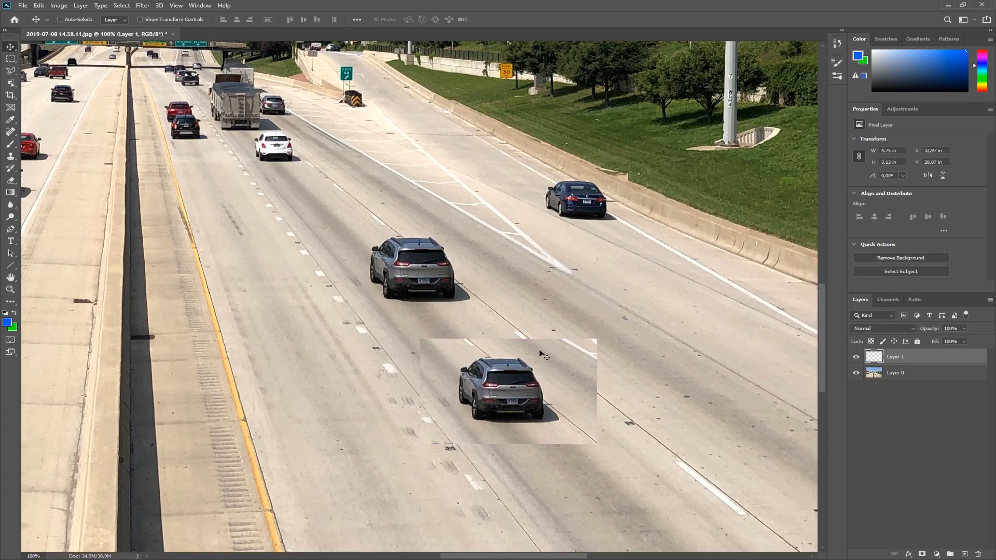
pyautogui.moveTo(527, 340)
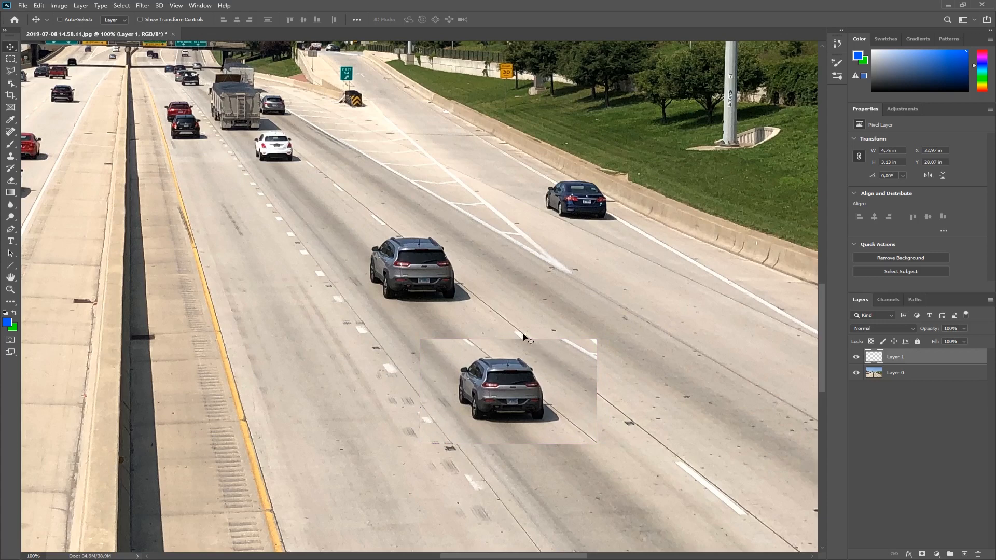
# Enlarge the nearest SUV's patch on Layer 1 with Free Transform (Ctrl+T), keeping Layer 0 hidden
pyautogui.press('Ctrl+t')
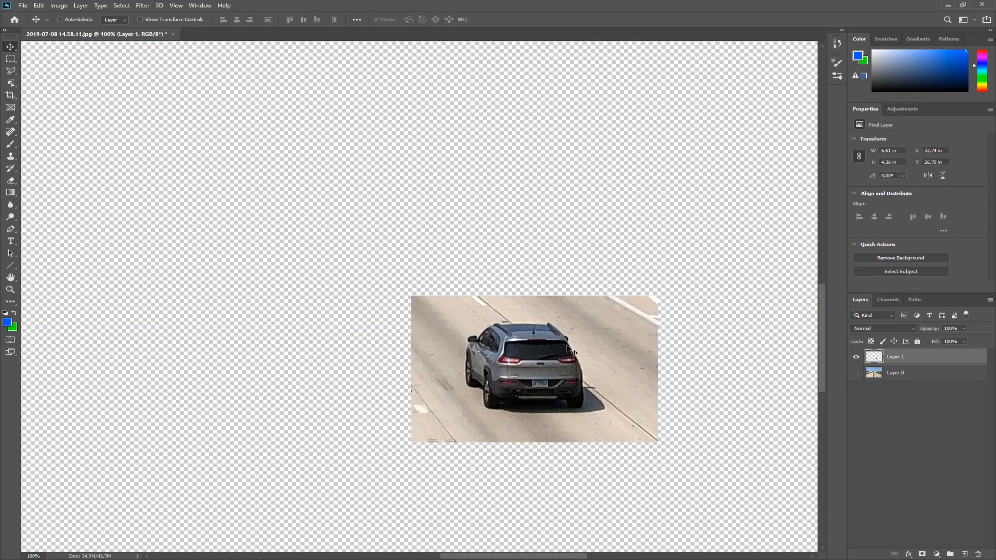
pyautogui.moveTo(457, 320)
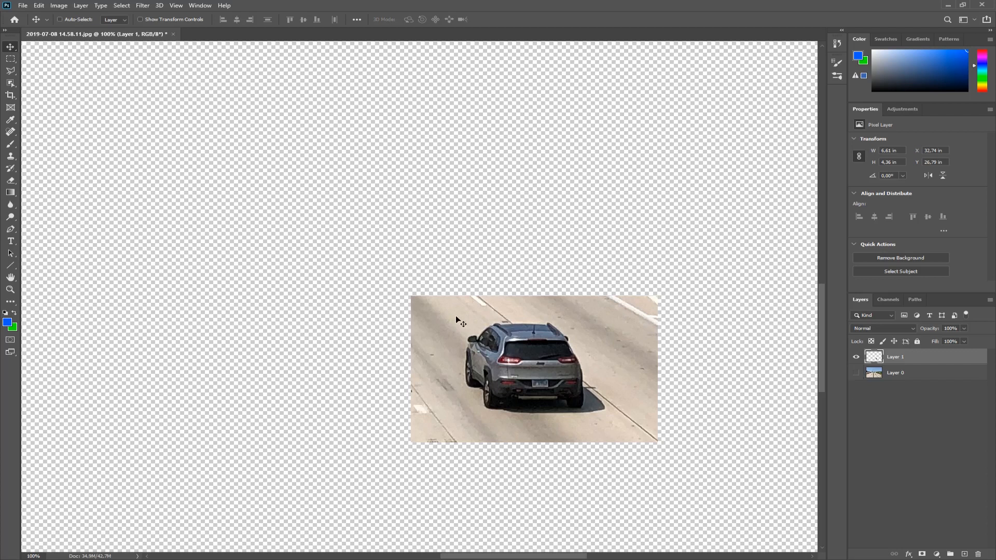
pyautogui.moveTo(450, 343)
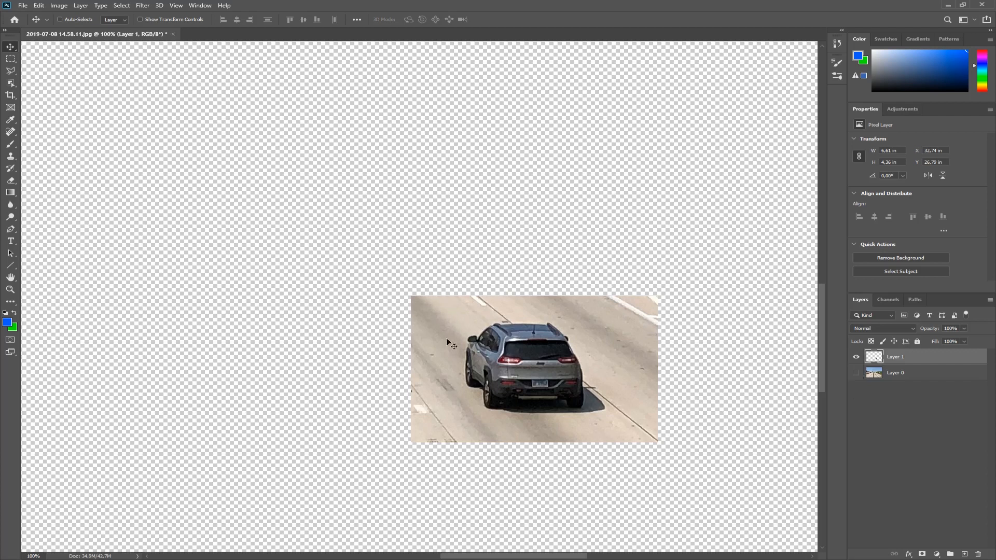
pyautogui.moveTo(820, 328)
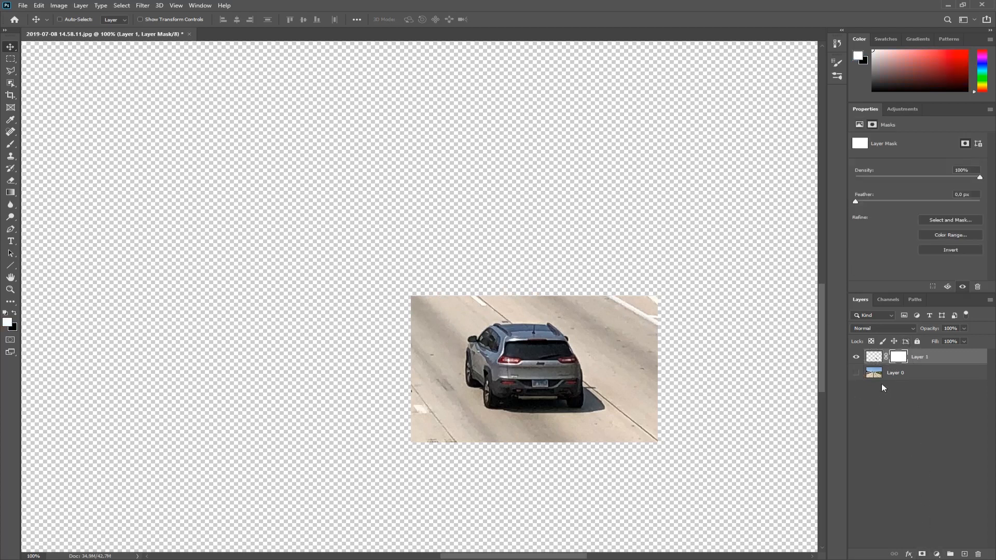
# Mask Layer 1 by painting black around the SUV, toggling Layer 0 to check
pyautogui.click(897, 356)
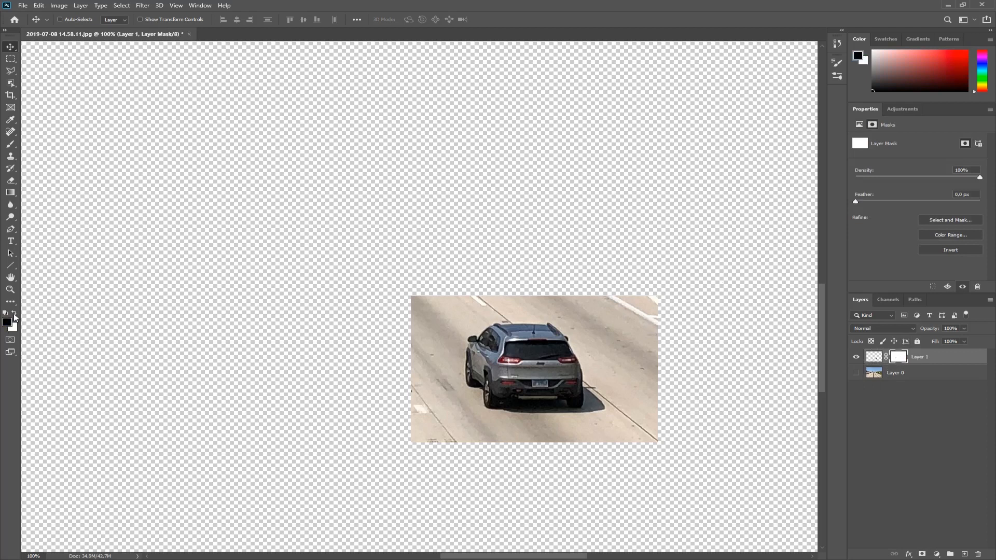
pyautogui.click(10, 144)
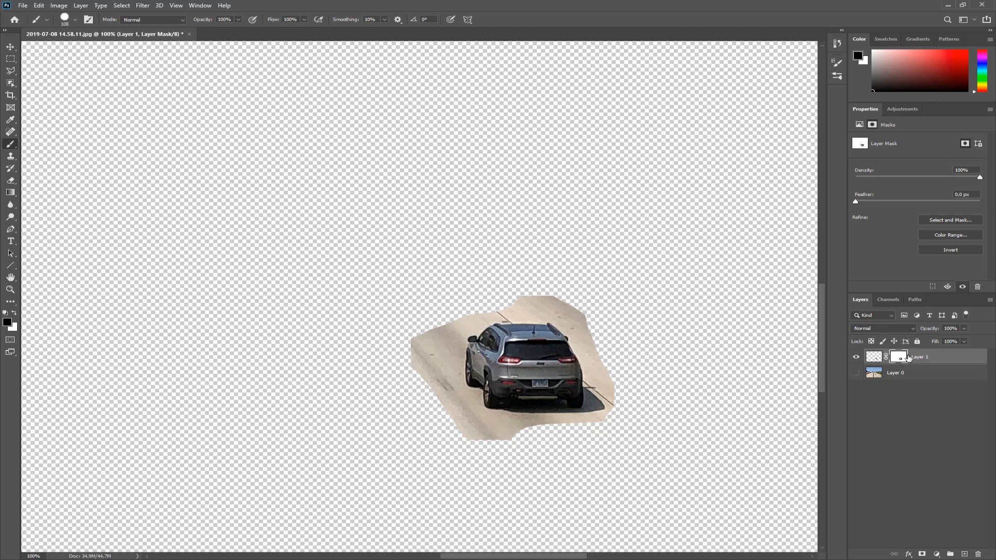
pyautogui.click(856, 375)
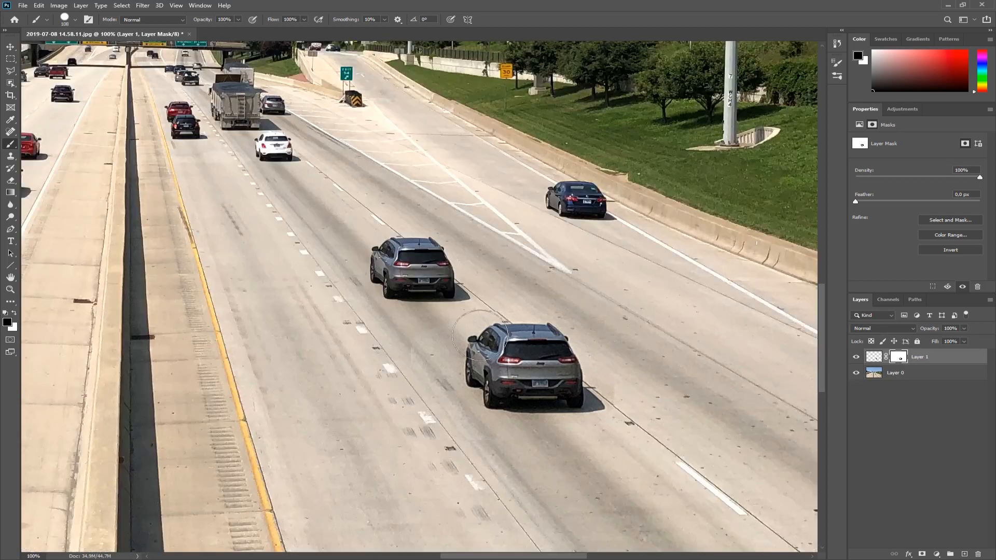
pyautogui.moveTo(521, 420)
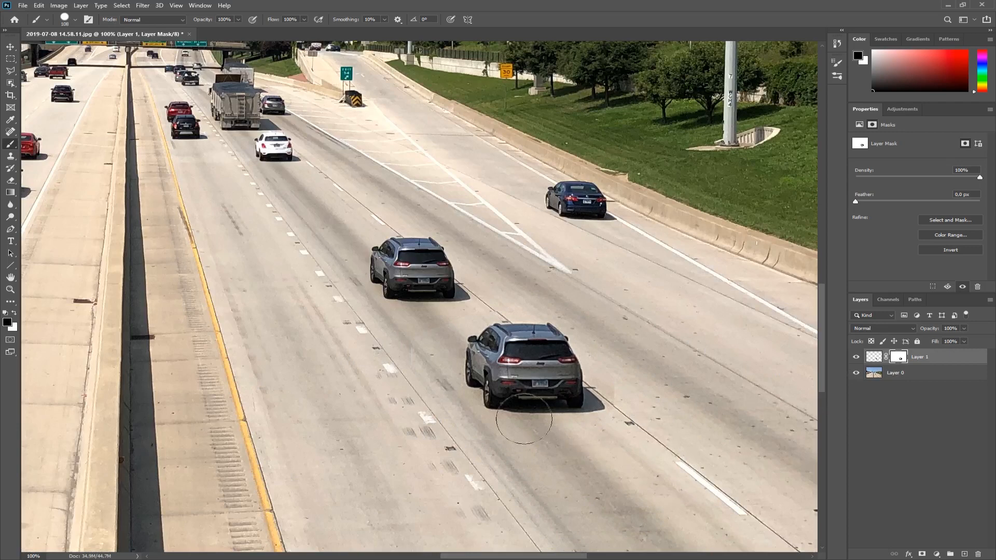
pyautogui.moveTo(384, 343)
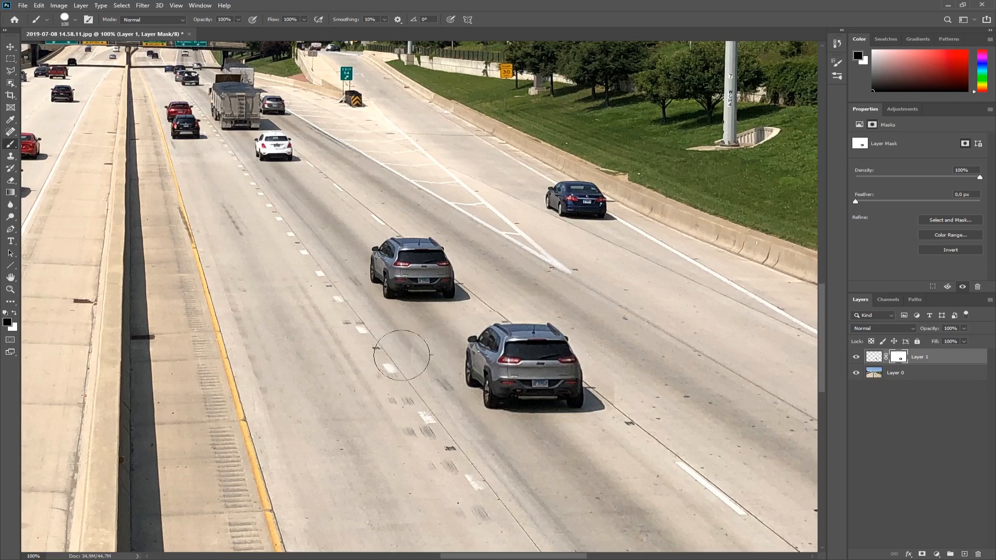
pyautogui.moveTo(416, 356)
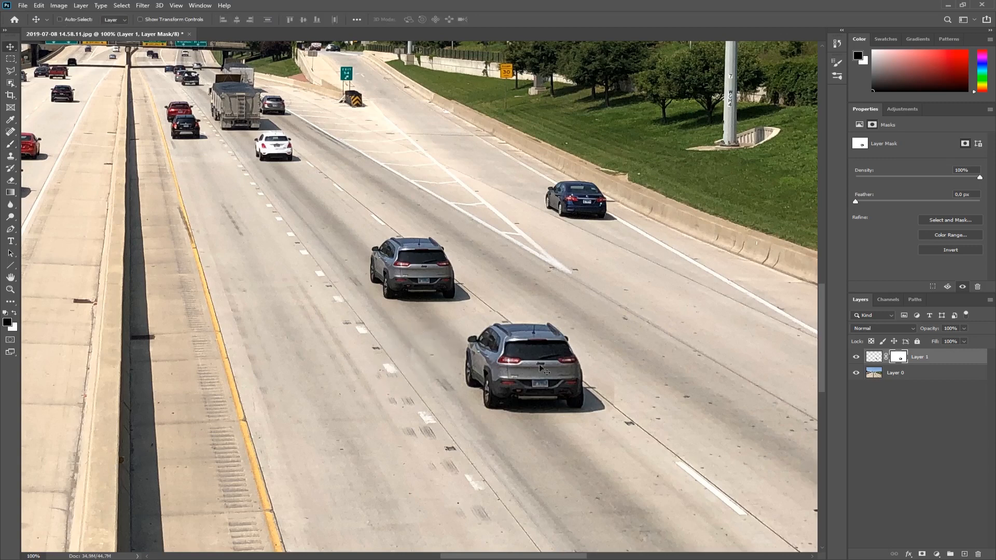
pyautogui.click(899, 356)
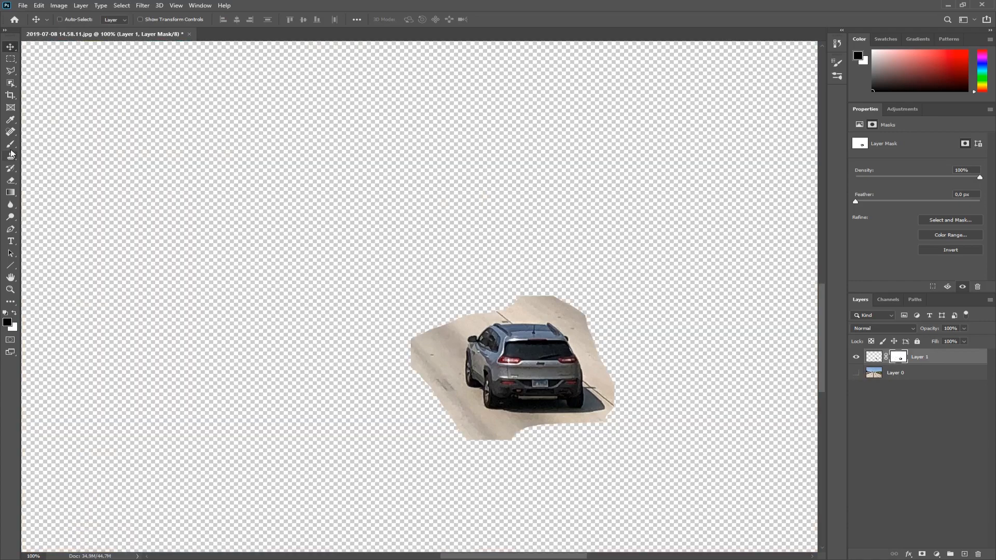
# Repaint the SUV mask edges with a 0%-hardness Soft Round brush and toggle Layer 0 visibility
pyautogui.click(11, 144)
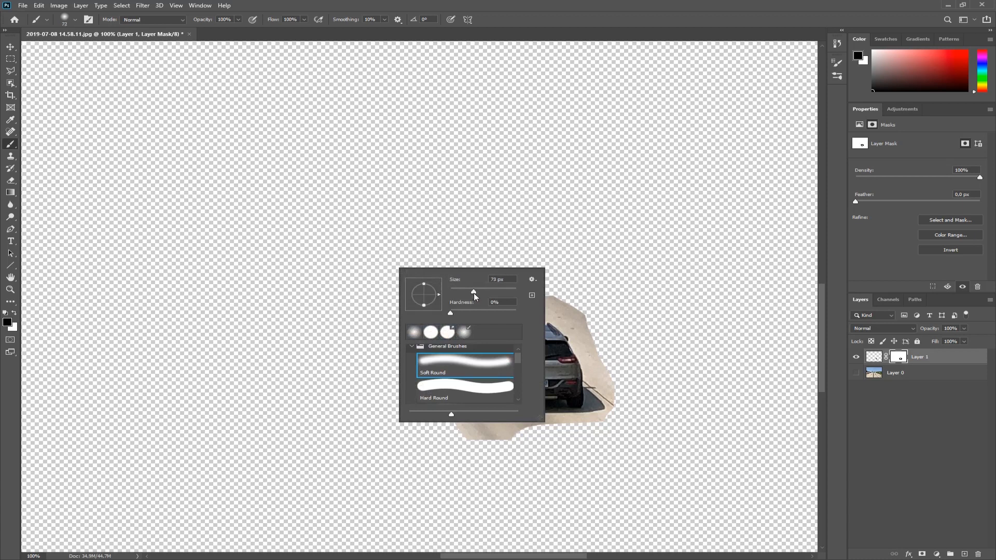
pyautogui.click(547, 289)
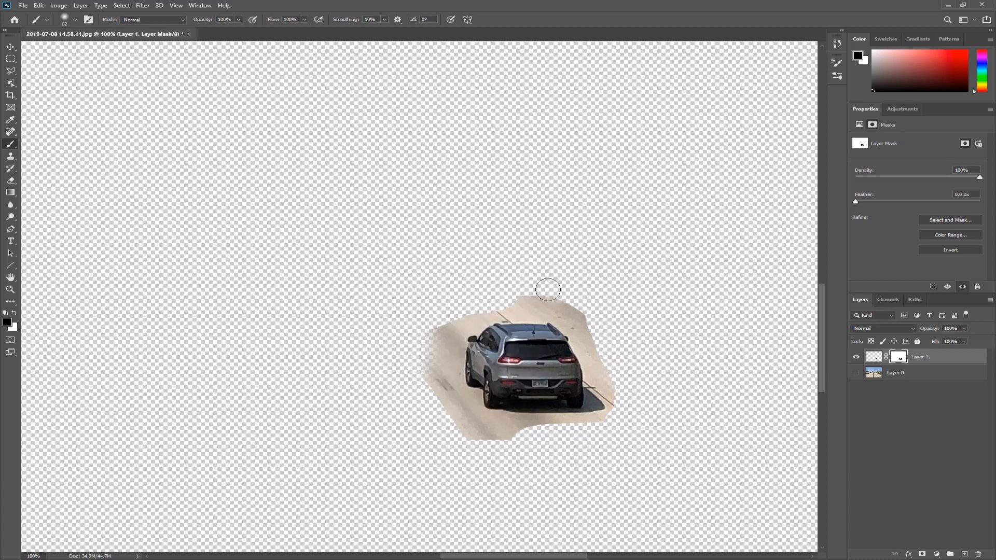
pyautogui.moveTo(458, 312)
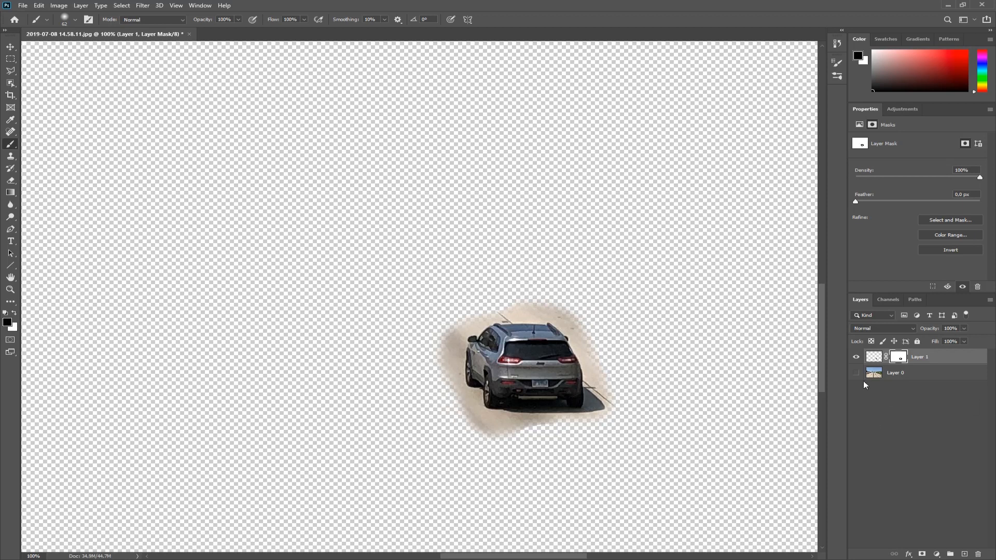
pyautogui.click(855, 374)
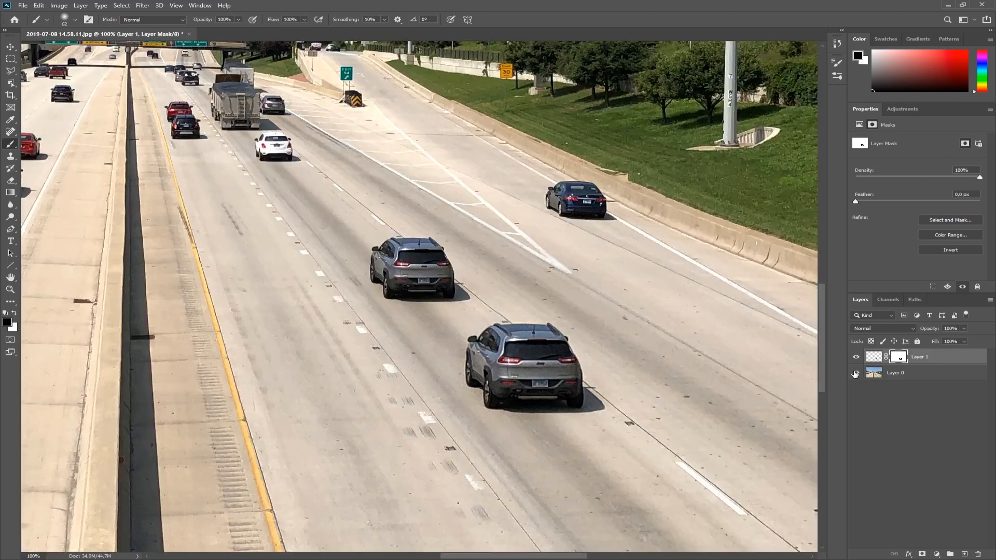
pyautogui.click(855, 372)
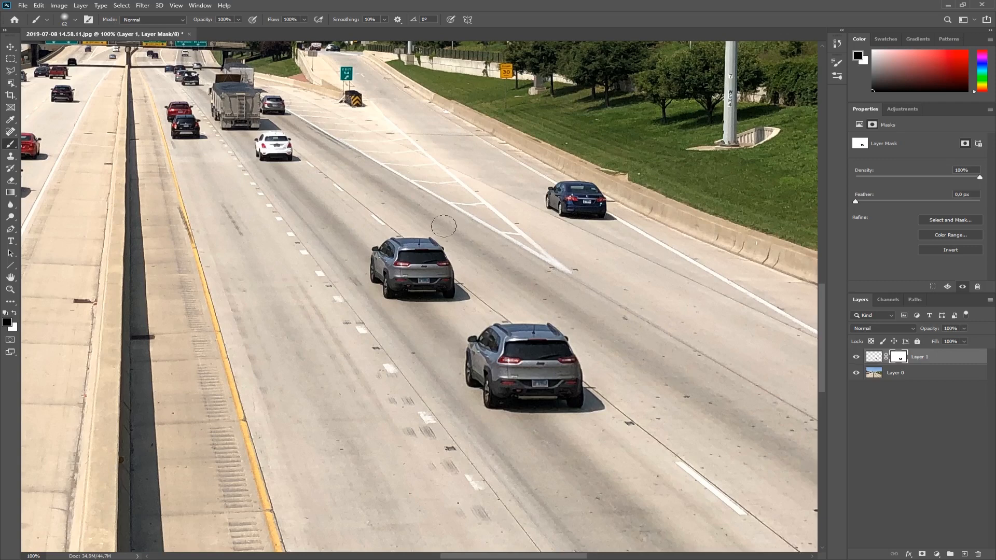
pyautogui.moveTo(344, 208)
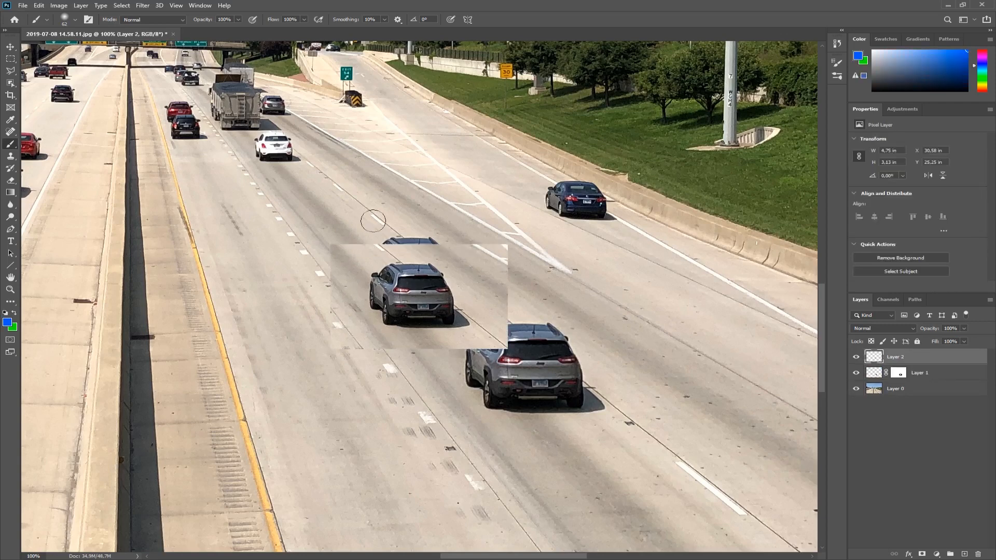
pyautogui.moveTo(447, 327)
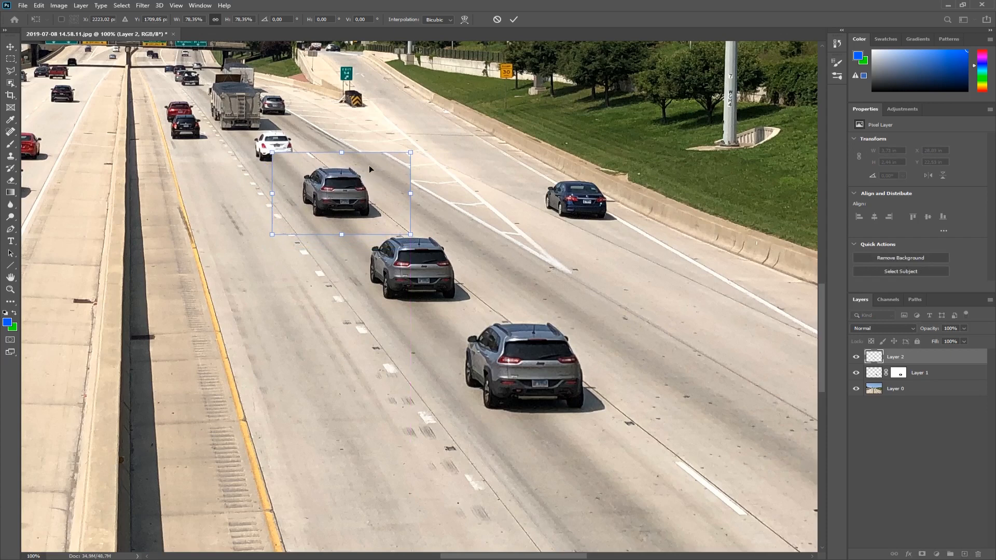
# Scale the Layer 2 SUV copy down, move it farther up the lane, and commit
pyautogui.moveTo(410, 152); pyautogui.dragTo(393, 162)
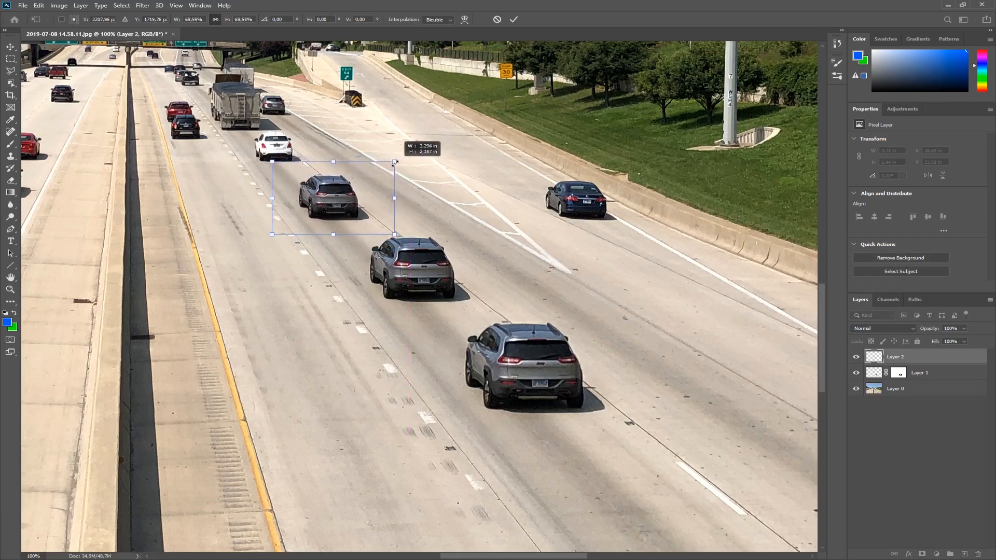
pyautogui.moveTo(393, 161); pyautogui.dragTo(399, 160)
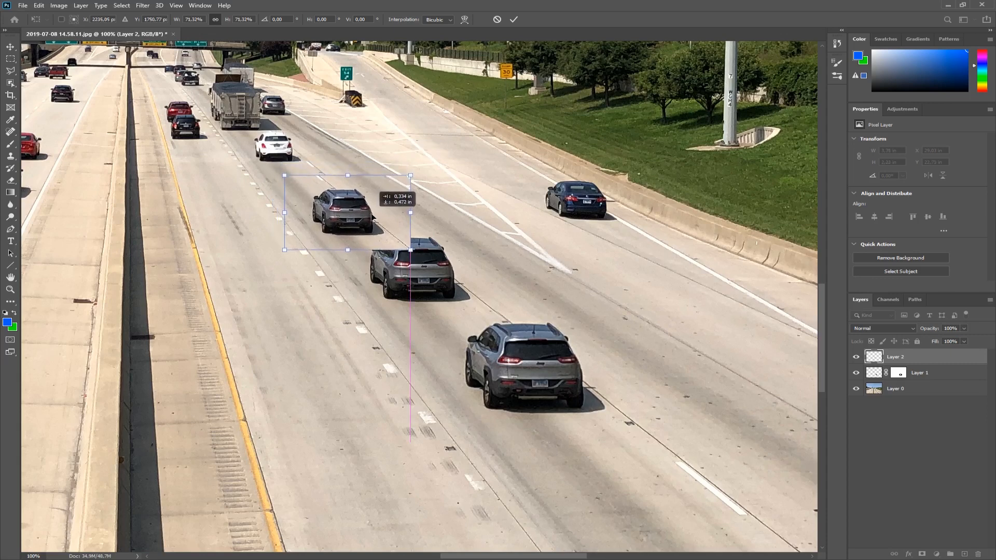
pyautogui.moveTo(347, 211); pyautogui.dragTo(351, 198)
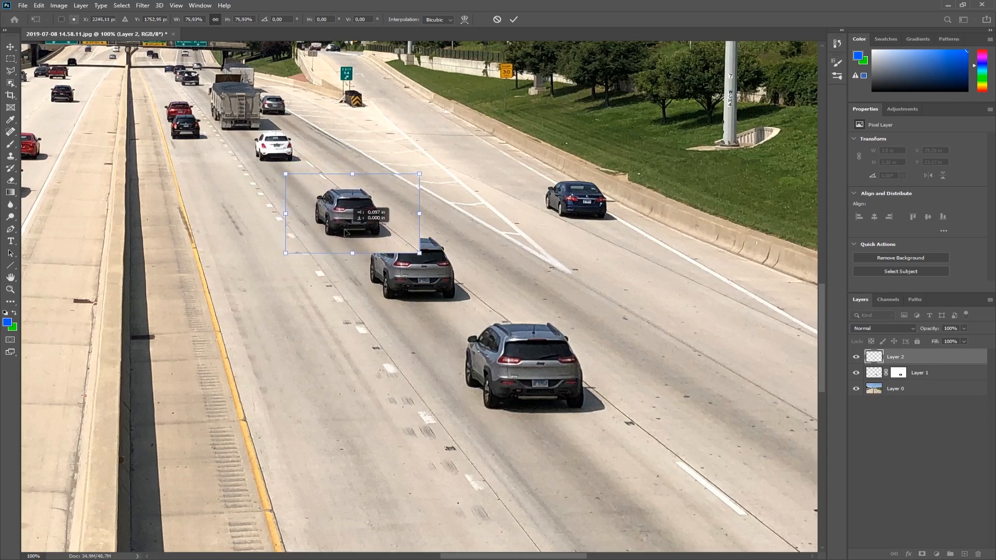
pyautogui.moveTo(351, 216); pyautogui.dragTo(351, 212)
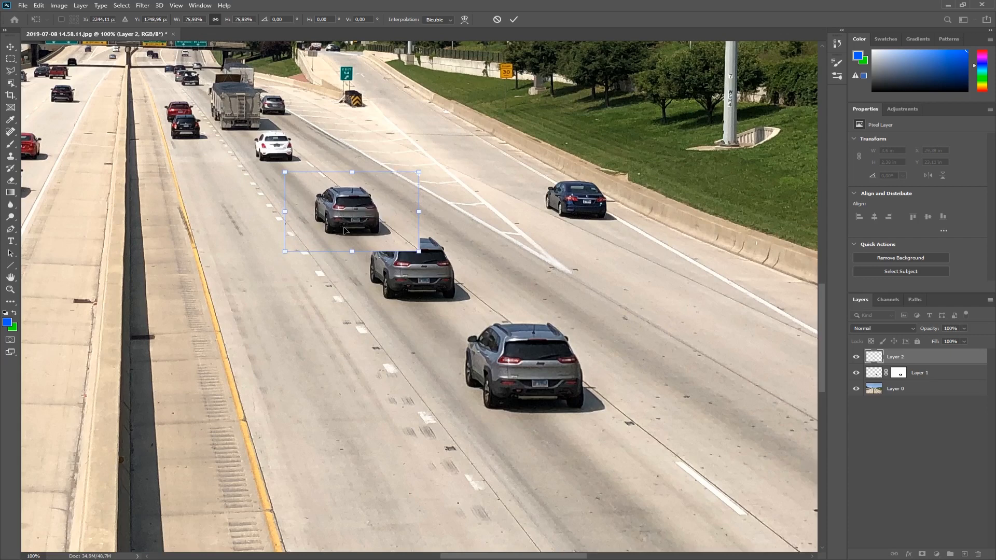
pyautogui.click(514, 19)
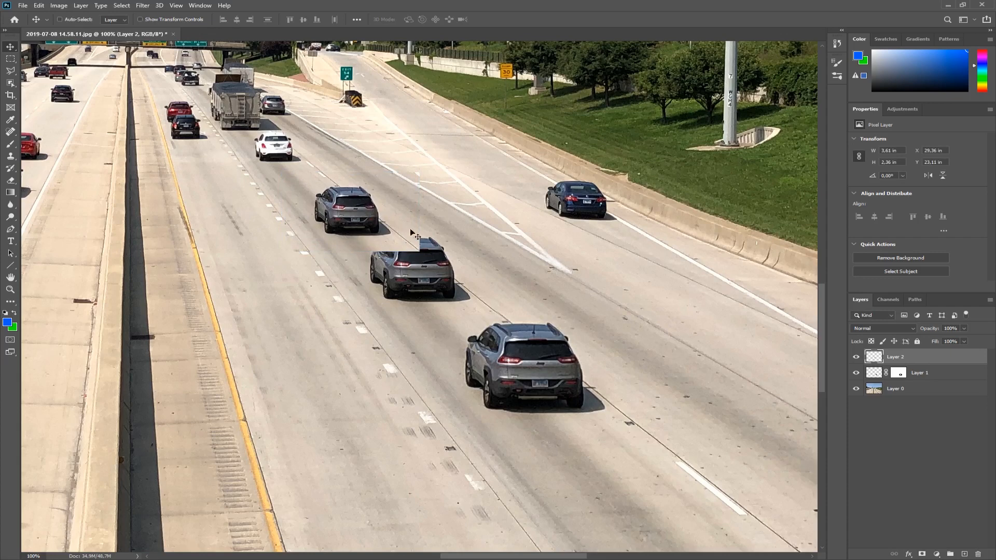
pyautogui.click(896, 356)
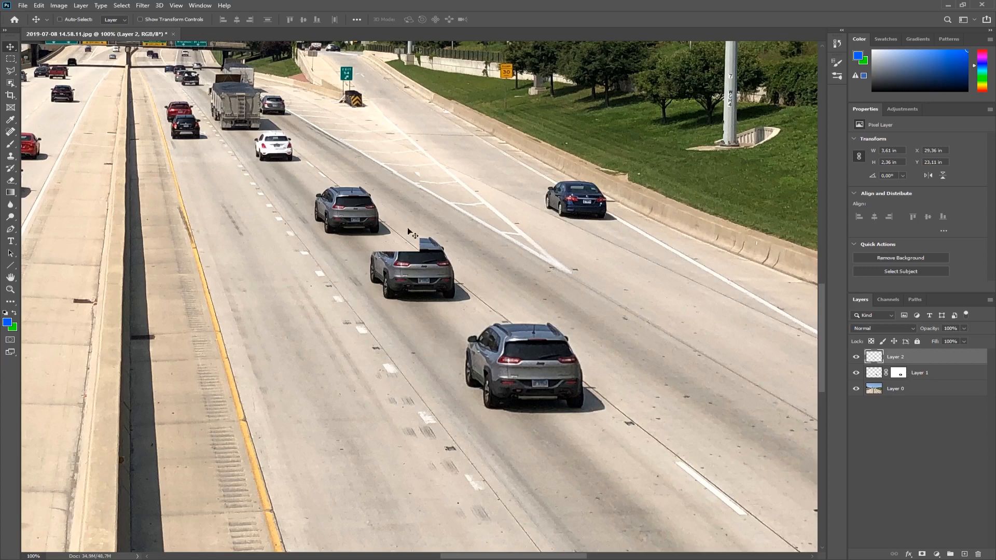
pyautogui.moveTo(373, 247)
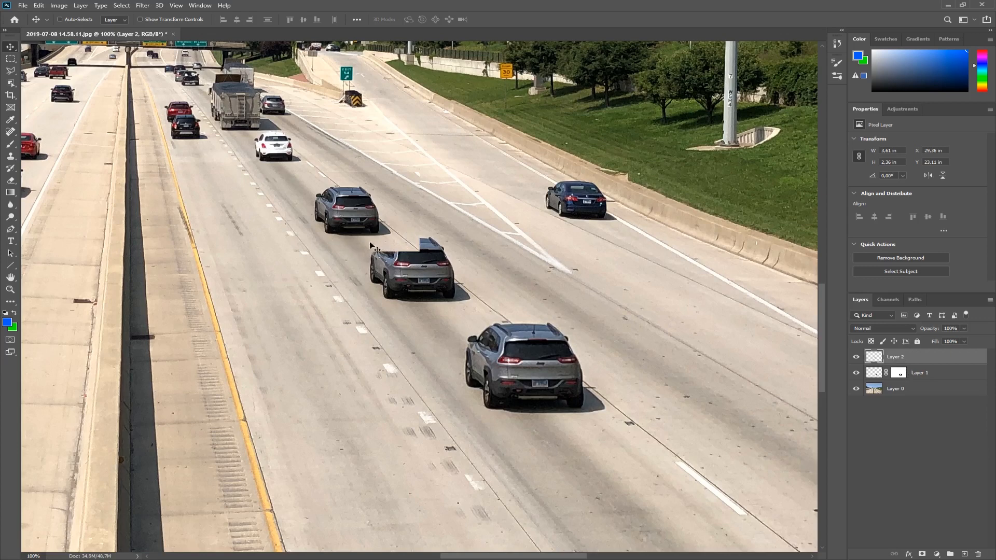
pyautogui.moveTo(432, 265)
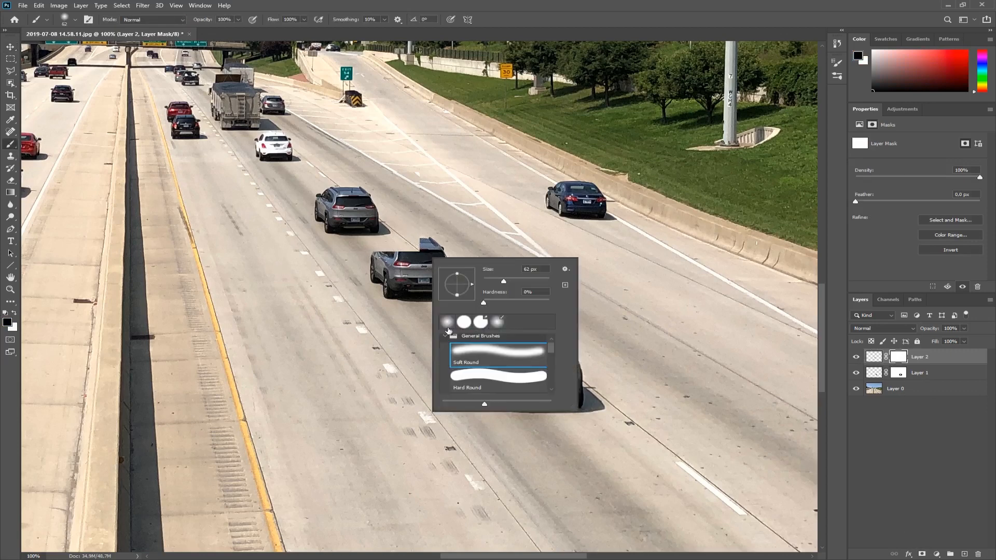
pyautogui.moveTo(509, 29)
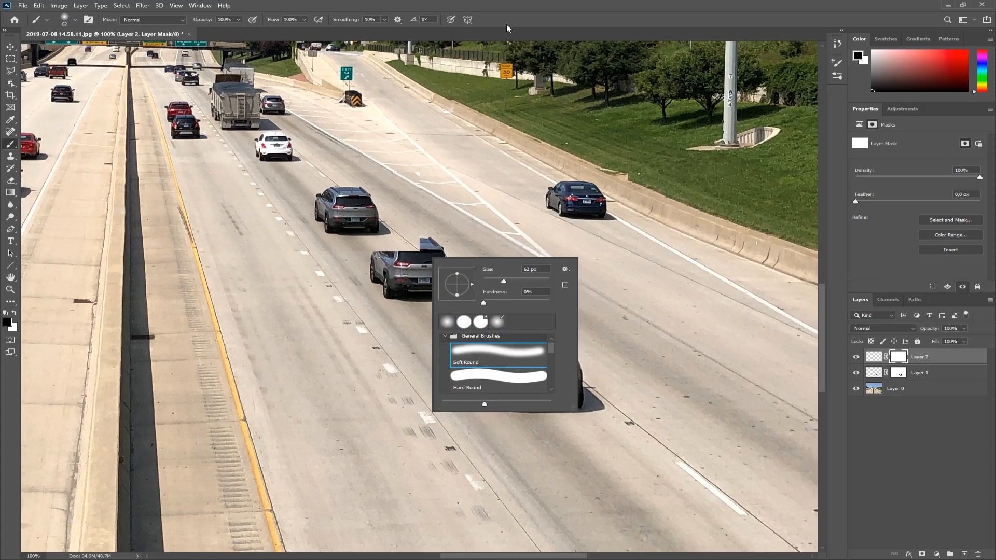
# Soft-mask the smaller SUV on Layer 2 with a Soft Round brush, hiding Layer 0 to check
pyautogui.click(65, 19)
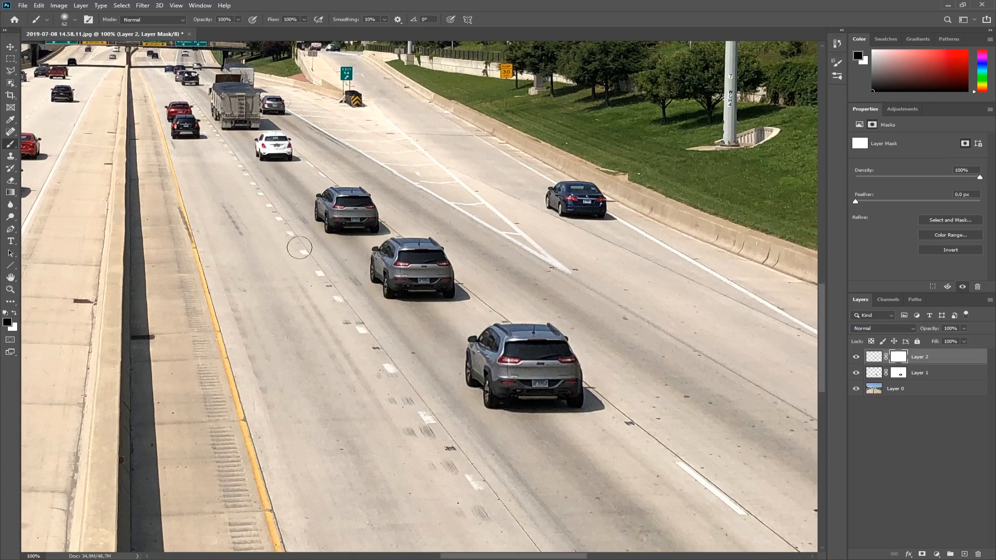
pyautogui.moveTo(280, 223)
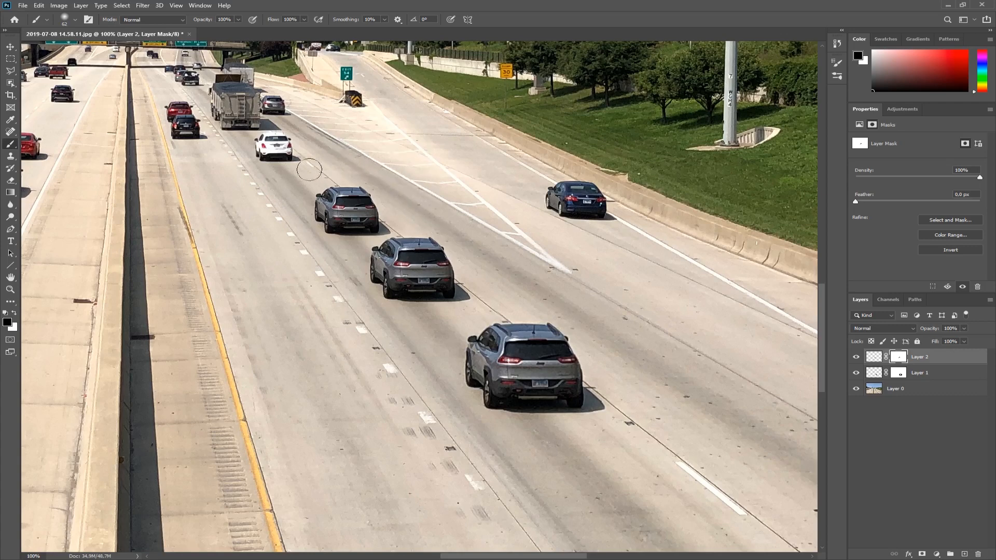
pyautogui.moveTo(273, 243)
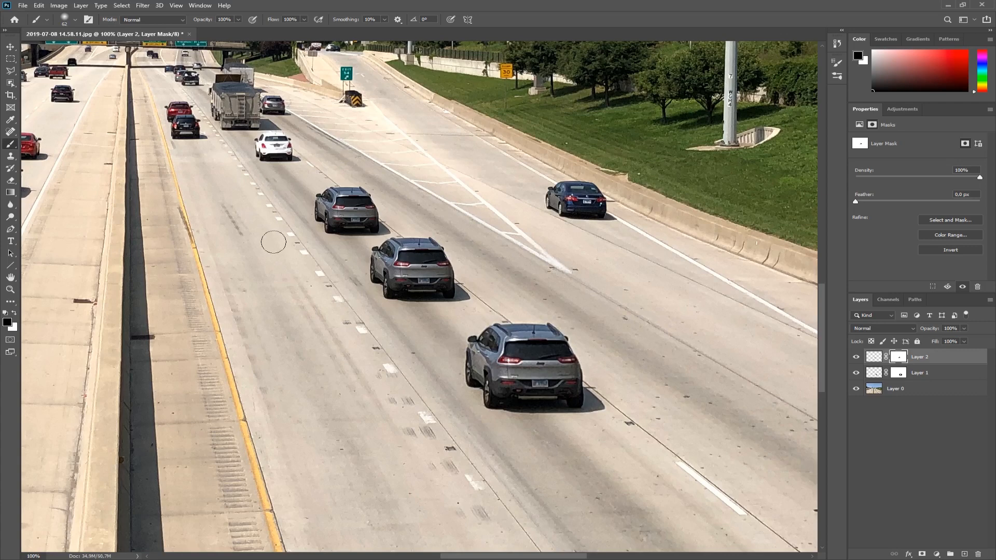
pyautogui.moveTo(276, 241)
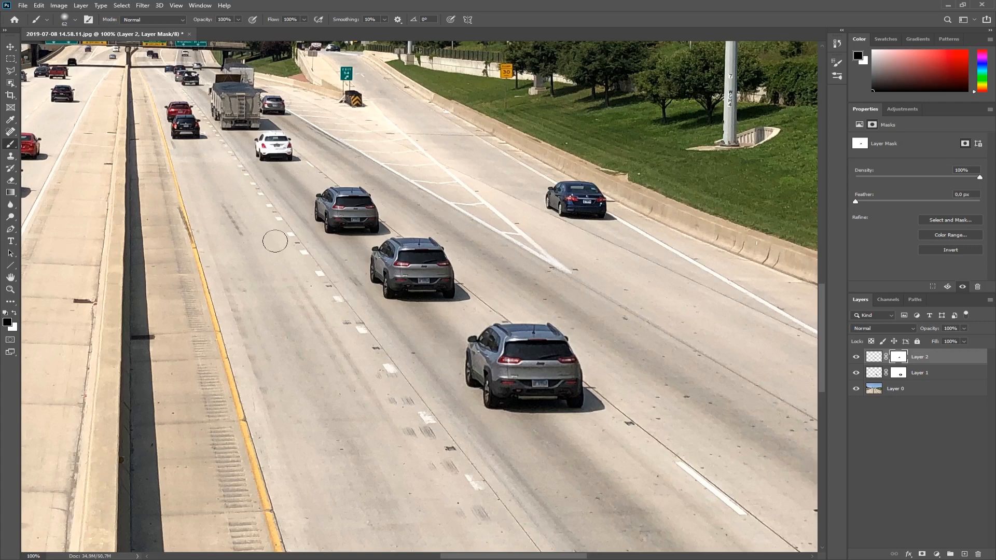
pyautogui.moveTo(428, 160)
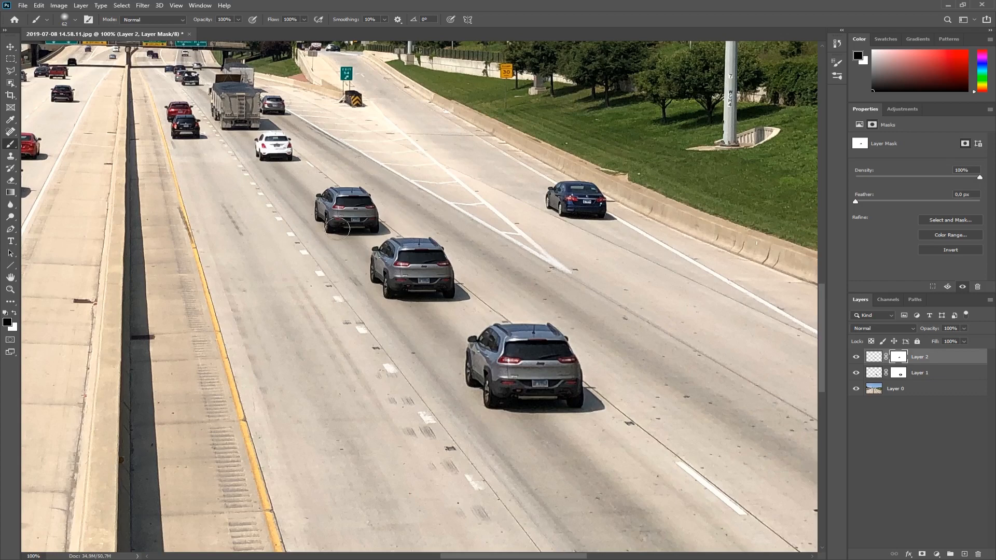
pyautogui.click(855, 388)
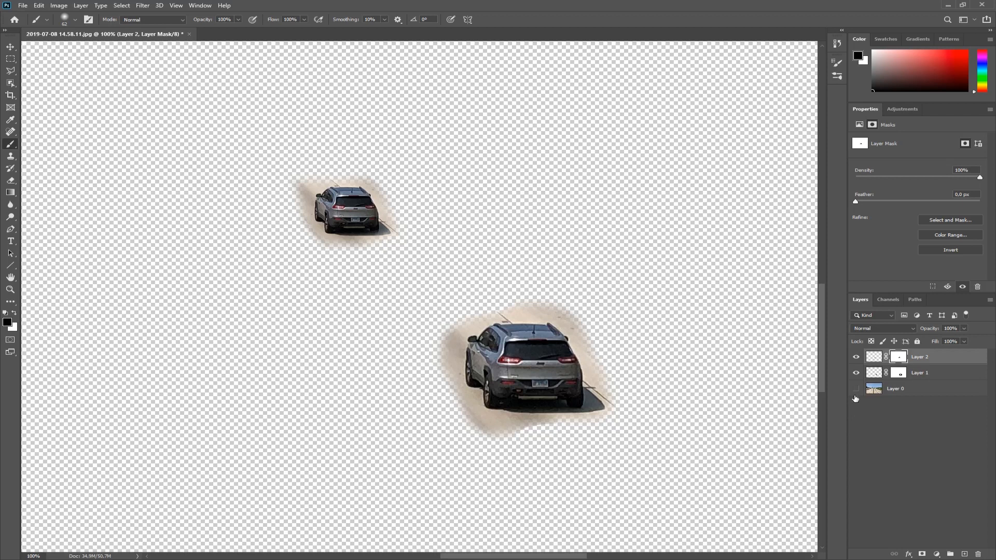
pyautogui.moveTo(321, 233)
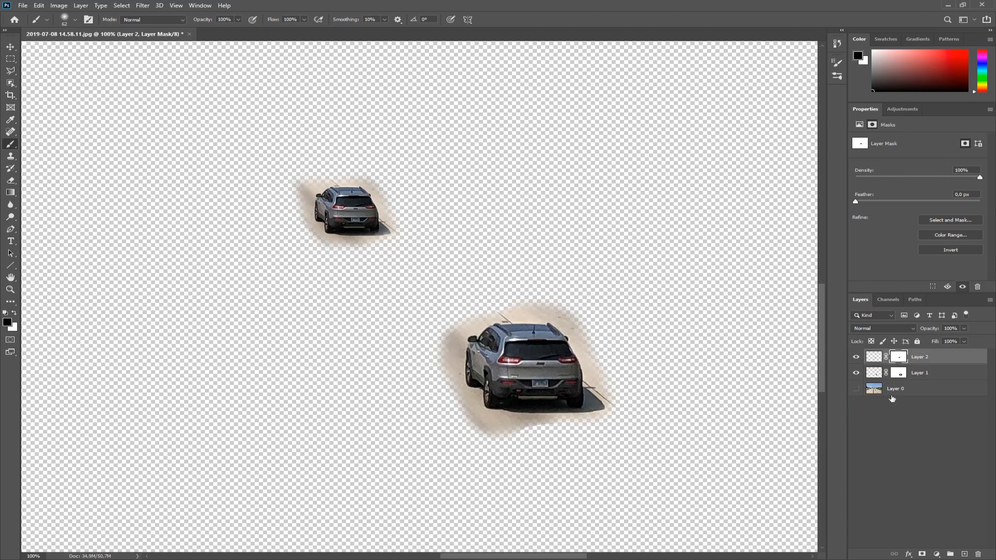
pyautogui.click(857, 390)
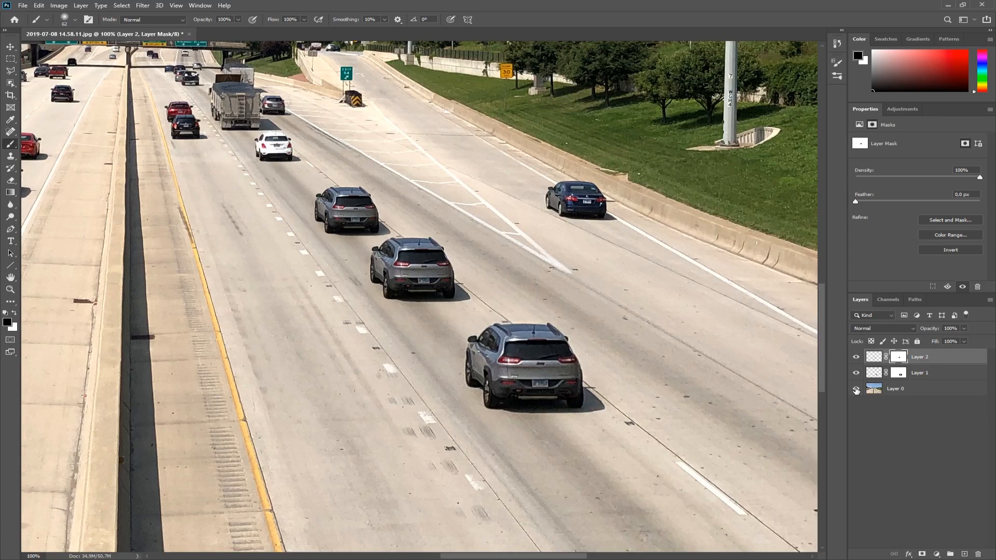
# Fit the whole highway photo on screen and make Layer 1 active
pyautogui.click(857, 388)
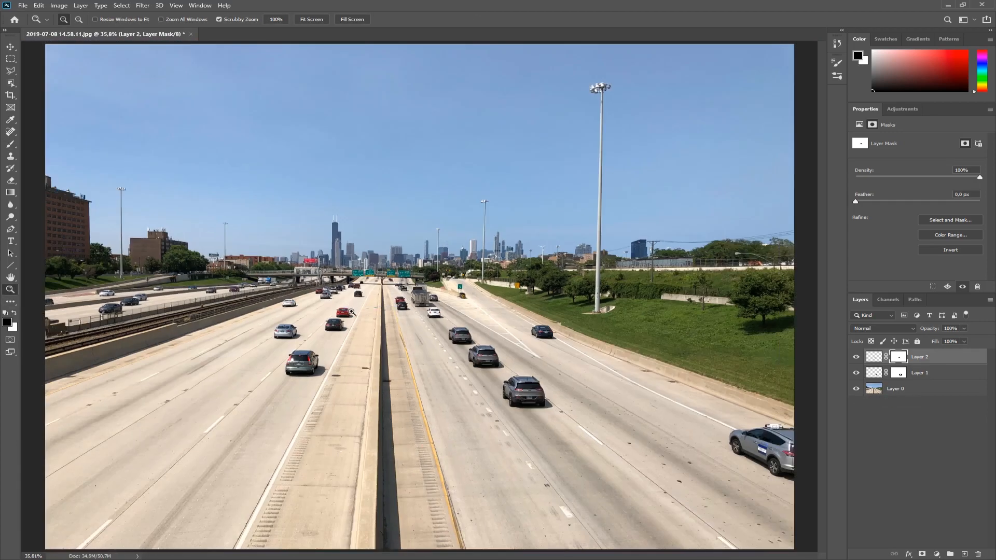
pyautogui.moveTo(348, 312)
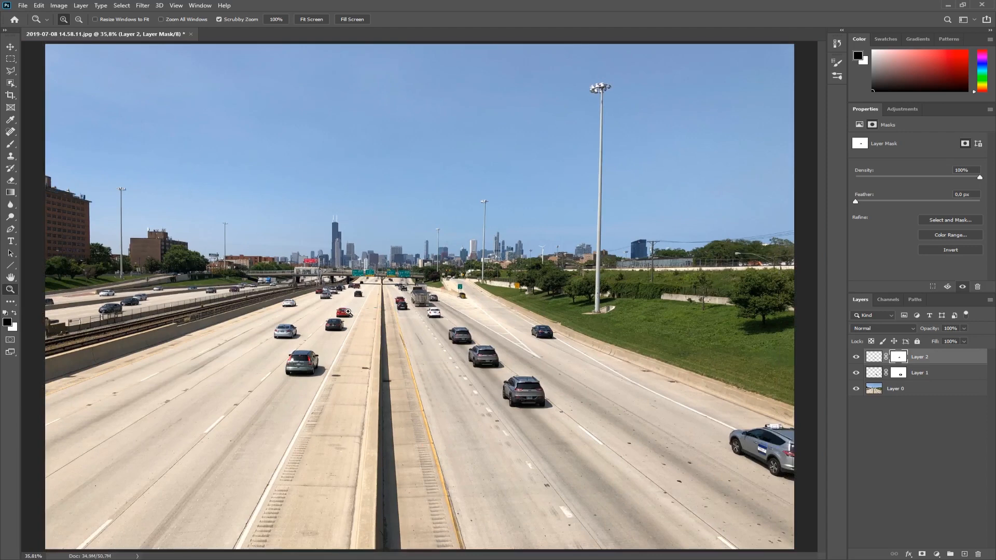
pyautogui.moveTo(558, 329)
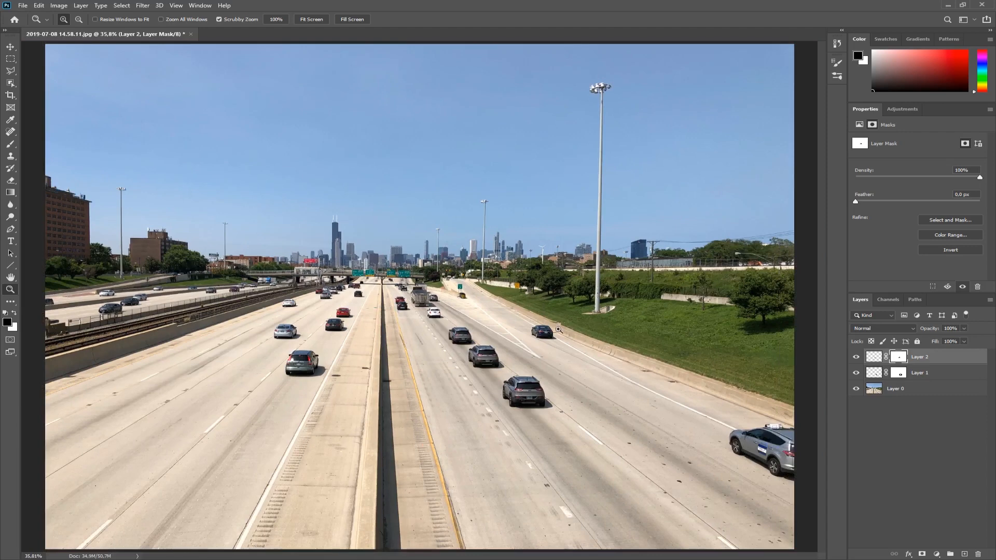
pyautogui.moveTo(450, 297)
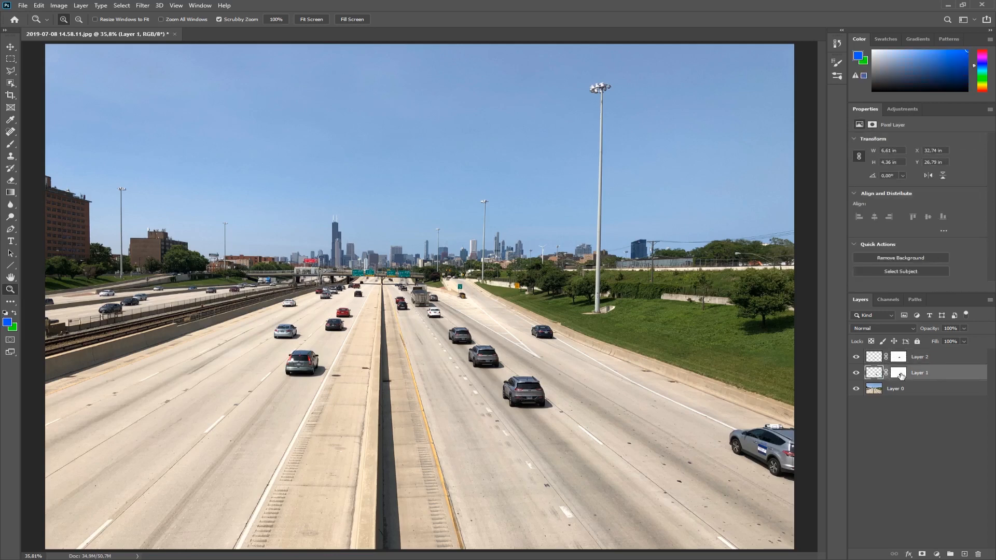
pyautogui.click(900, 373)
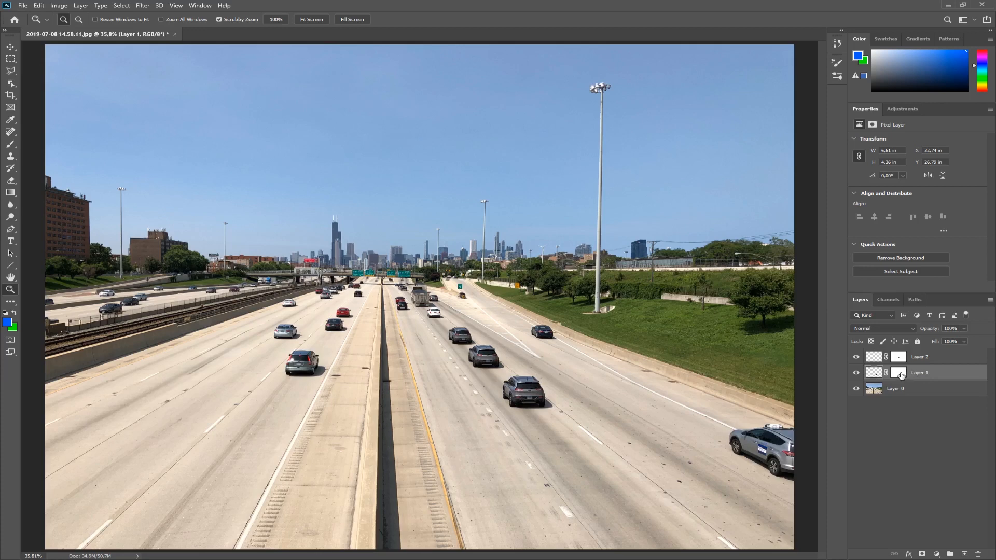
pyautogui.moveTo(900, 374)
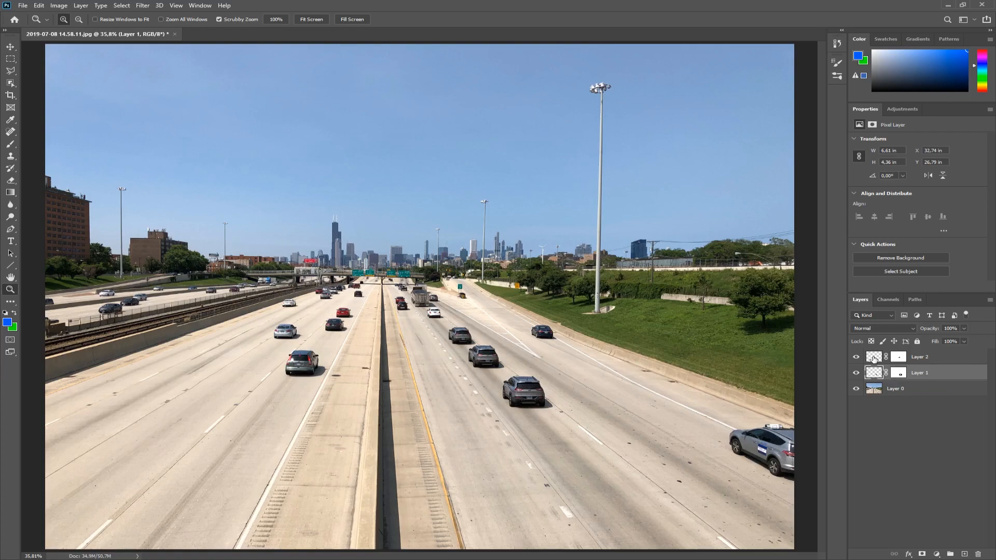
# Hide Layer 0 and toggle the Layer 1 and Layer 2 masks off and on to compare
pyautogui.click(920, 373)
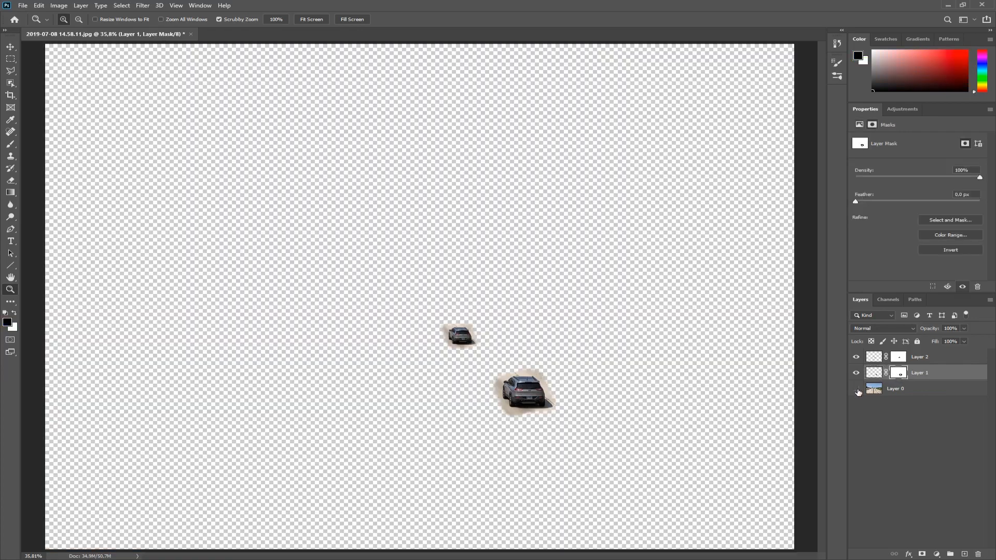
pyautogui.click(856, 389)
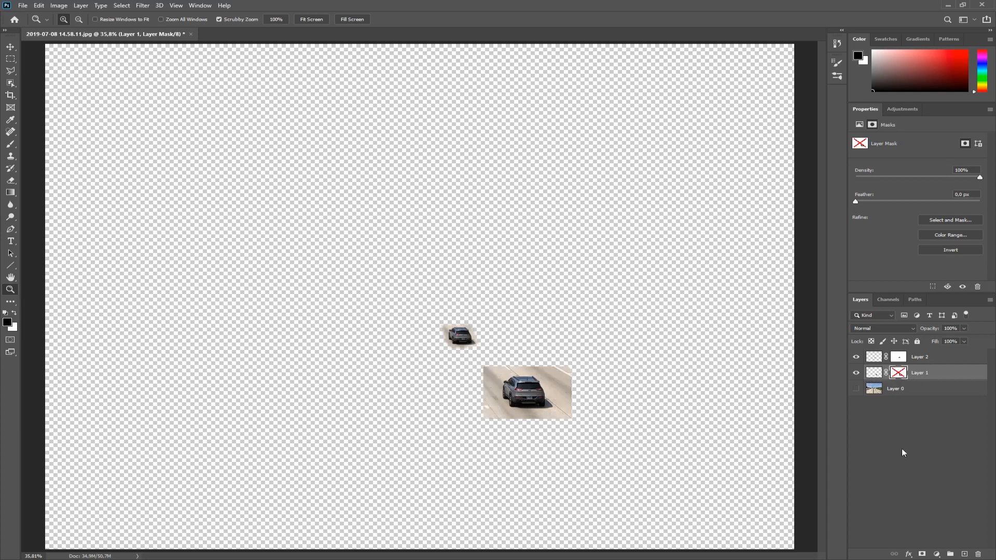
pyautogui.moveTo(903, 400)
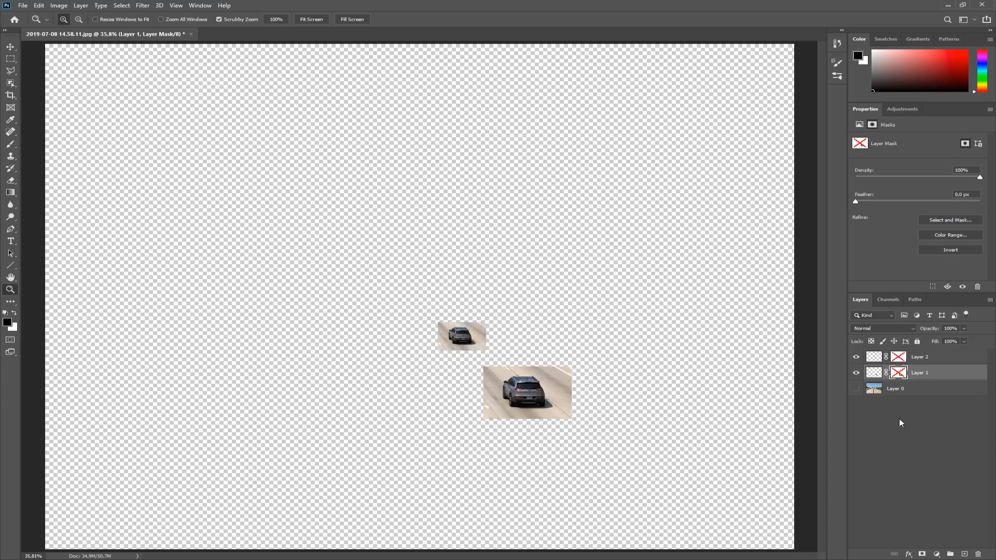
pyautogui.click(919, 356)
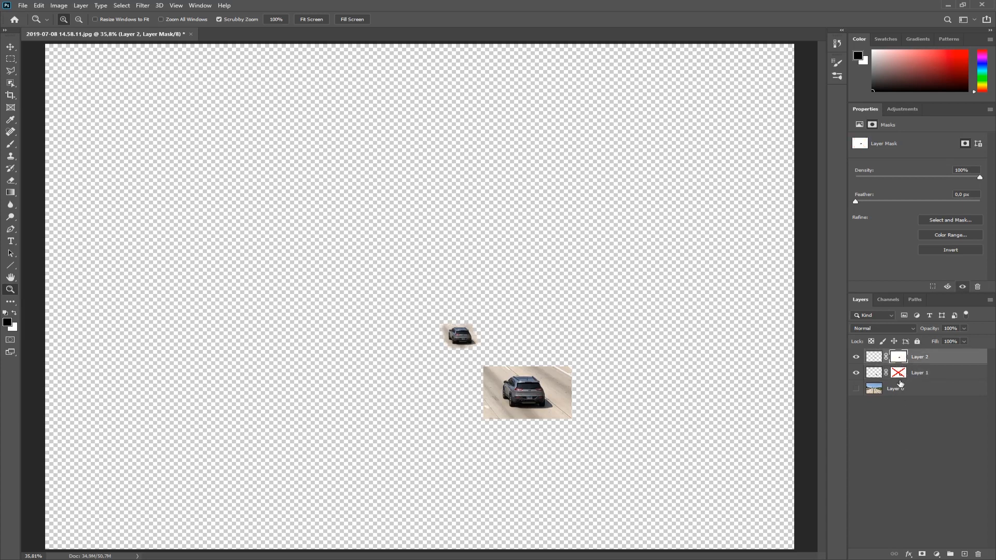
pyautogui.click(898, 373)
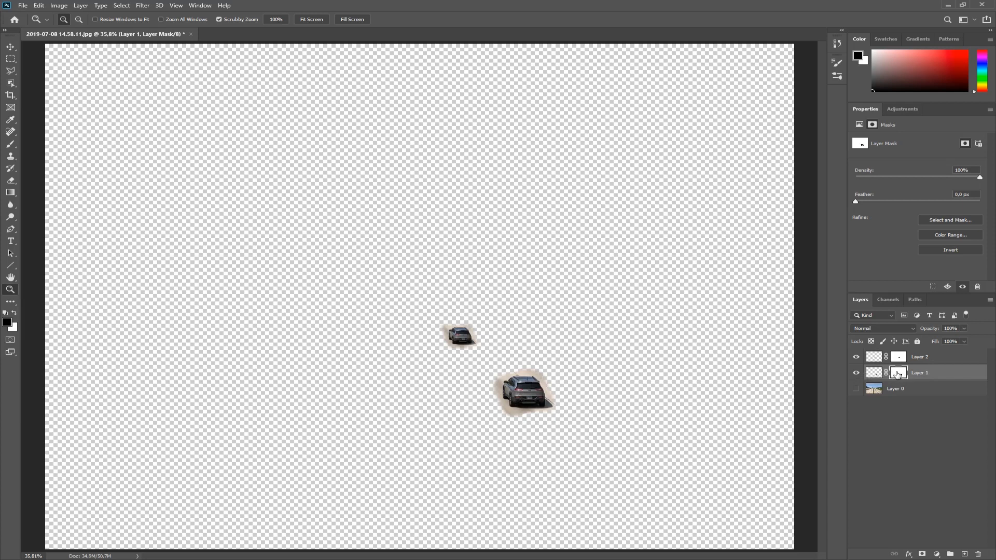
pyautogui.moveTo(703, 419)
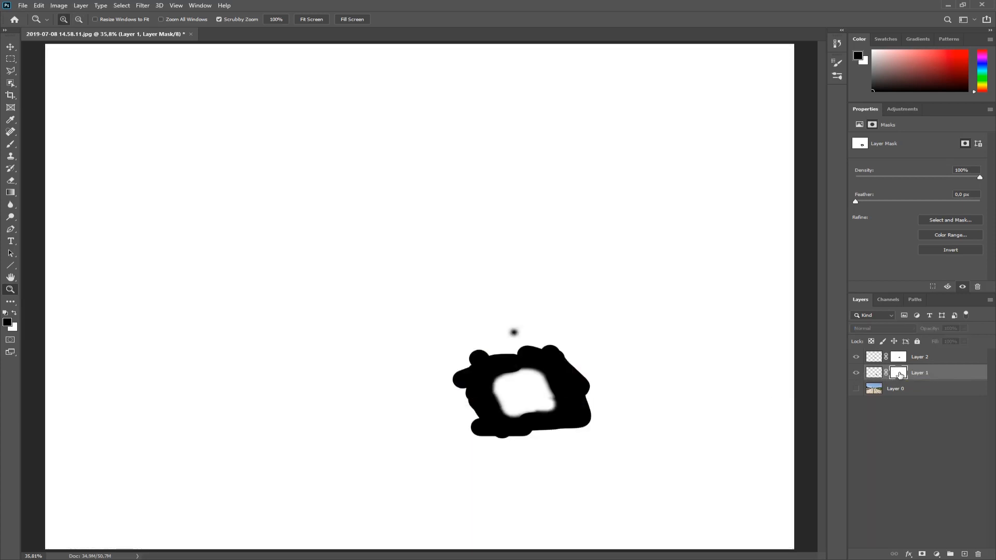
pyautogui.moveTo(406, 354)
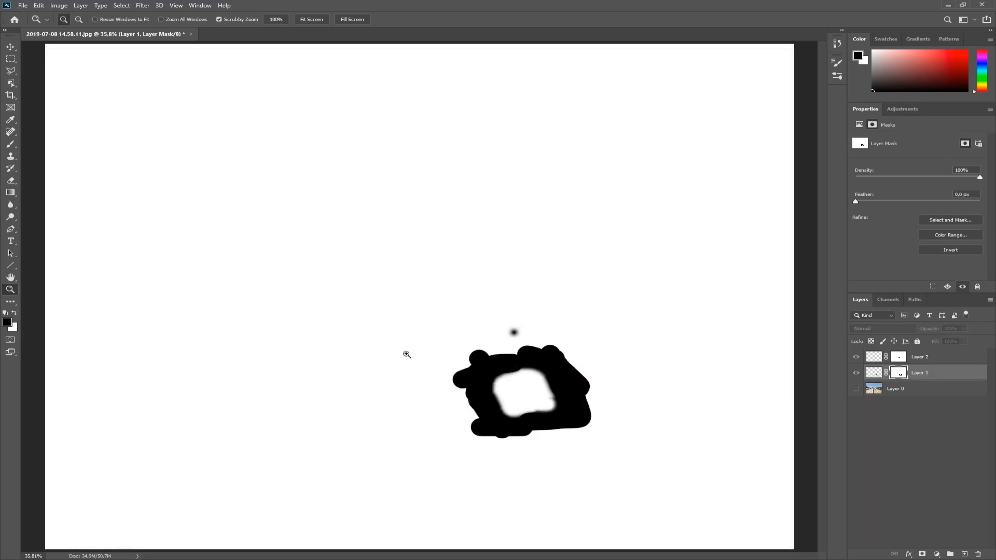
pyautogui.moveTo(490, 392)
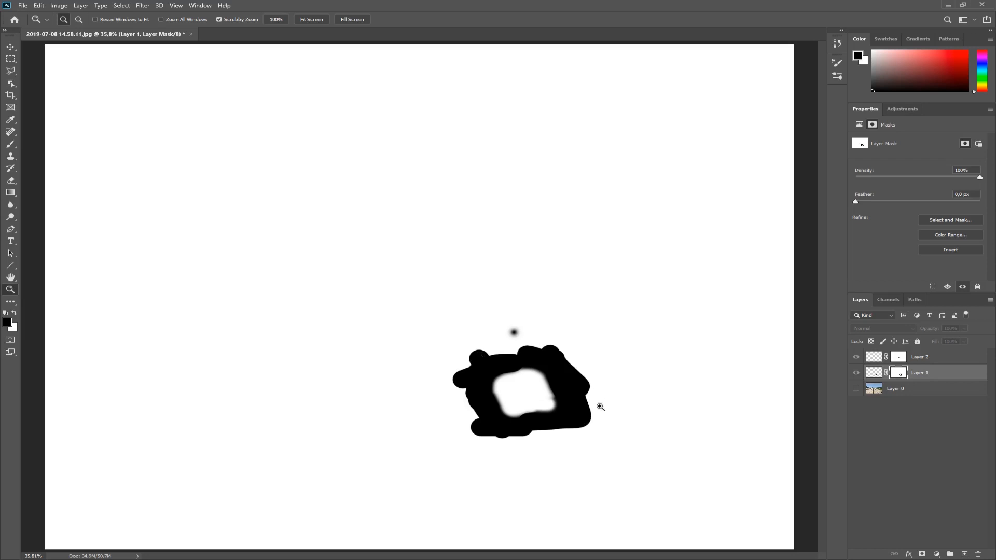
pyautogui.moveTo(476, 401)
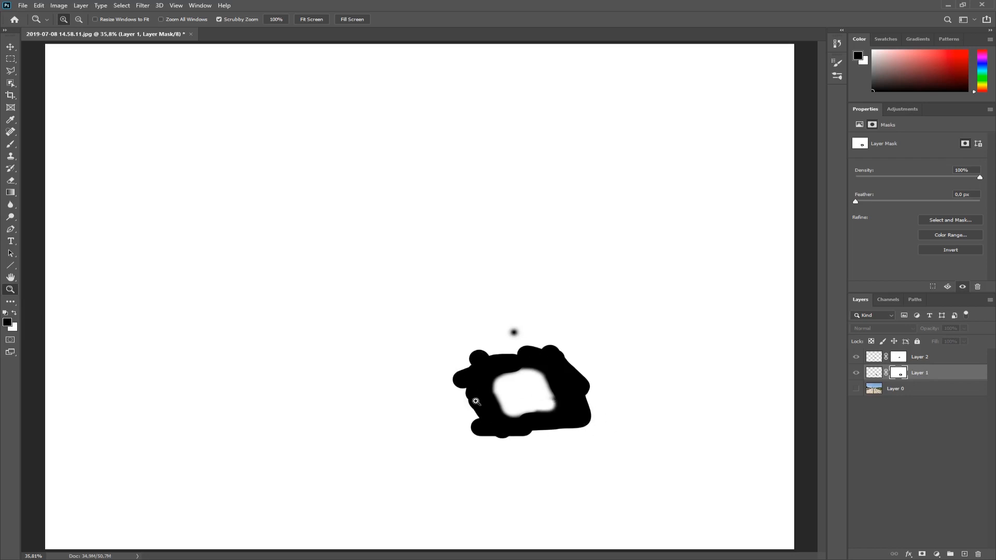
pyautogui.moveTo(600, 376)
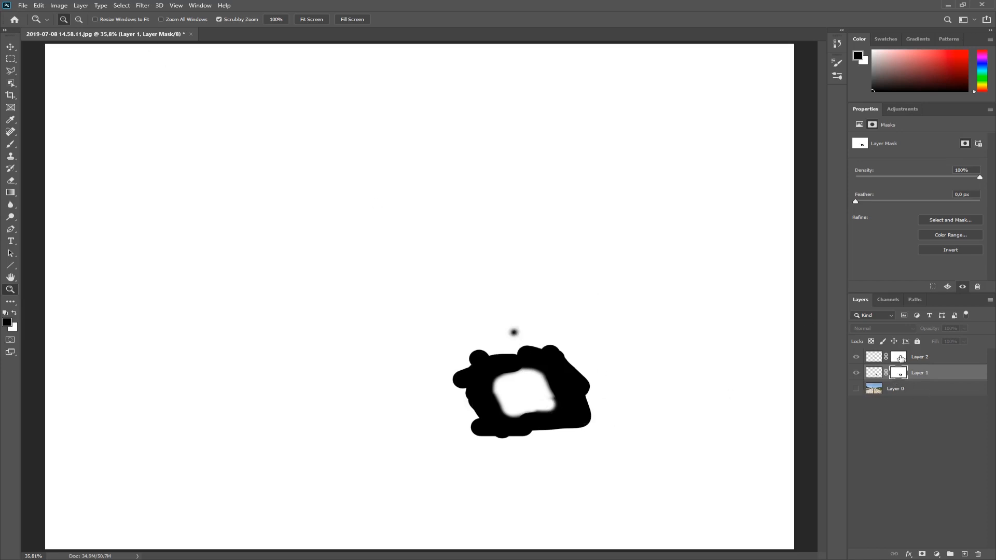
pyautogui.click(919, 356)
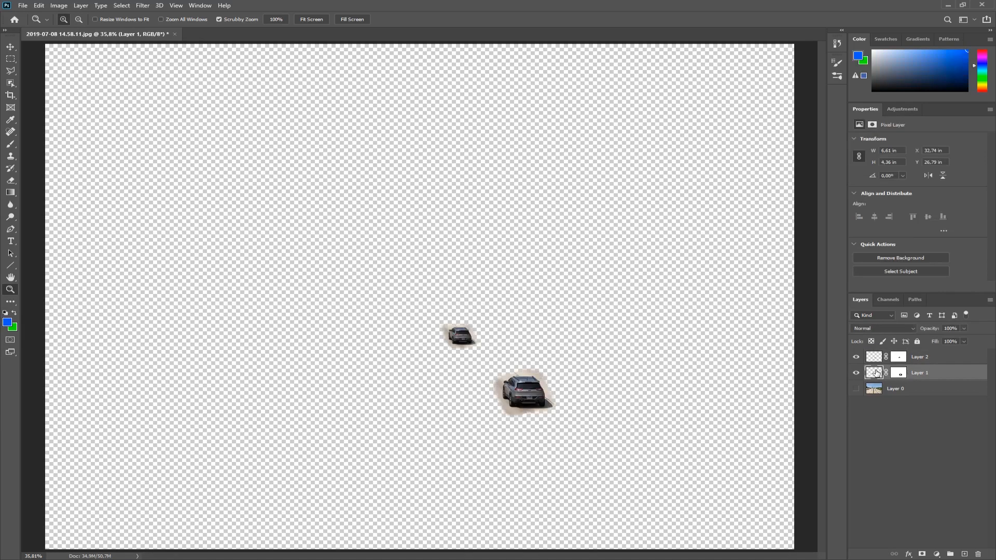
pyautogui.click(919, 357)
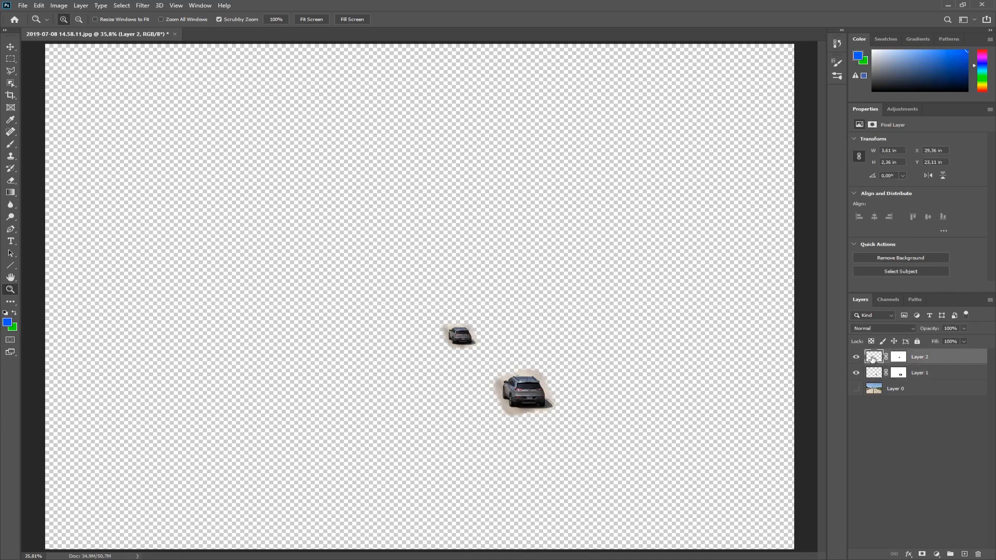
pyautogui.click(919, 373)
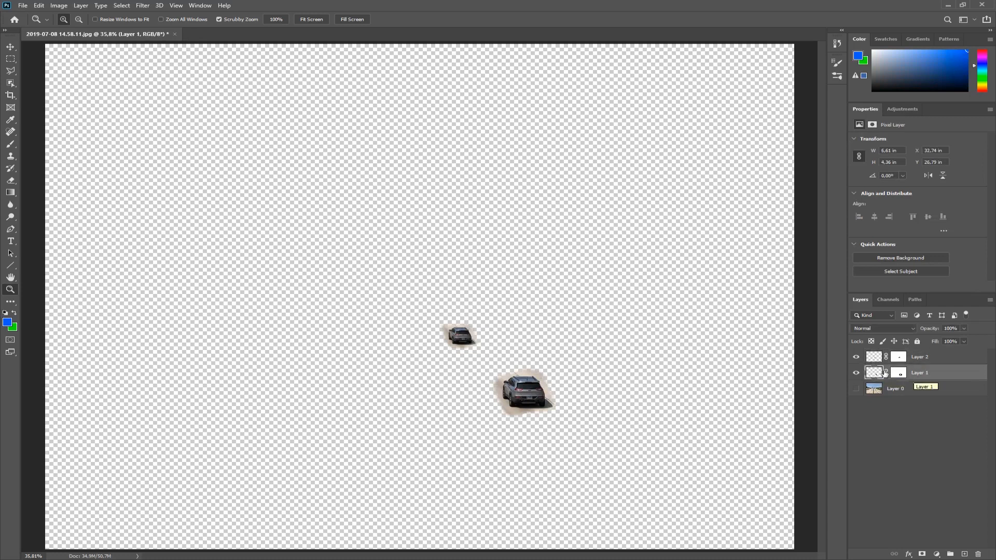
pyautogui.click(899, 373)
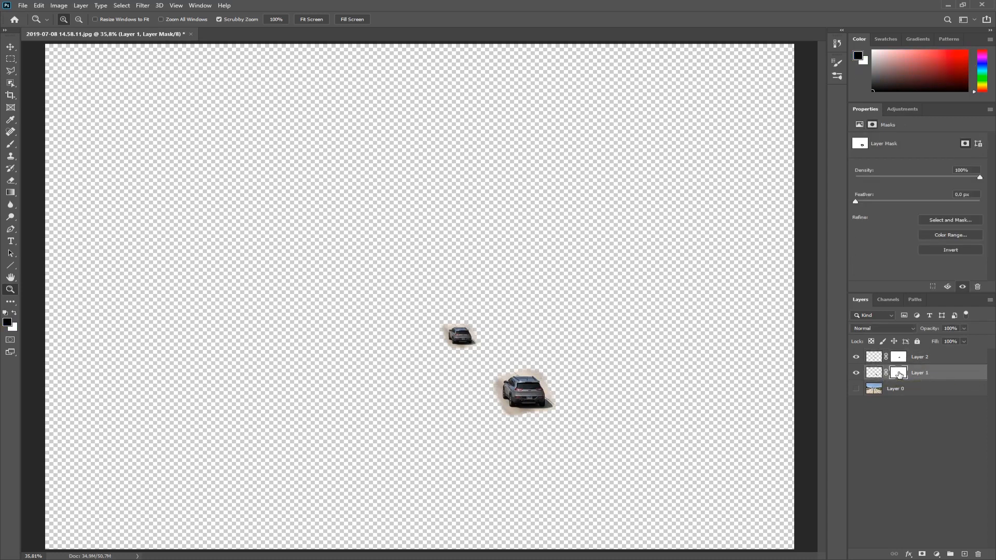
pyautogui.rightClick(898, 373)
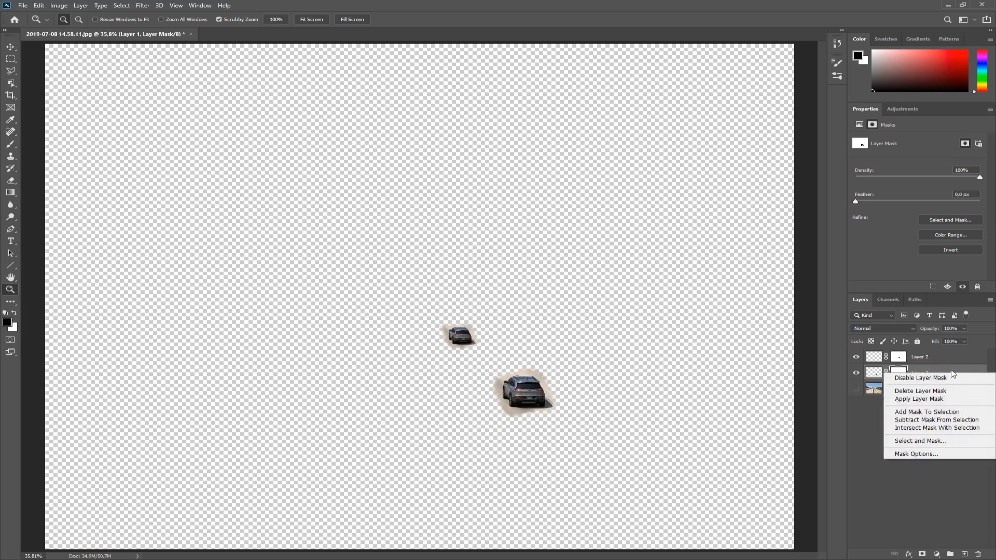
pyautogui.moveTo(920, 378)
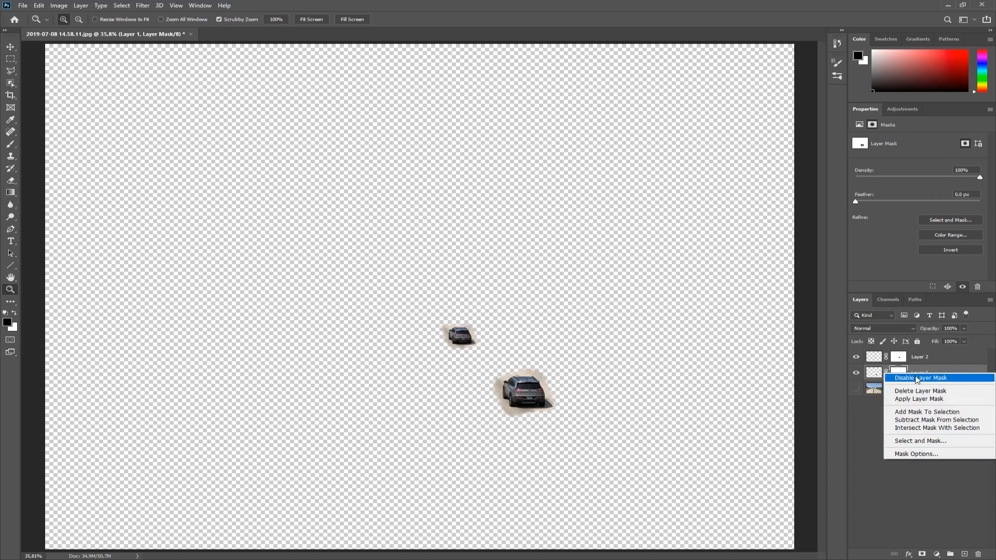
pyautogui.moveTo(925, 402)
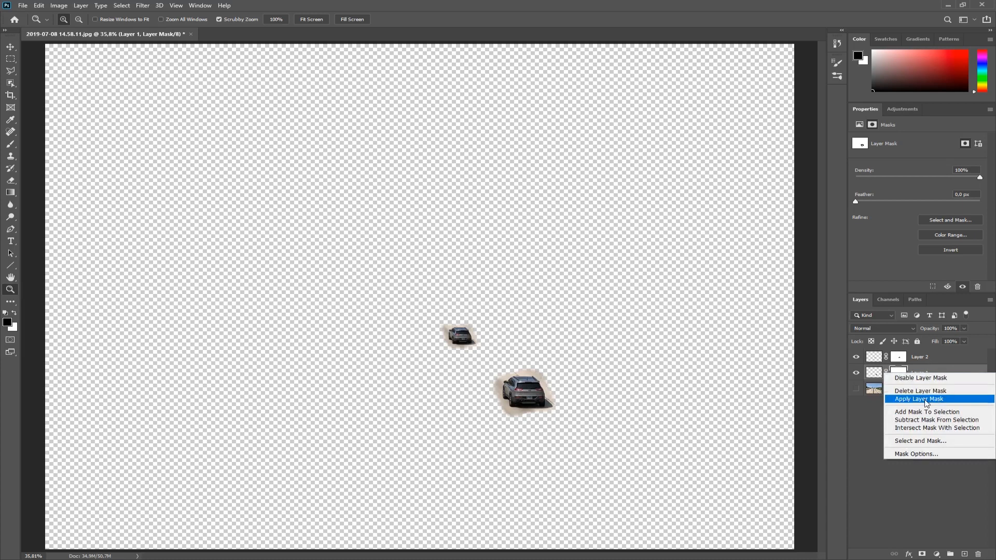
pyautogui.moveTo(891, 400)
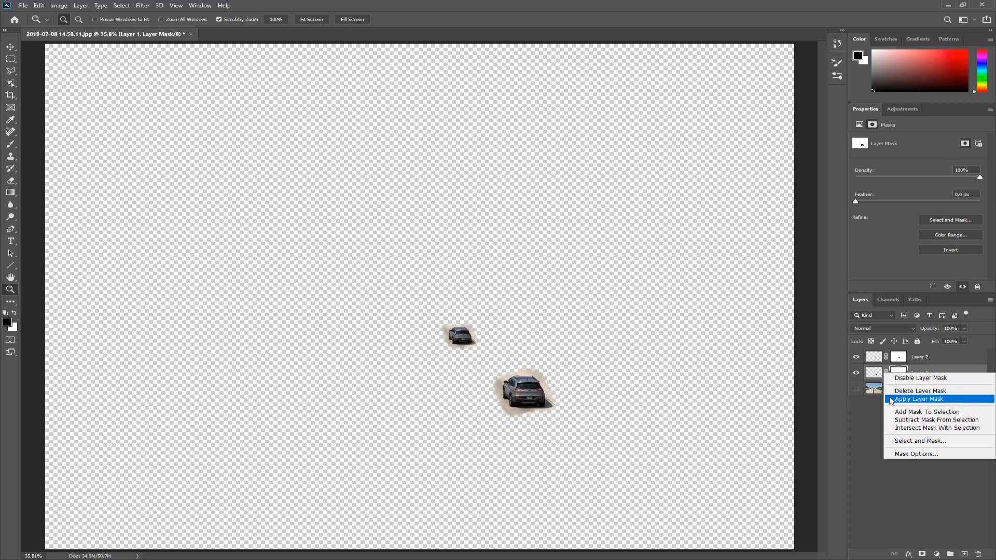
pyautogui.click(919, 399)
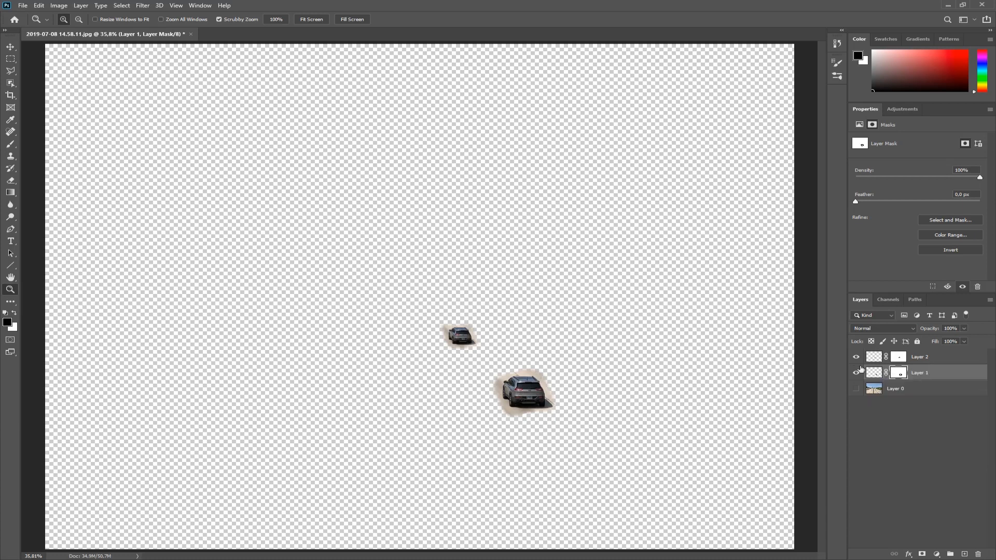
pyautogui.click(856, 373)
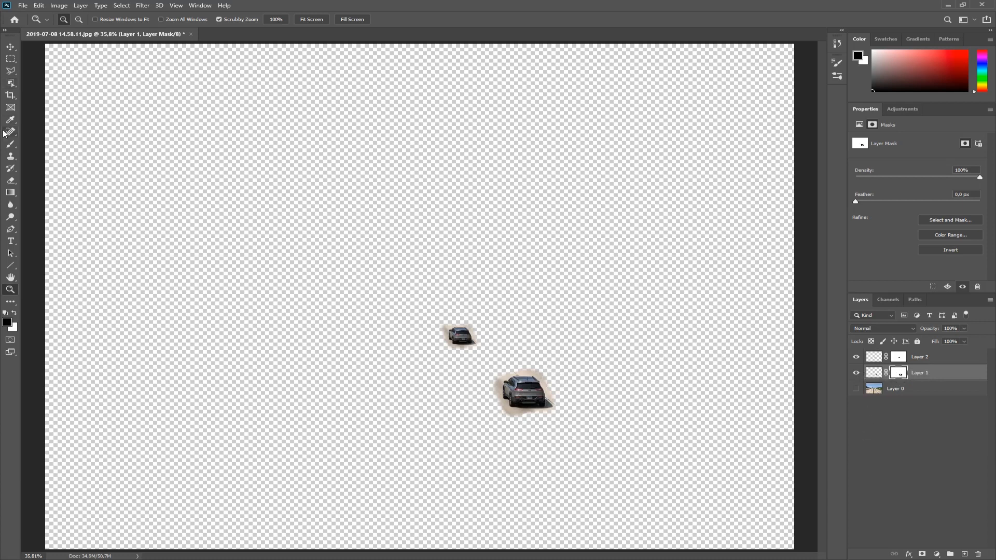
pyautogui.moveTo(11, 157)
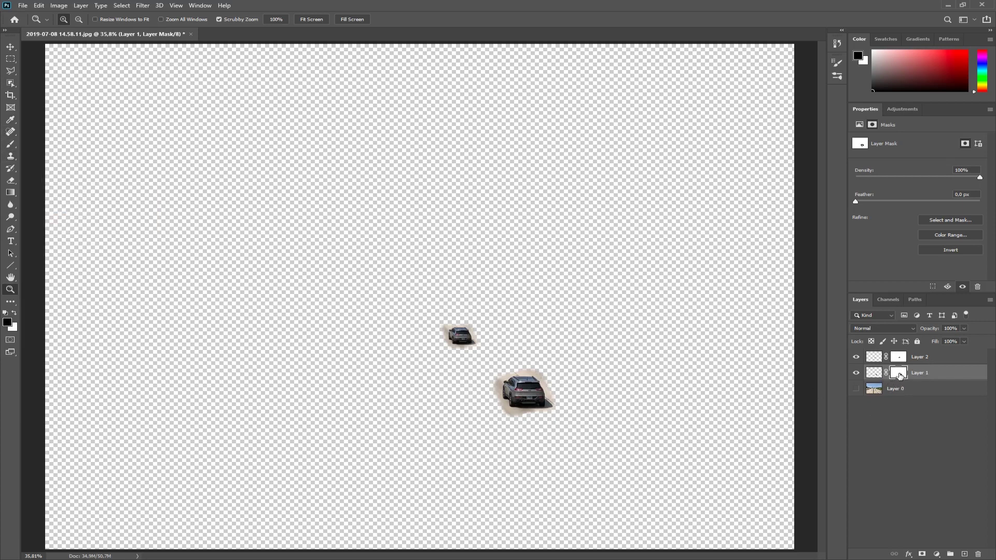
pyautogui.rightClick(898, 373)
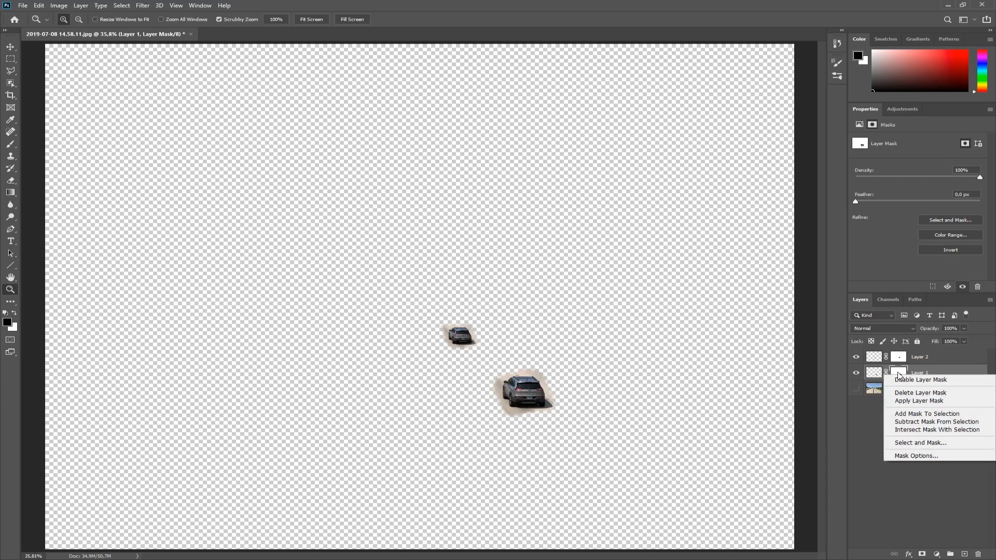
pyautogui.moveTo(498, 362)
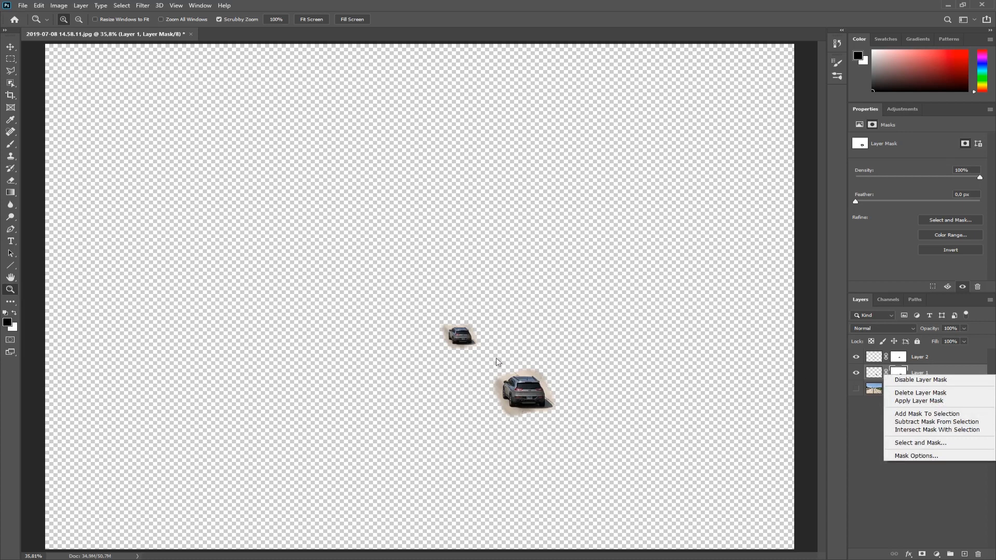
pyautogui.moveTo(926, 413)
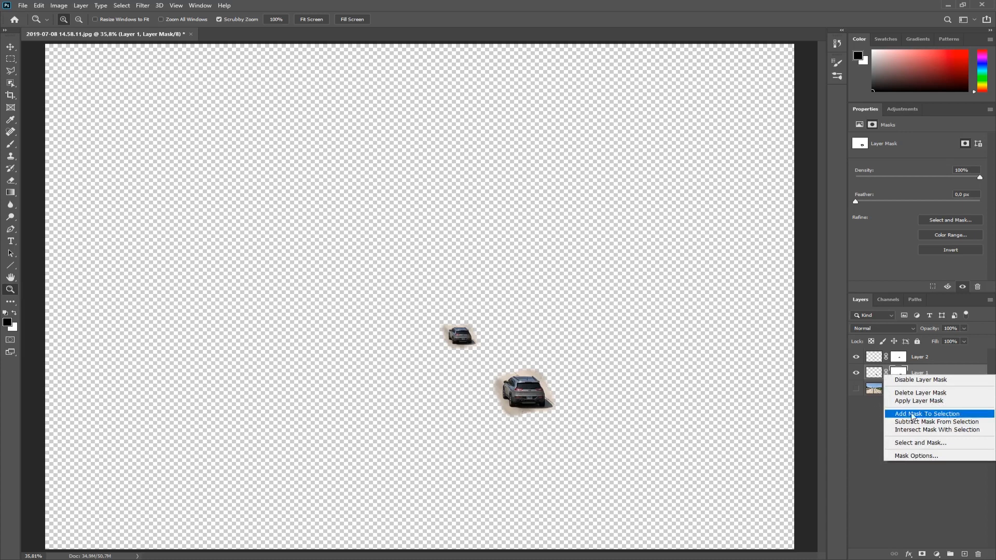
pyautogui.moveTo(899, 420)
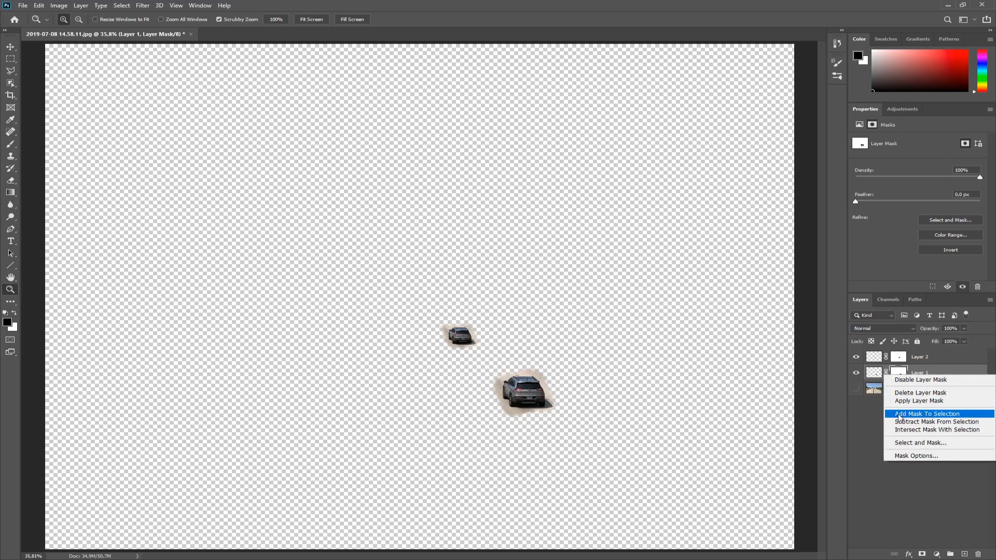
pyautogui.moveTo(901, 399)
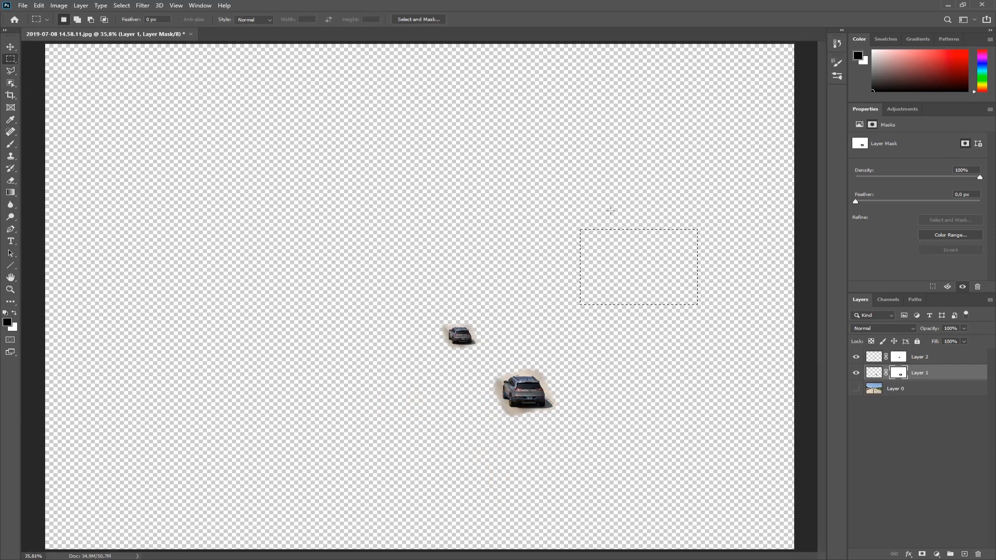
pyautogui.moveTo(795, 336)
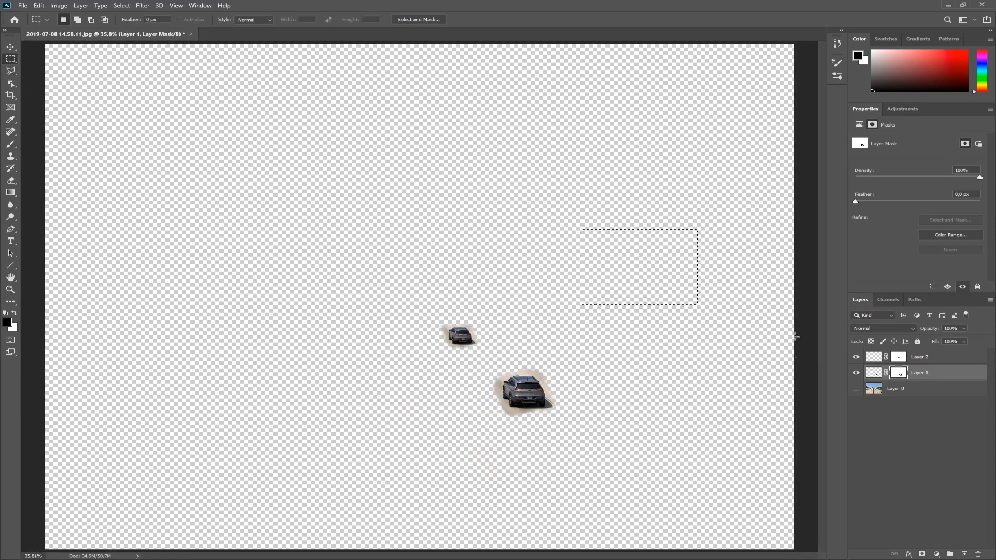
pyautogui.rightClick(900, 373)
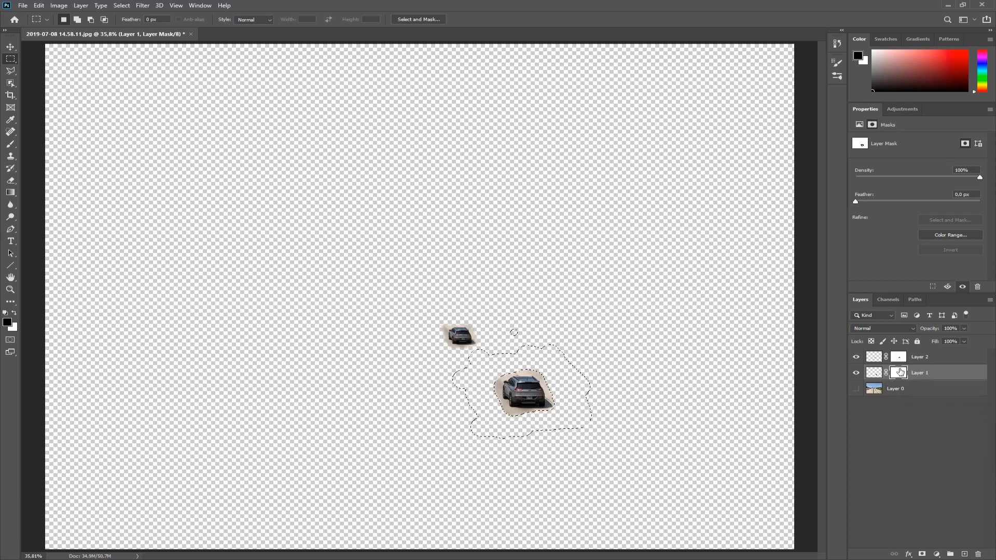
pyautogui.rightClick(898, 372)
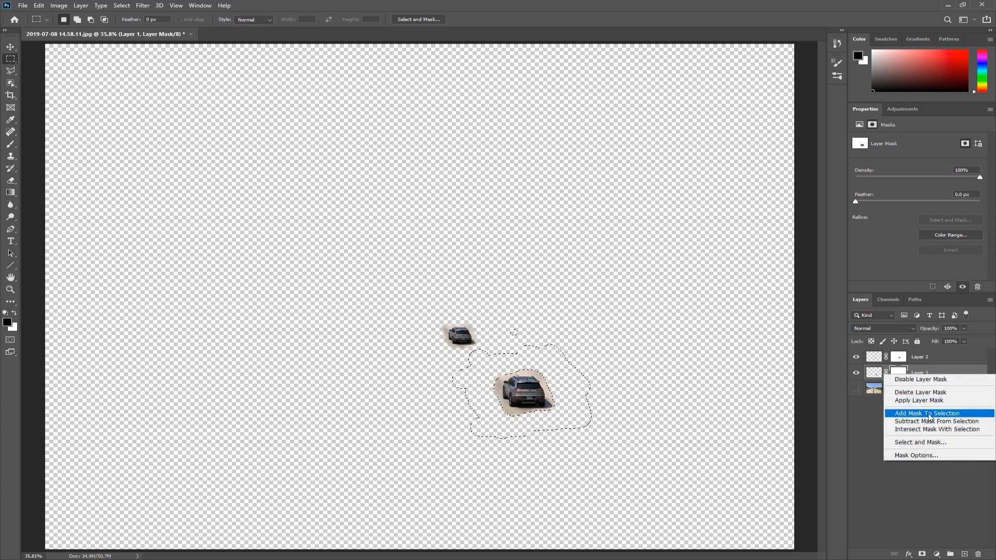
pyautogui.moveTo(946, 413)
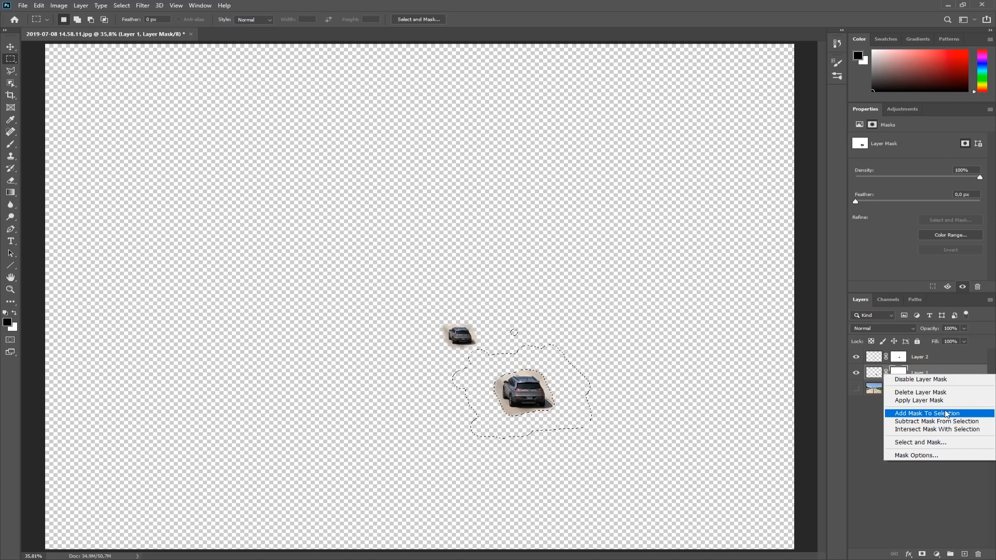
pyautogui.moveTo(915, 455)
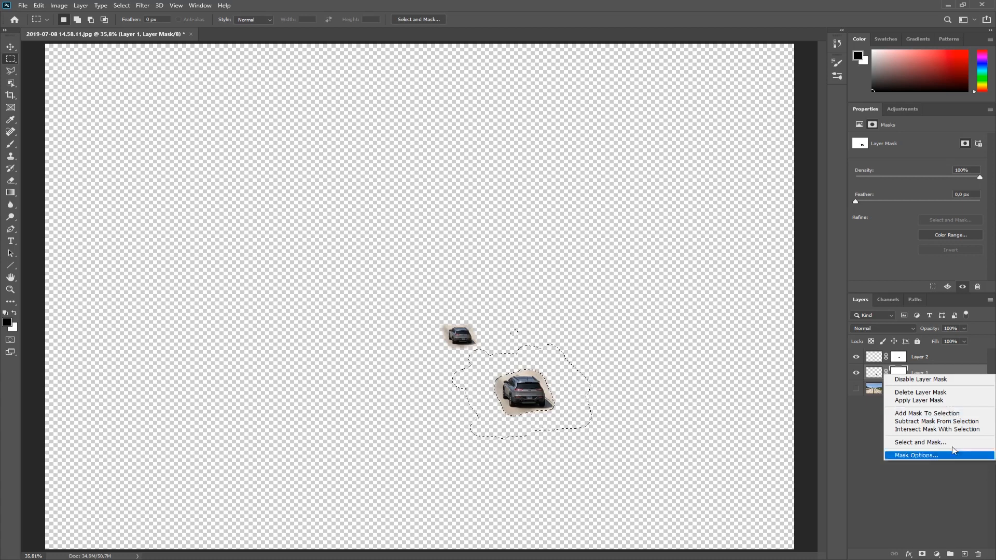
pyautogui.moveTo(275, 113)
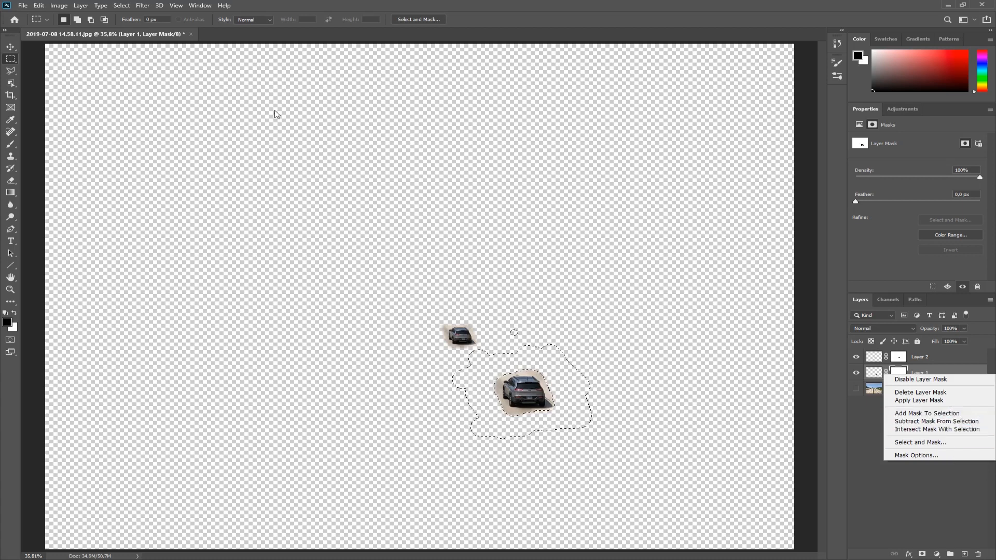
pyautogui.moveTo(354, 67)
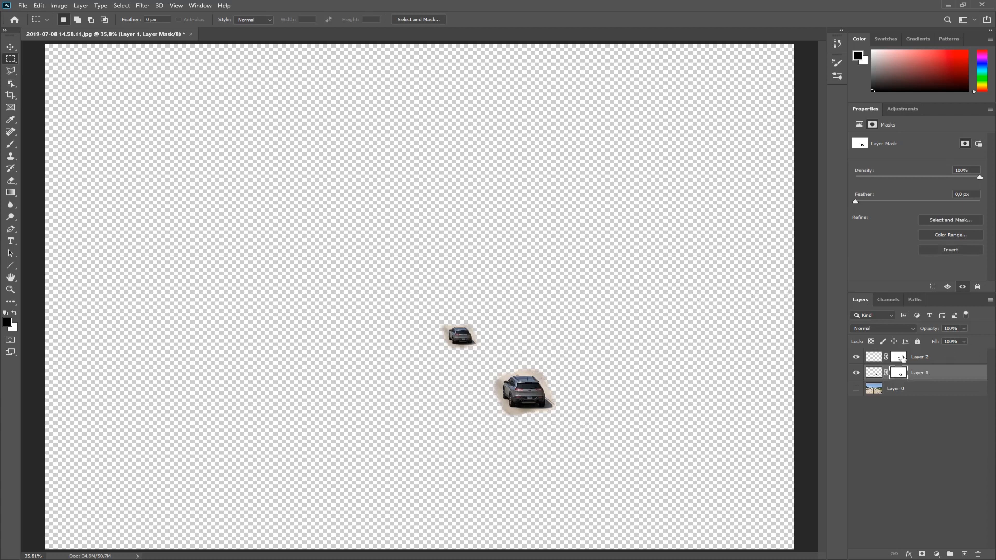
pyautogui.rightClick(900, 373)
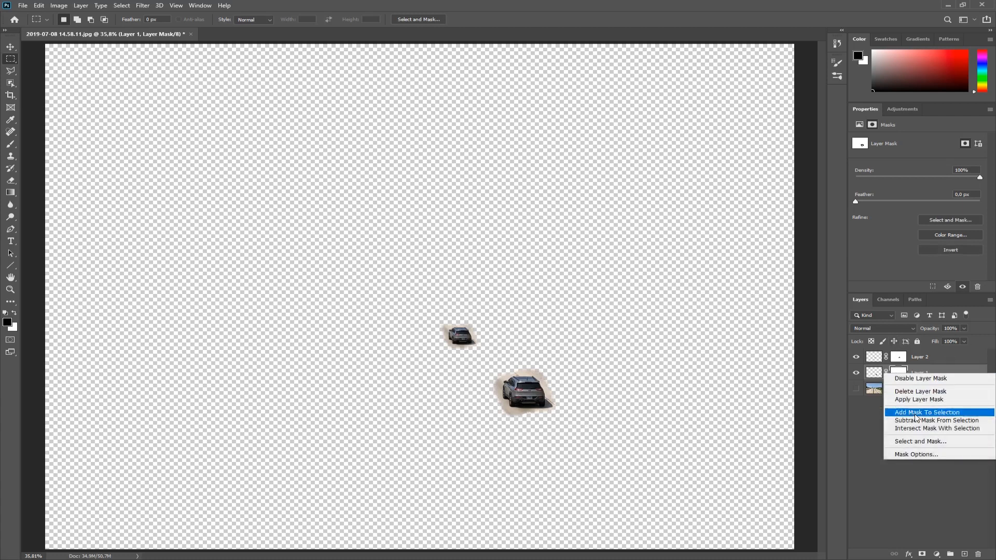
pyautogui.click(925, 412)
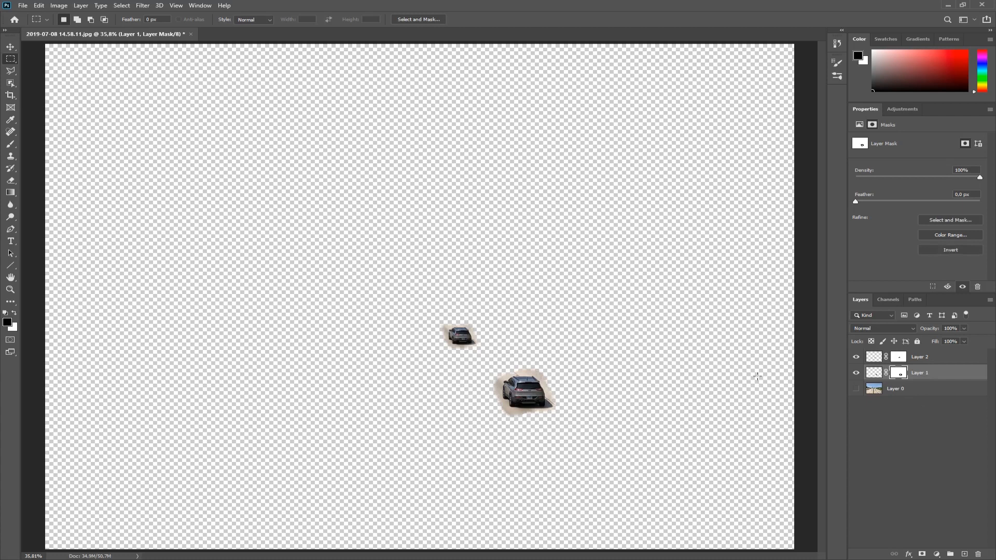
pyautogui.moveTo(251, 31)
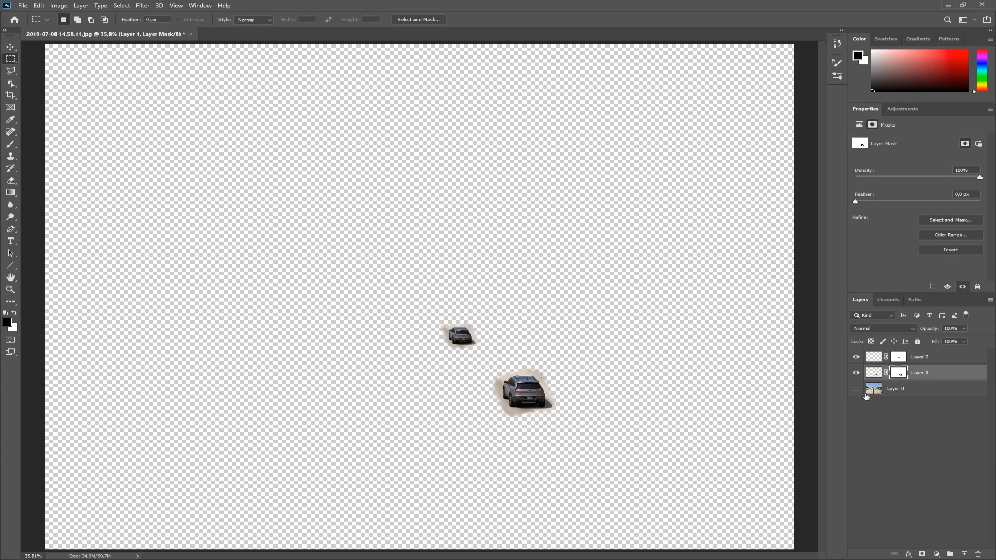
# Show Layer 0 again and open the Five Guys card photo as a second document
pyautogui.click(856, 388)
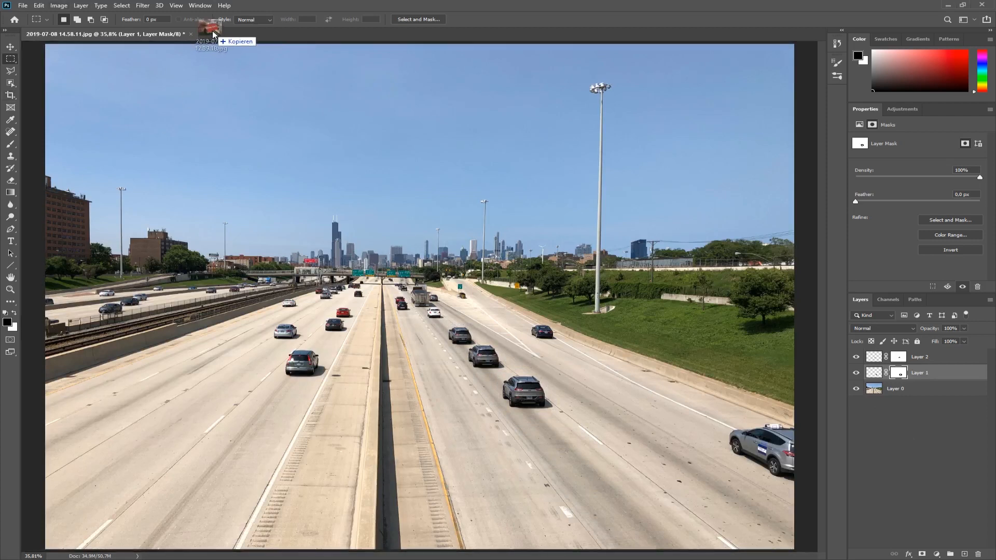
pyautogui.click(261, 34)
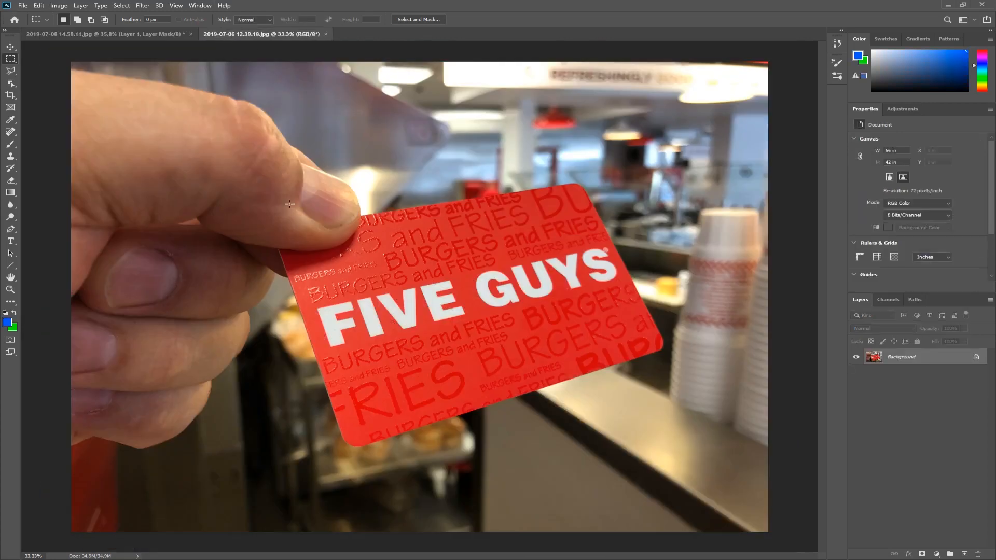
pyautogui.moveTo(493, 315)
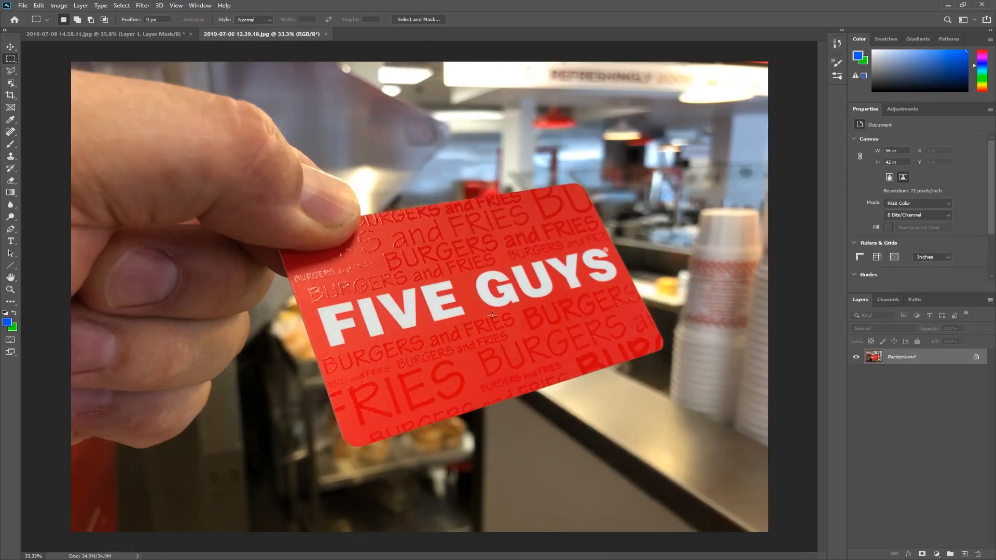
pyautogui.moveTo(581, 278)
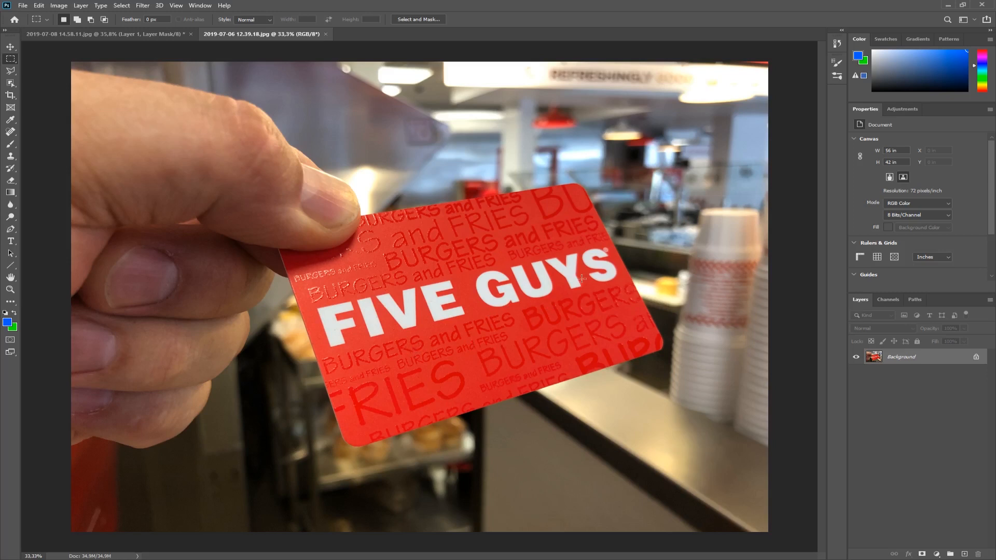
pyautogui.moveTo(427, 337)
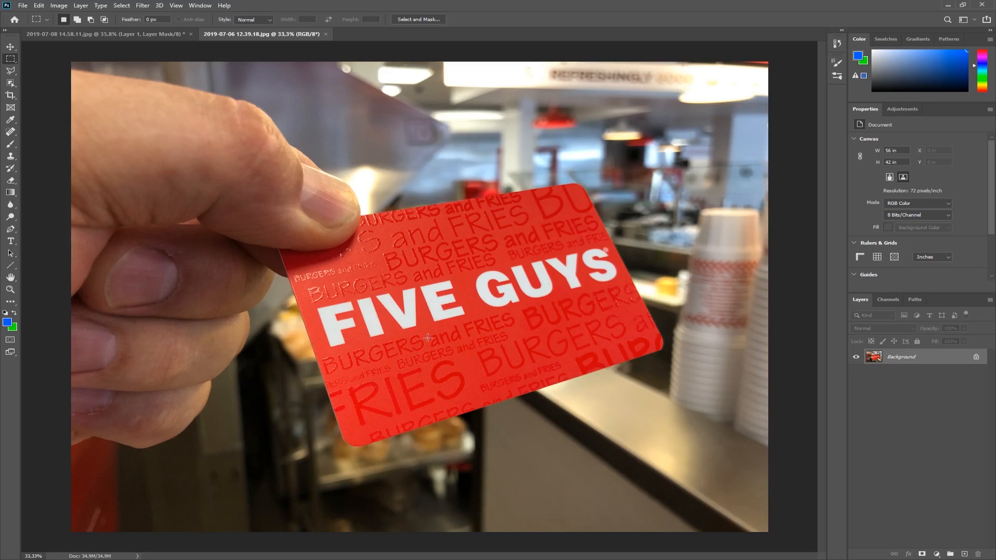
pyautogui.moveTo(321, 185)
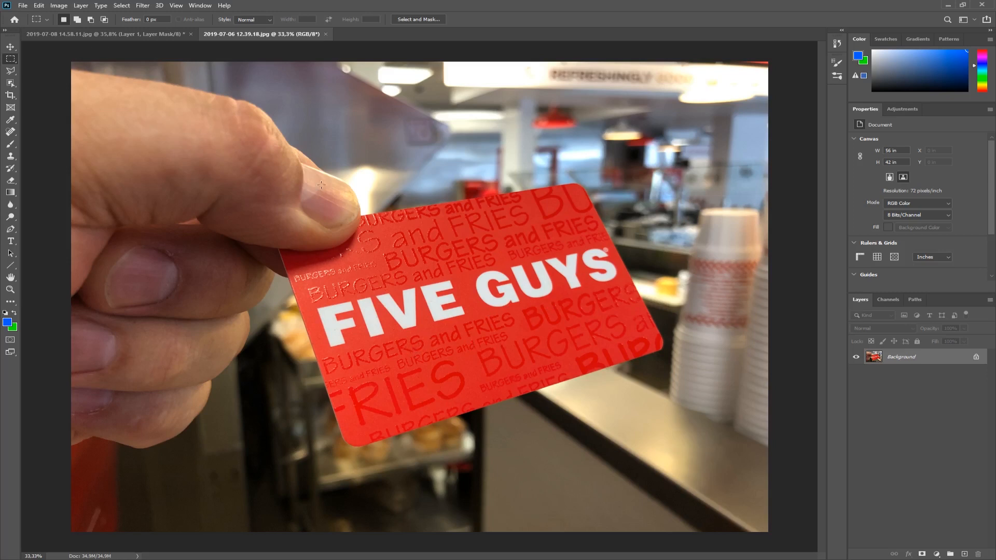
pyautogui.moveTo(546, 310)
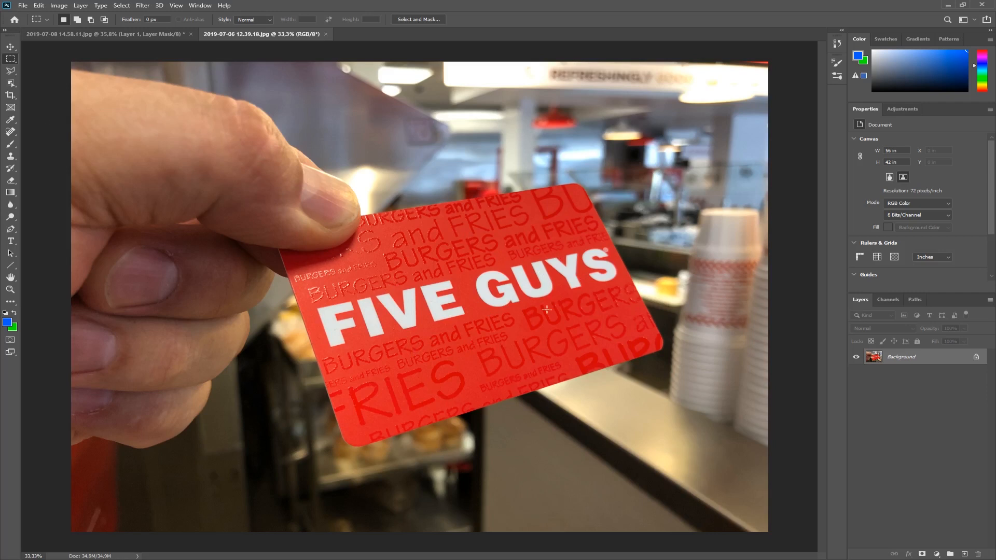
pyautogui.moveTo(696, 371)
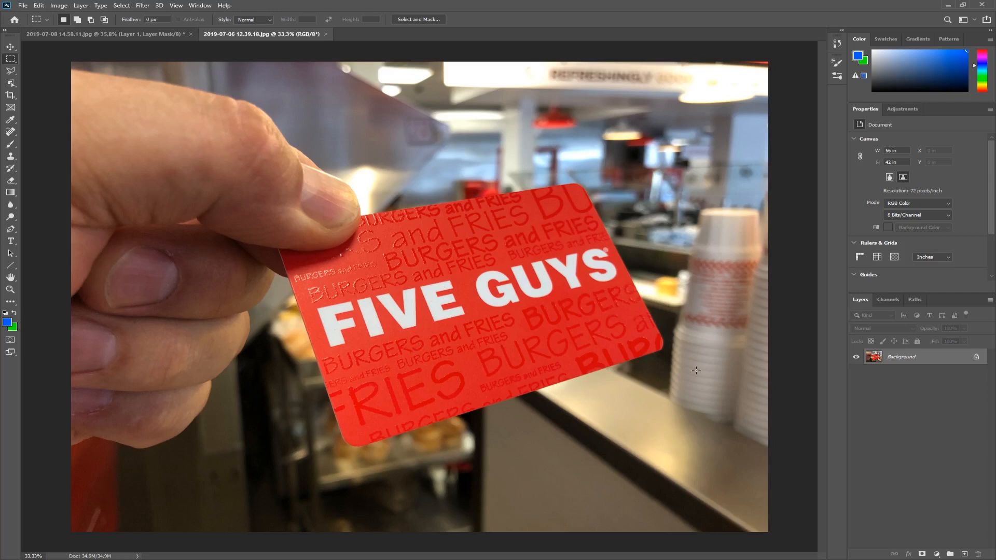
pyautogui.moveTo(660, 371)
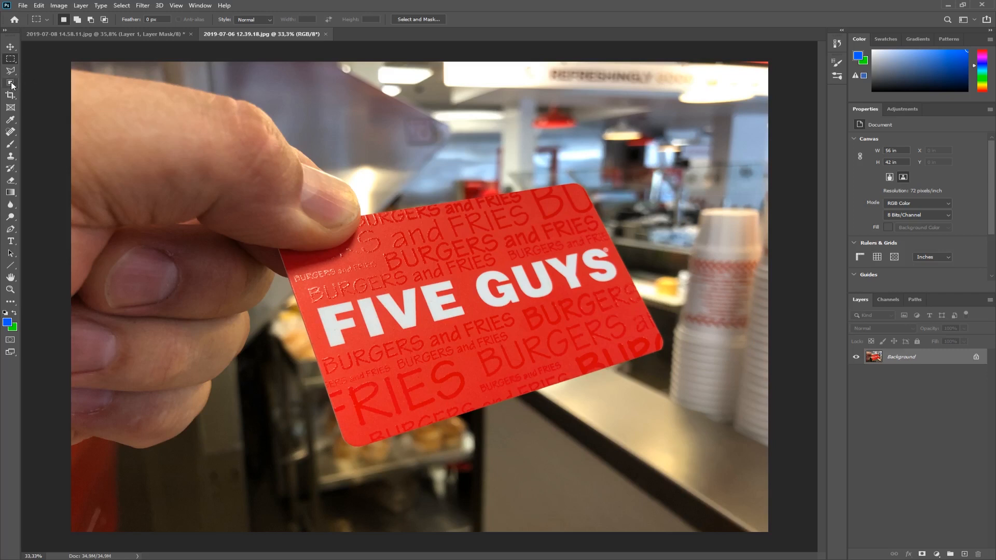
pyautogui.moveTo(11, 85)
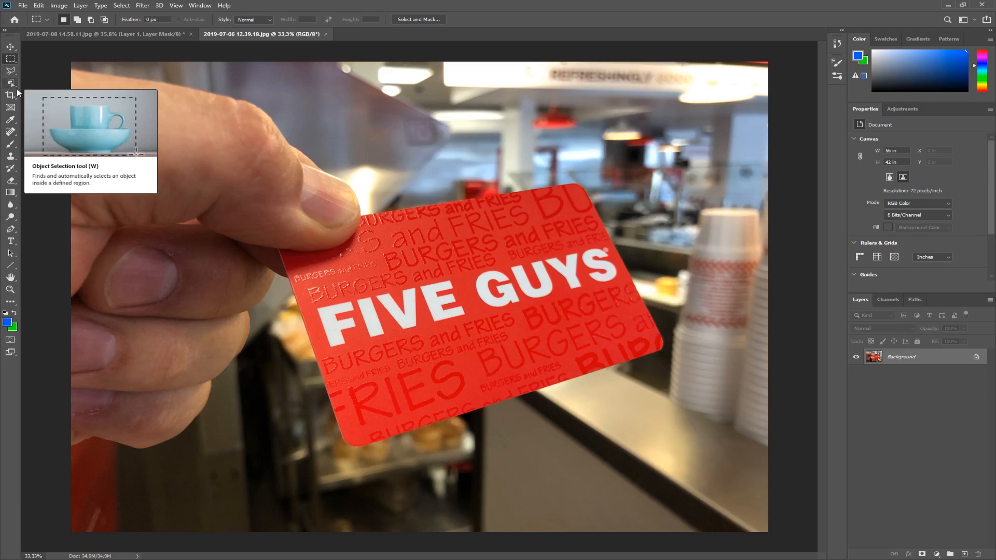
pyautogui.moveTo(146, 185)
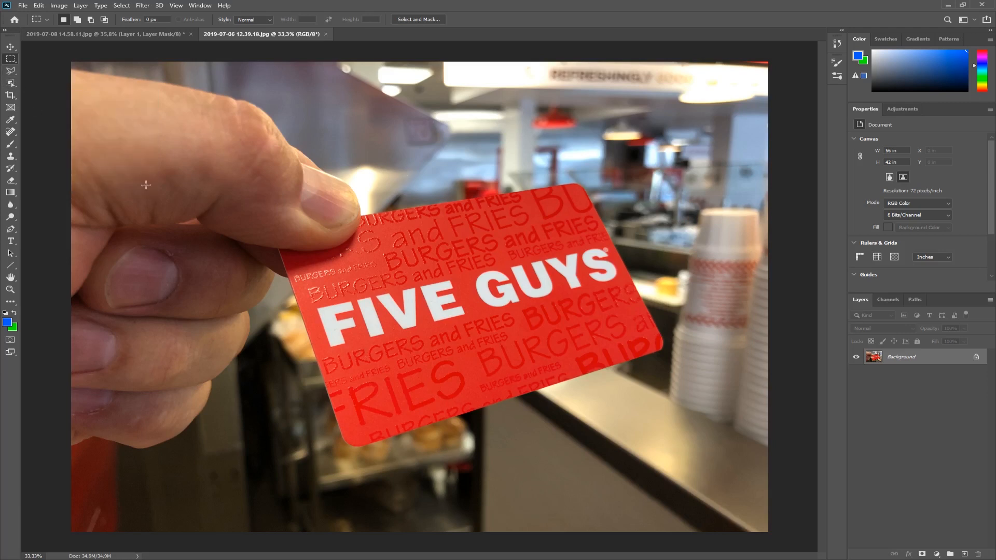
pyautogui.moveTo(27, 131)
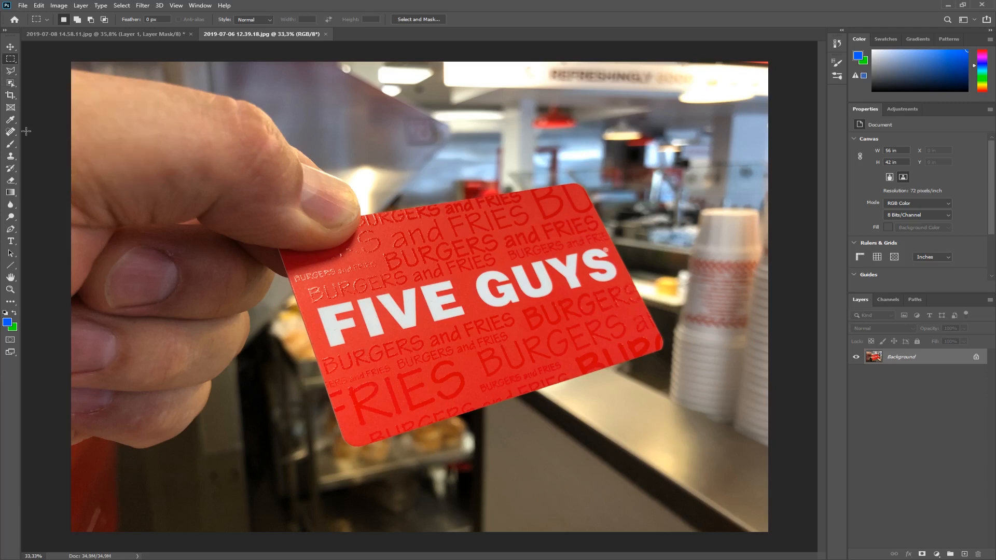
pyautogui.moveTo(82, 129)
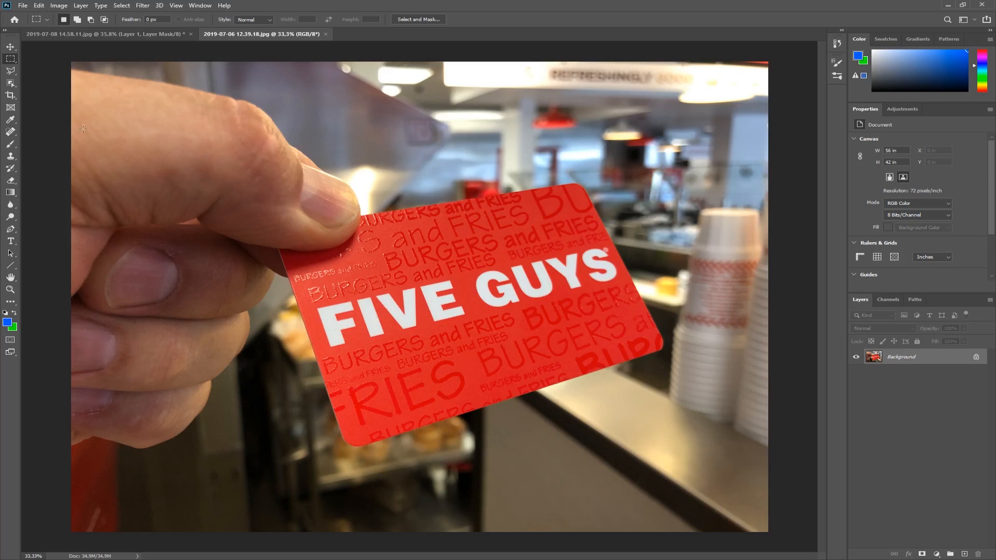
# Select the hand and red Five Guys card with the Object Selection tool
pyautogui.click(11, 83)
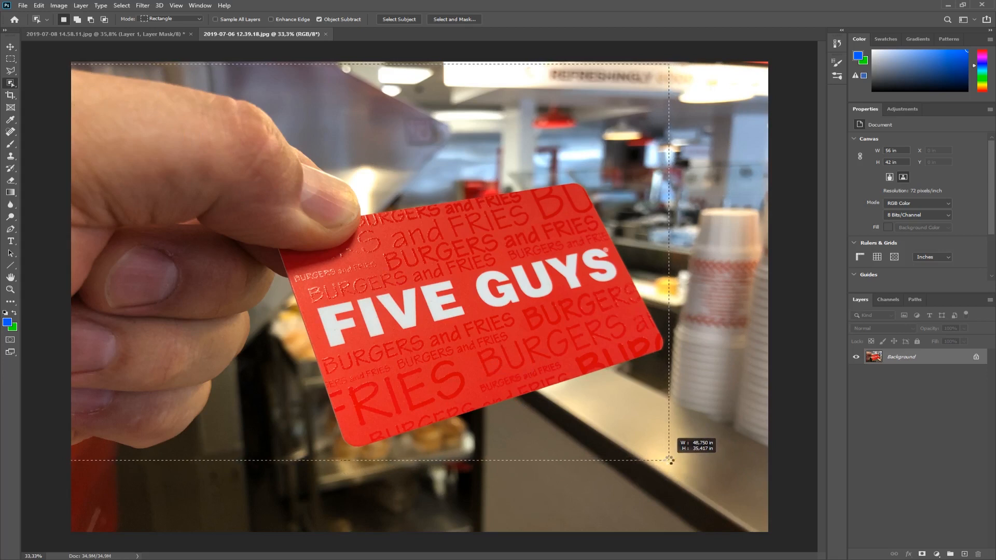
pyautogui.click(399, 19)
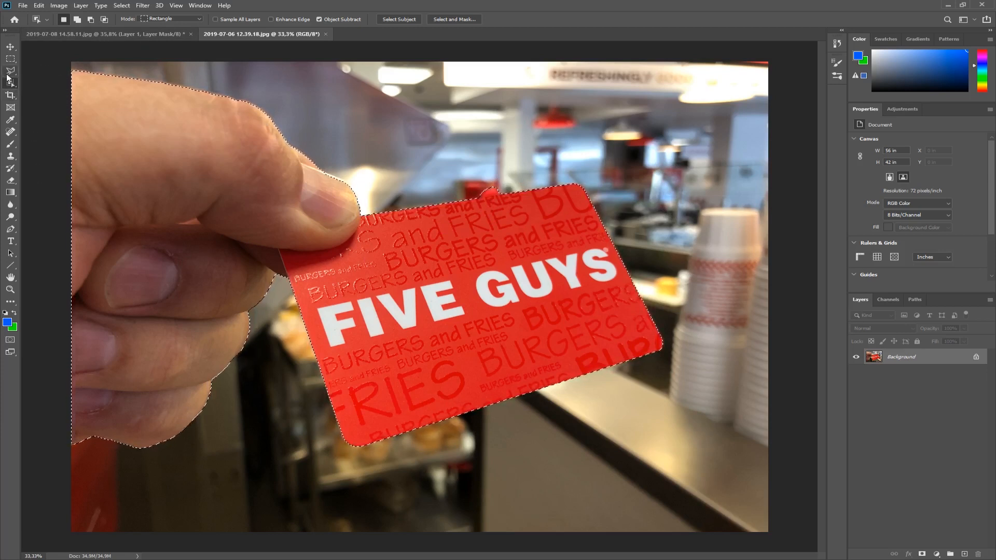
# Switch to the Lasso and unlock the card photo's Background as Layer 0, keeping the selection
pyautogui.click(10, 71)
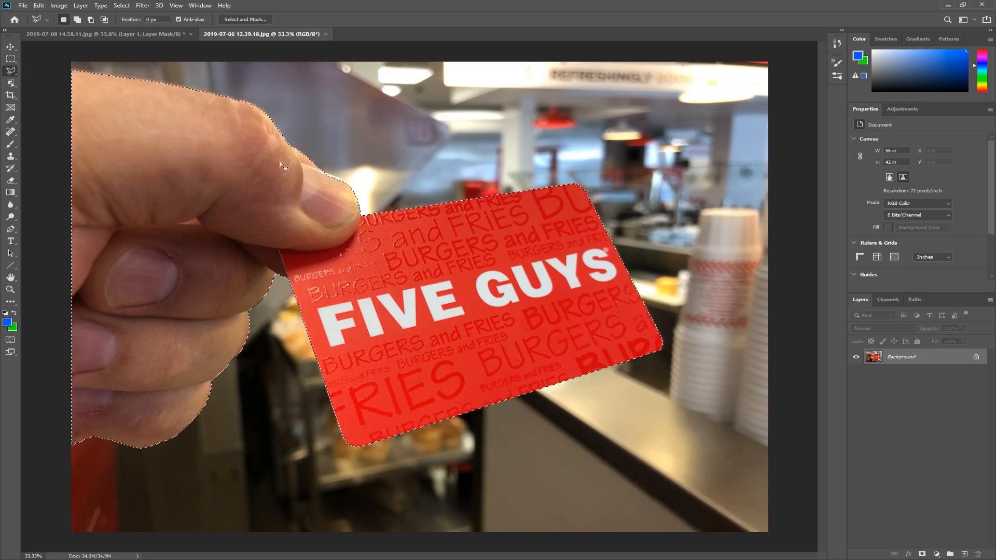
pyautogui.moveTo(484, 203)
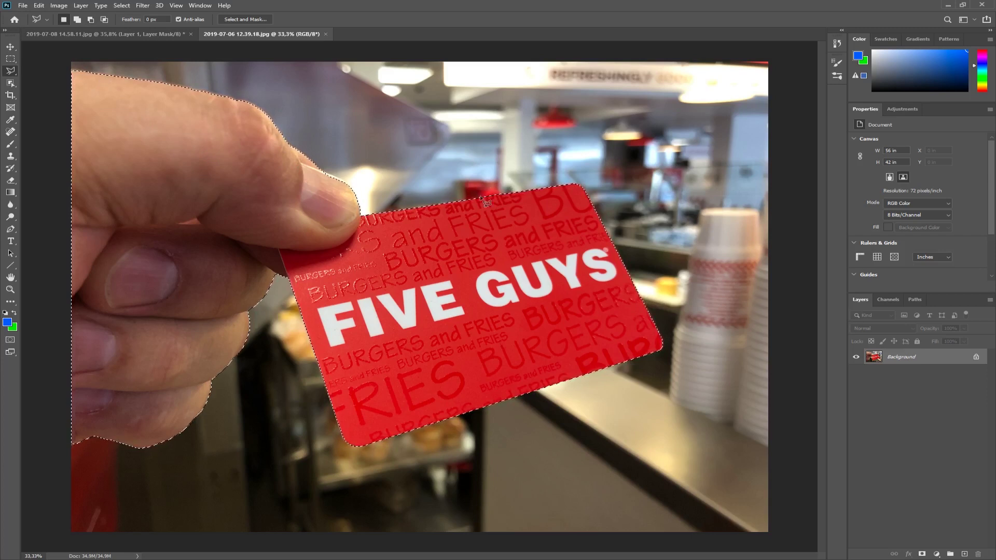
pyautogui.moveTo(210, 228)
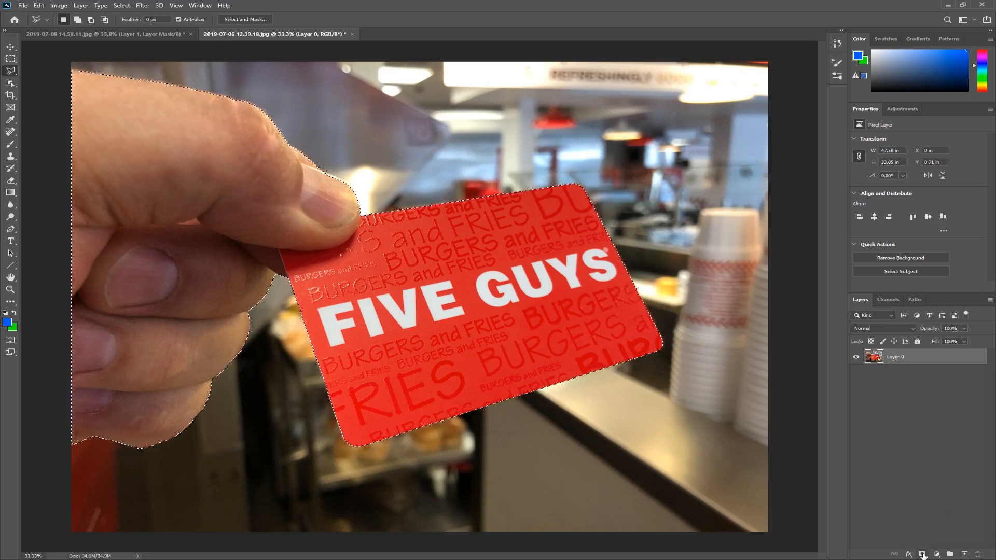
# Add a layer mask hiding everything except the hand and Five Guys card
pyautogui.click(923, 554)
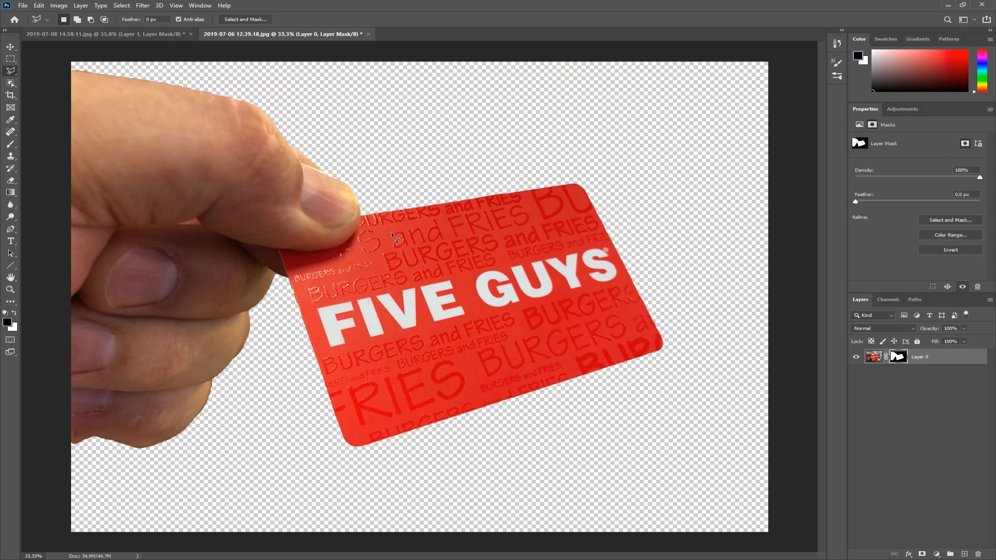
pyautogui.moveTo(919, 354)
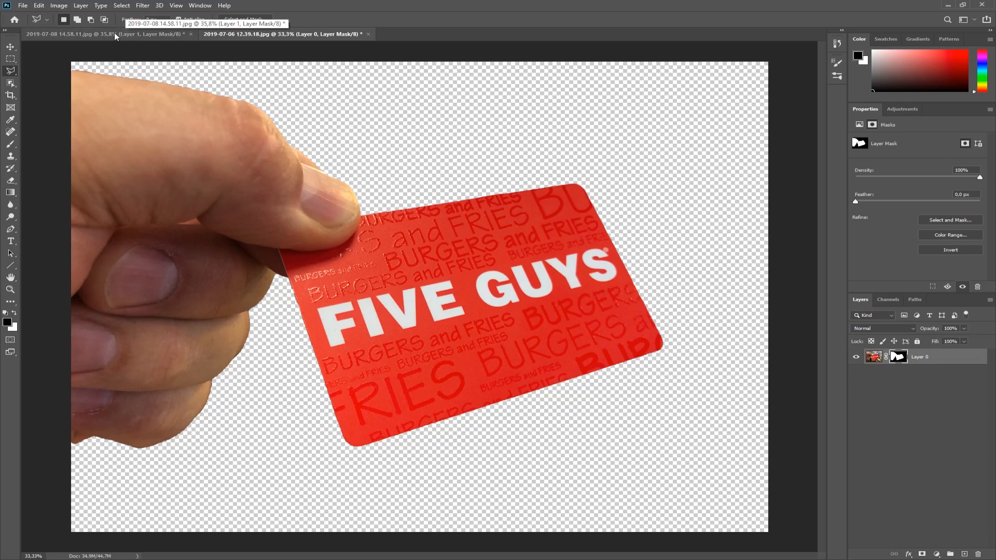
# In the highway document, mask Layer 0 to a polygon selection around the skyline
pyautogui.click(95, 33)
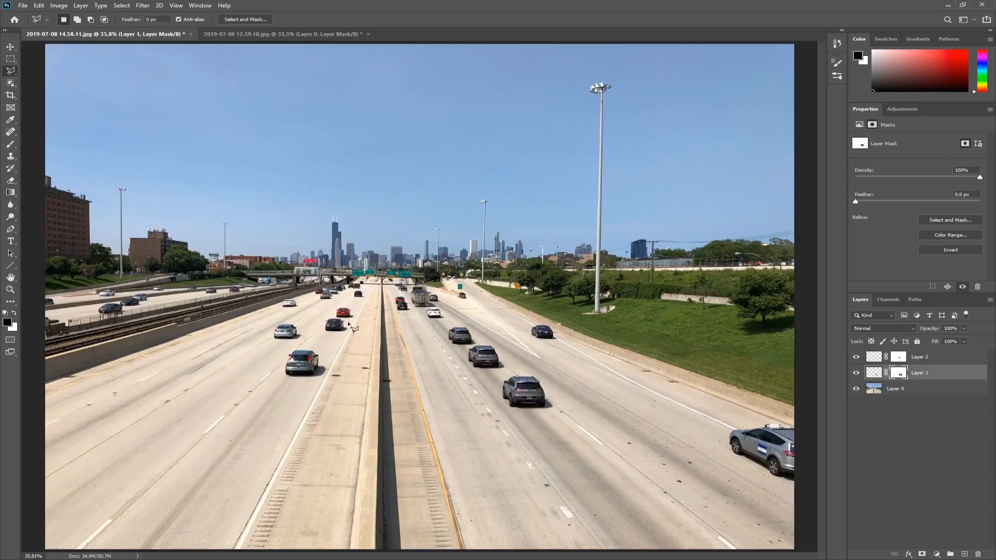
pyautogui.moveTo(597, 130)
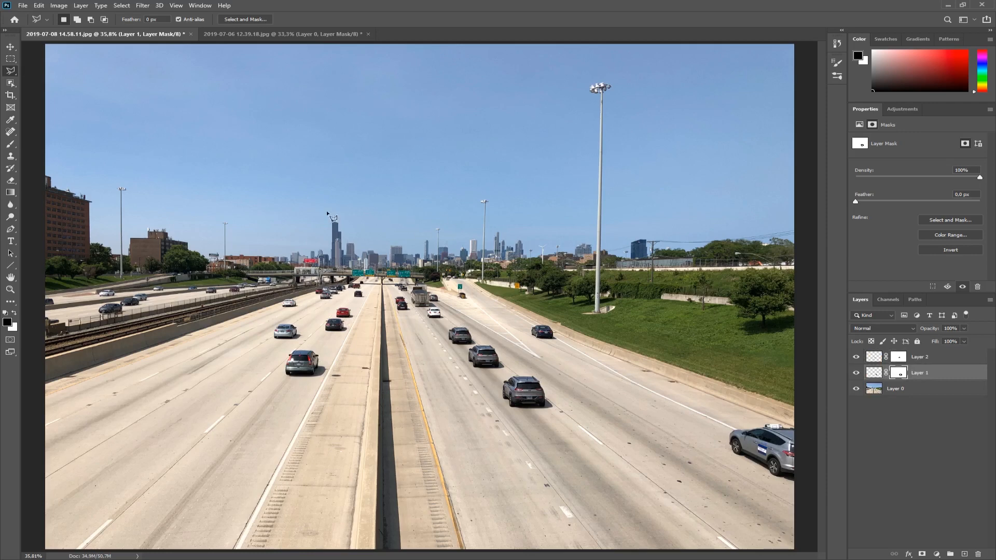
pyautogui.moveTo(329, 204)
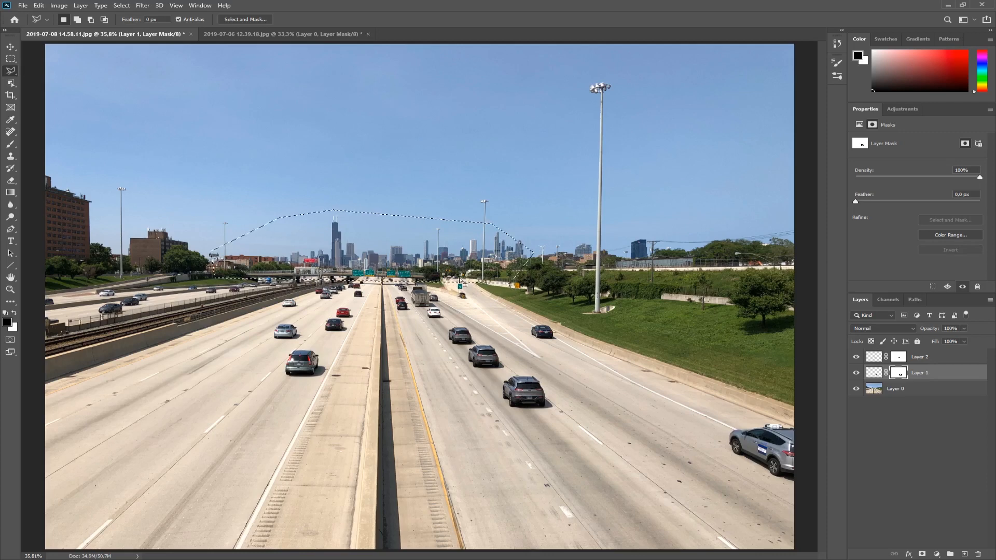
pyautogui.click(895, 388)
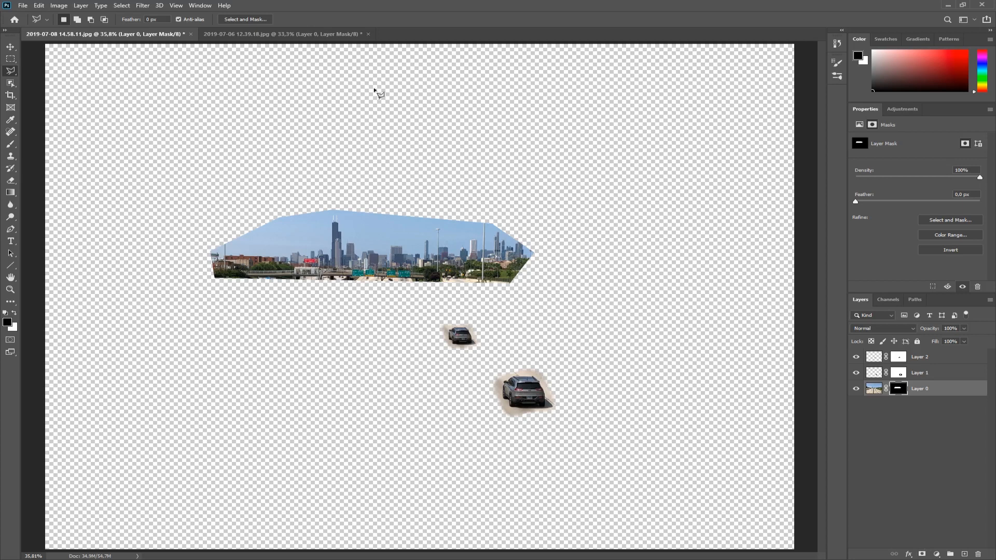
pyautogui.moveTo(672, 471)
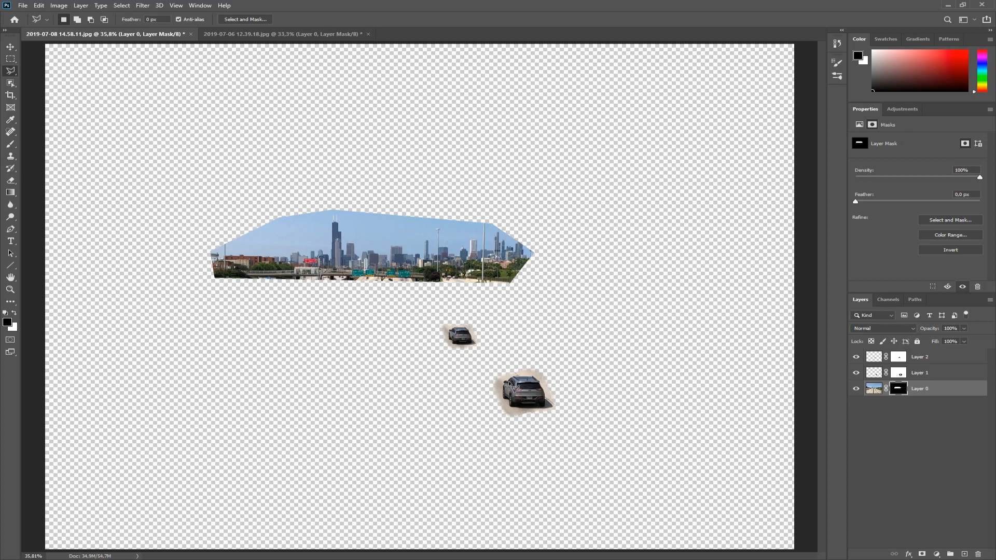
pyautogui.moveTo(500, 381)
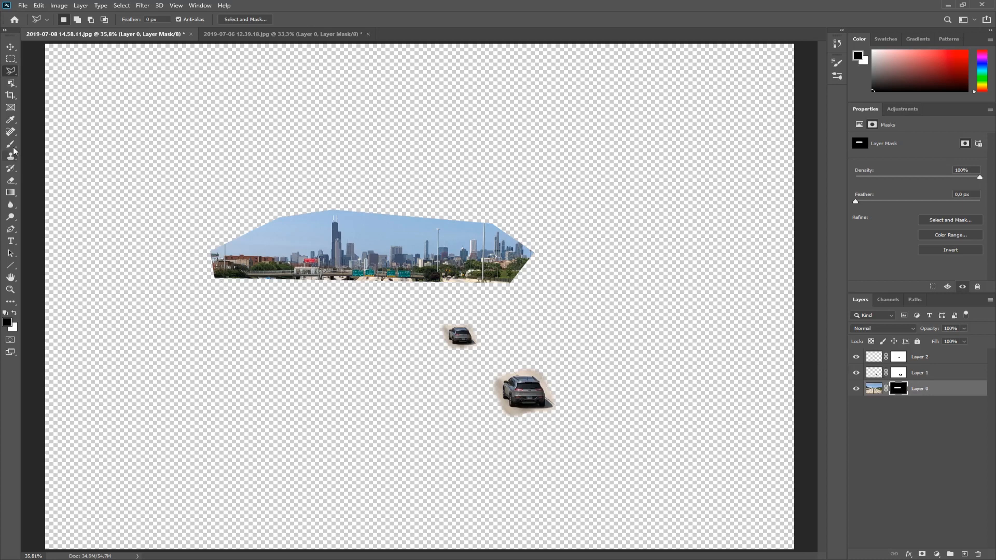
# Paint Layer 0's mask with a soft brush: black along the tower edge, white at the left road end
pyautogui.click(10, 143)
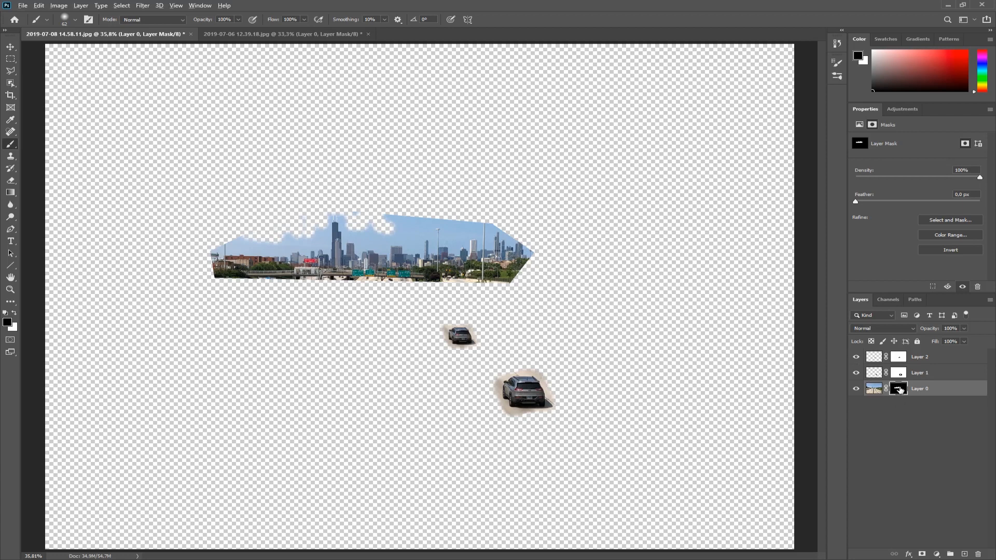
pyautogui.click(897, 388)
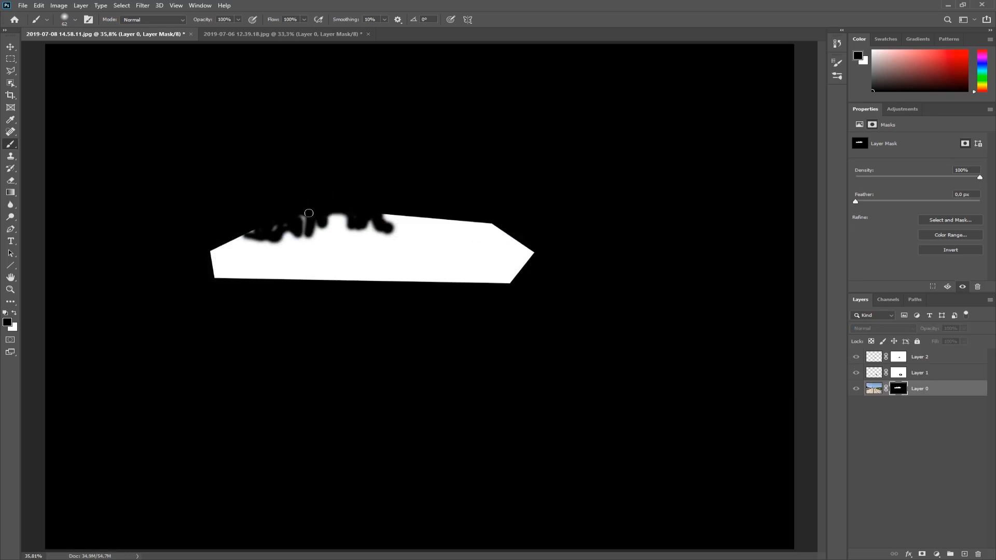
pyautogui.moveTo(308, 213); pyautogui.dragTo(254, 235)
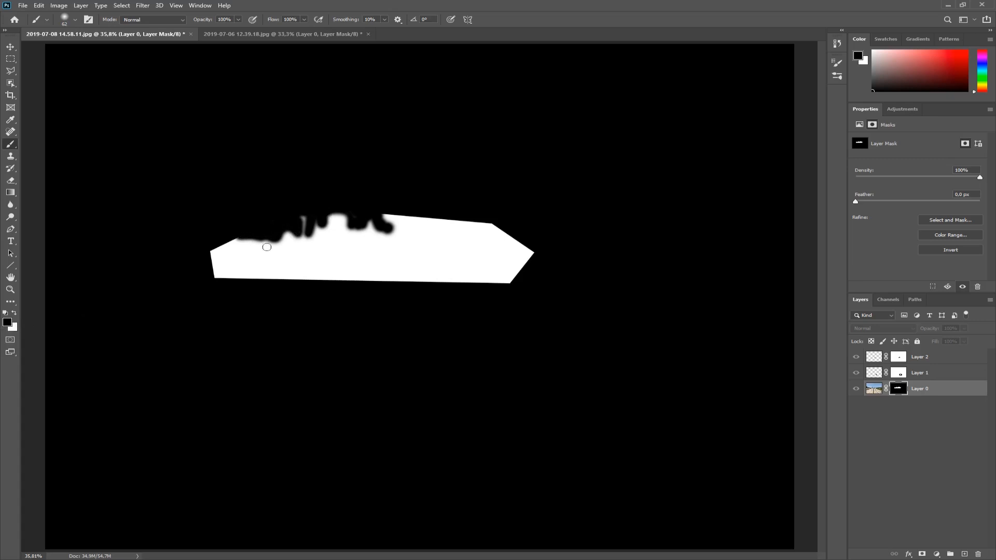
pyautogui.moveTo(95, 313)
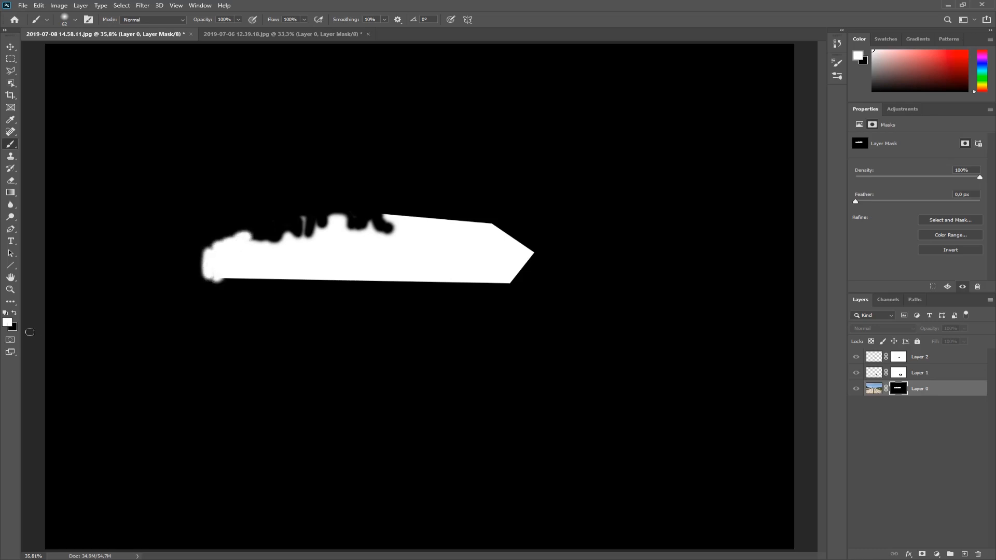
pyautogui.click(222, 280)
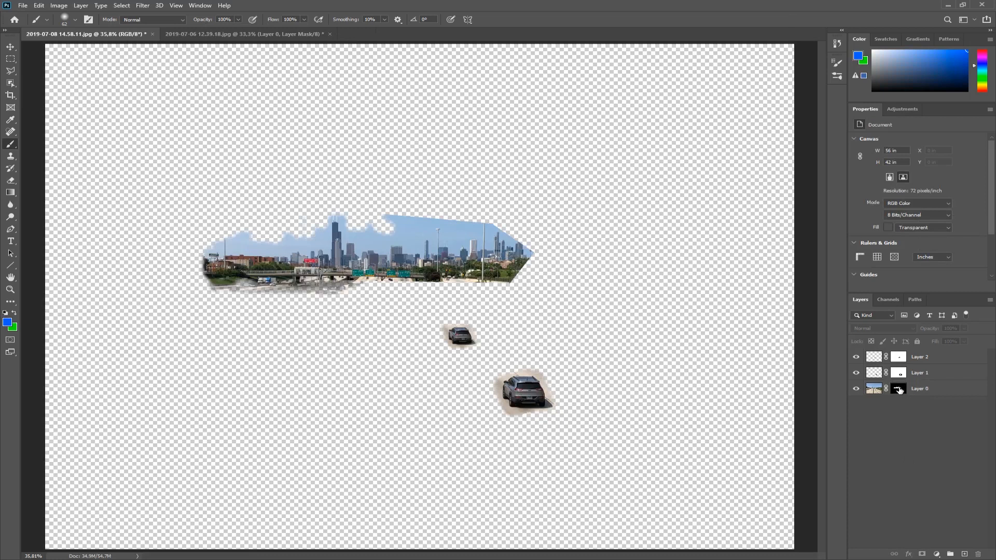
# Delete Layer 0's skyline mask and bring the Five Guys card document to the front
pyautogui.rightClick(897, 388)
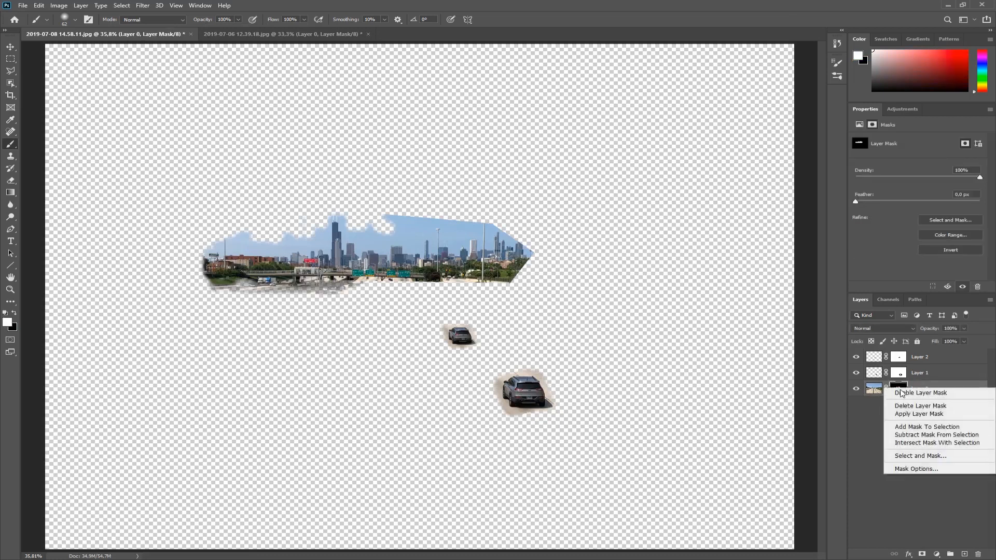
pyautogui.click(920, 405)
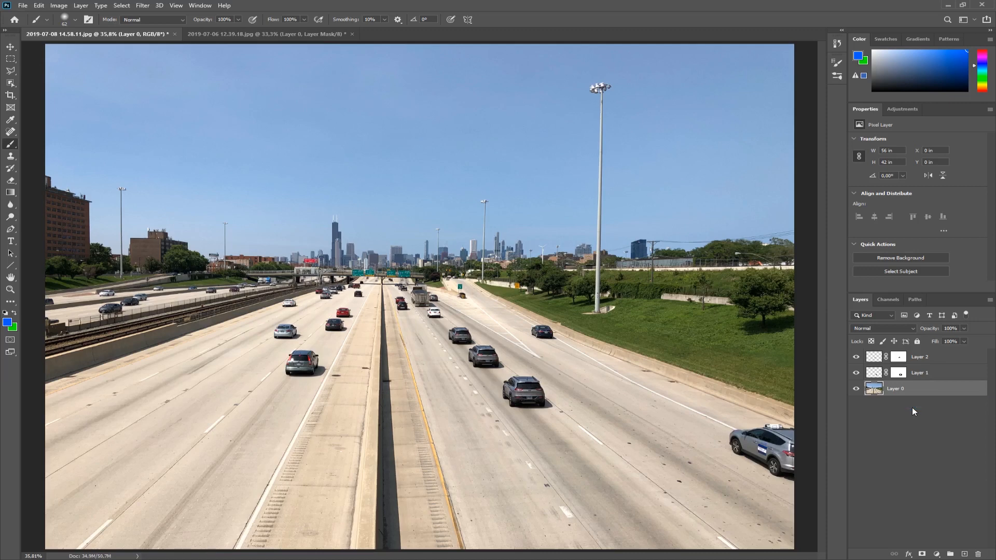
pyautogui.moveTo(269, 33)
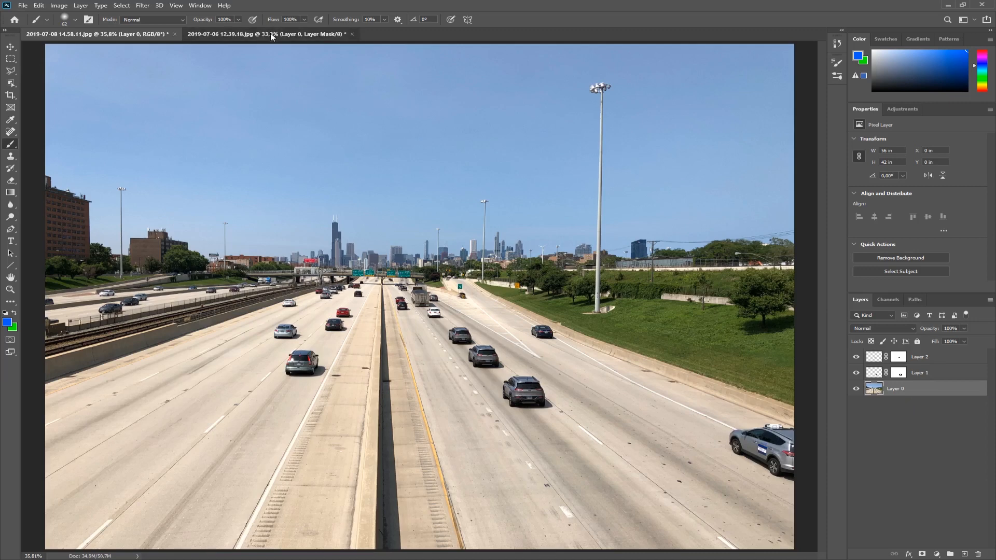
pyautogui.click(264, 34)
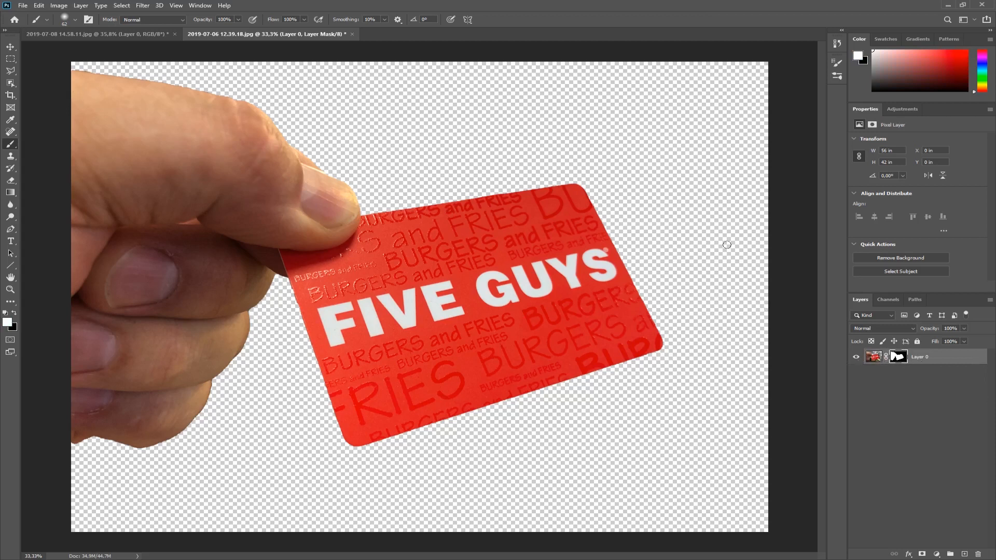
pyautogui.moveTo(250, 100)
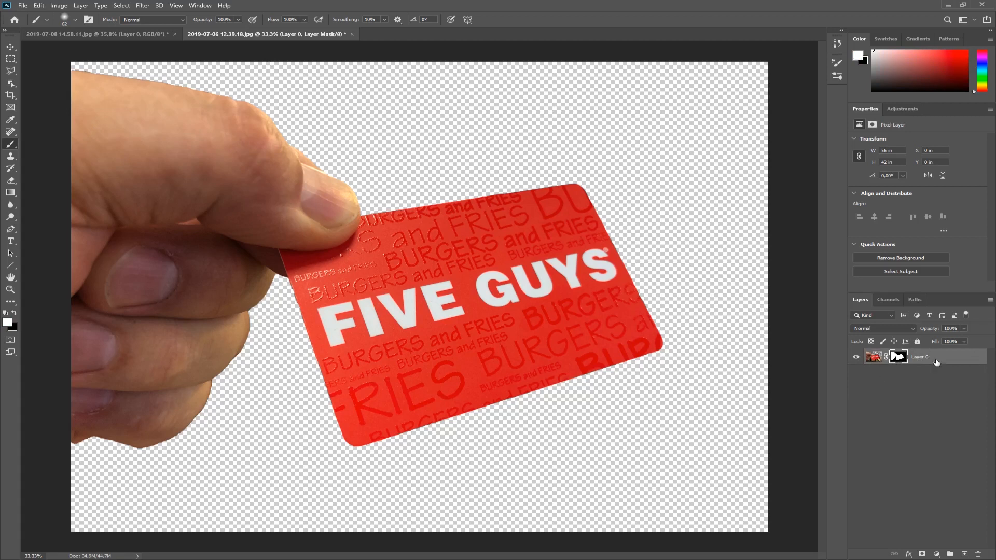
pyautogui.moveTo(577, 342)
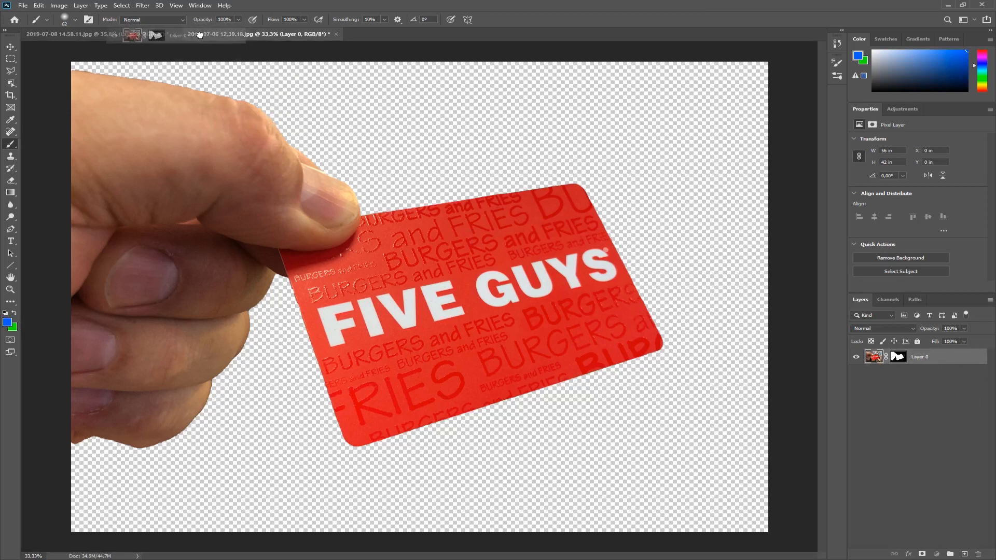
# Place the card layer as Layer 3, scaled into the lower left, then select its mask and image
pyautogui.click(70, 34)
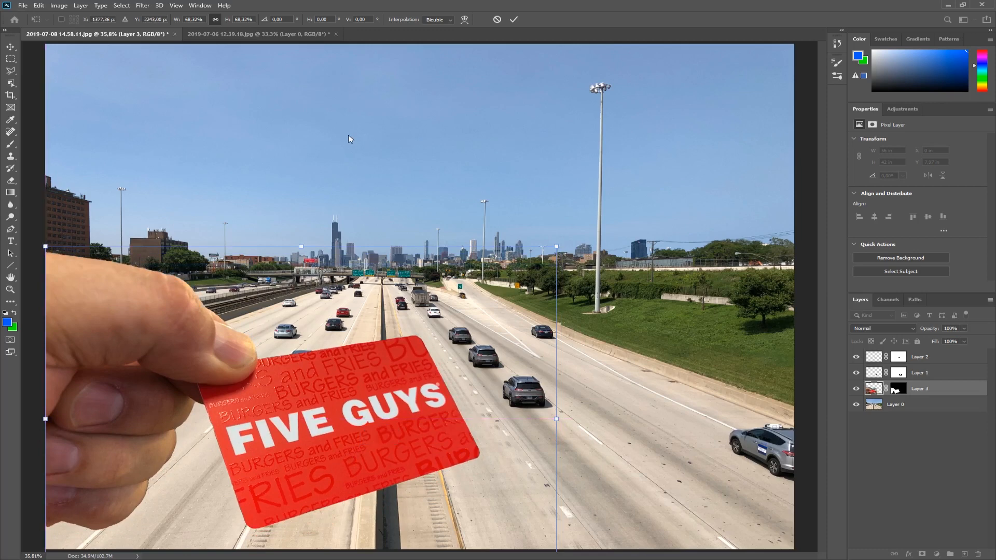
pyautogui.click(513, 19)
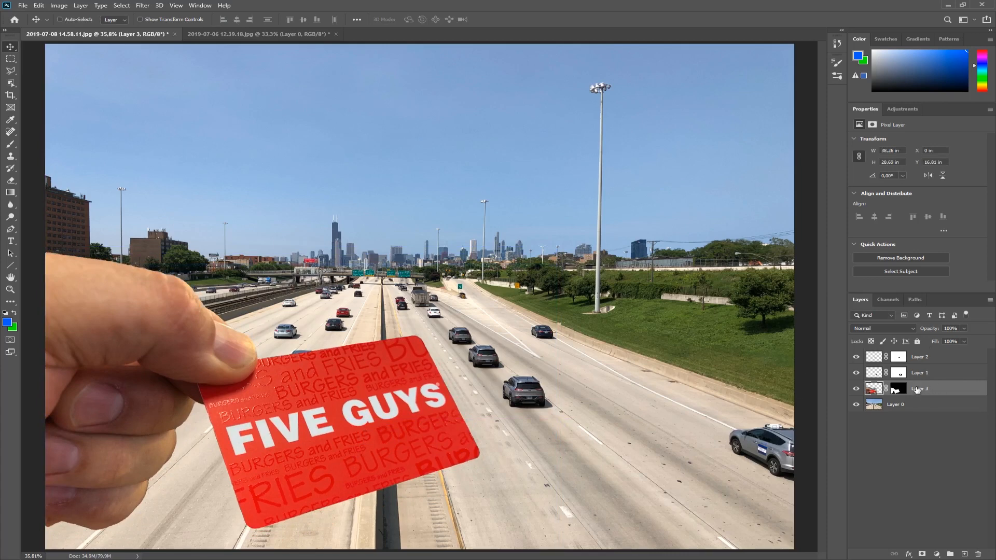
pyautogui.click(918, 388)
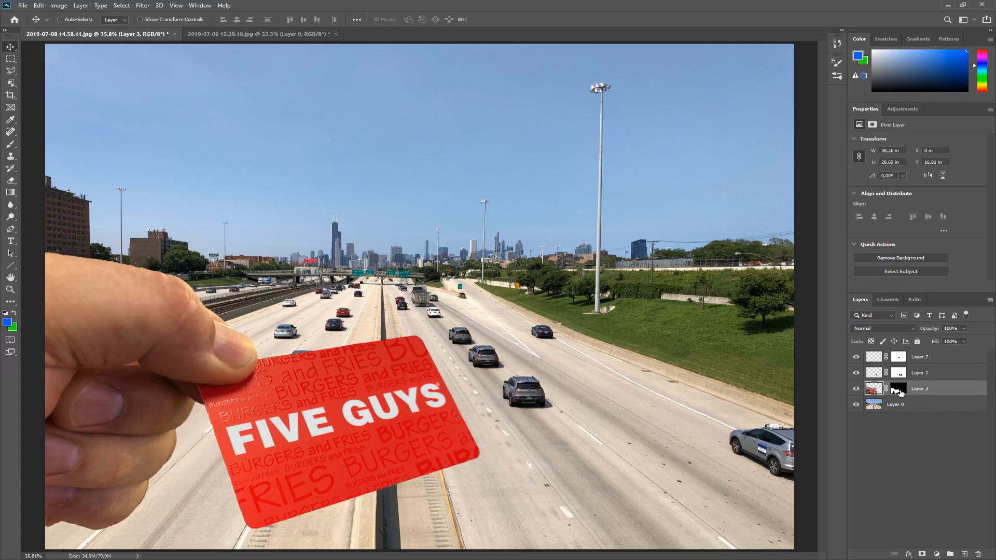
pyautogui.moveTo(899, 391)
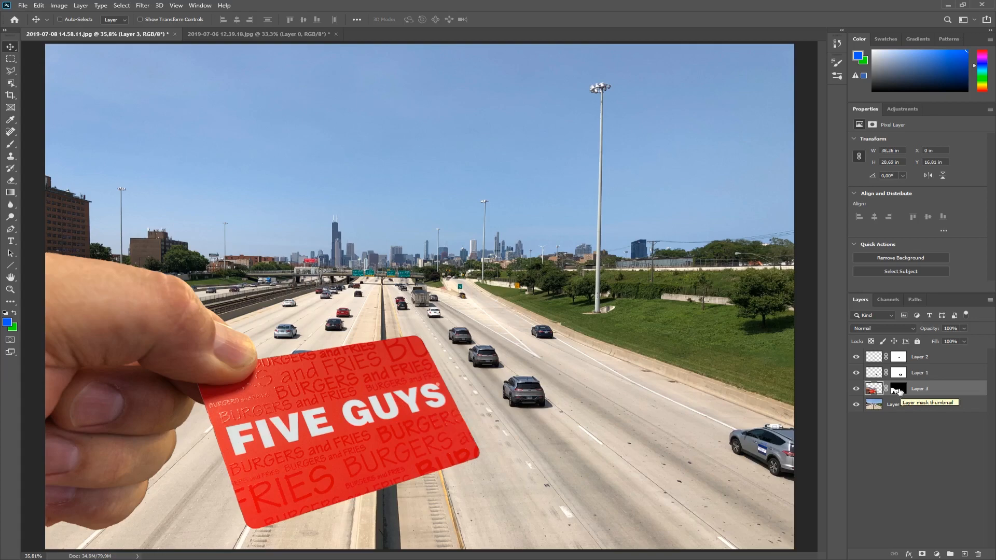
pyautogui.click(898, 388)
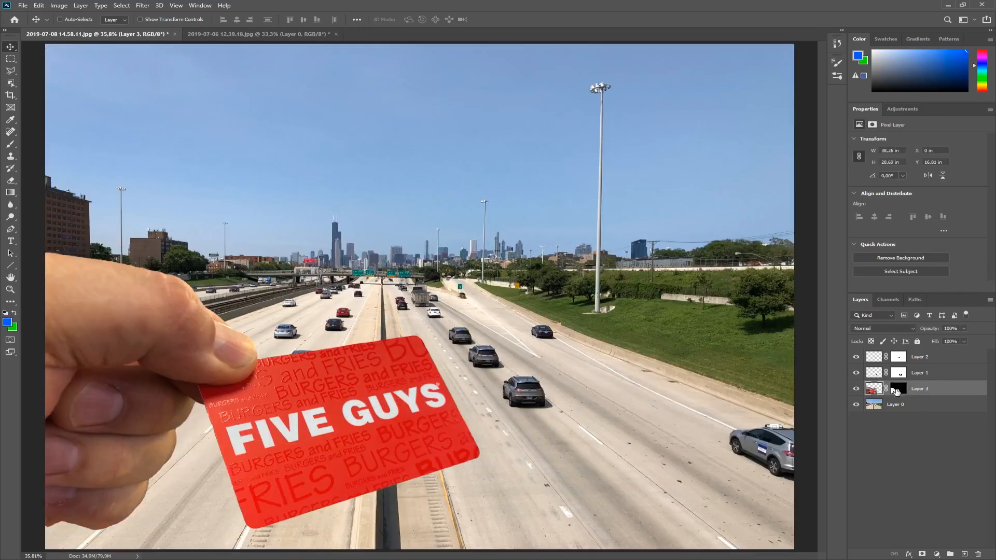
pyautogui.click(899, 389)
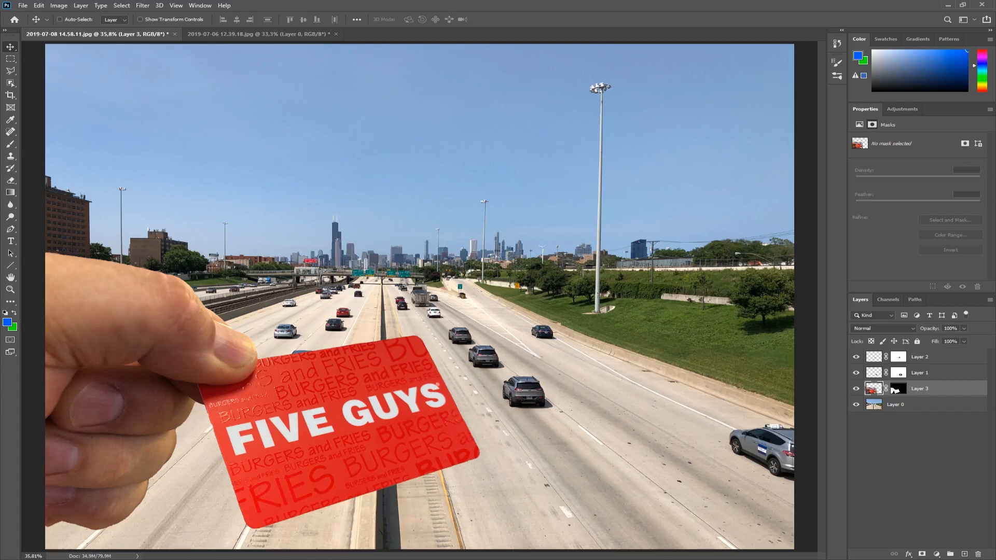
pyautogui.rightClick(899, 388)
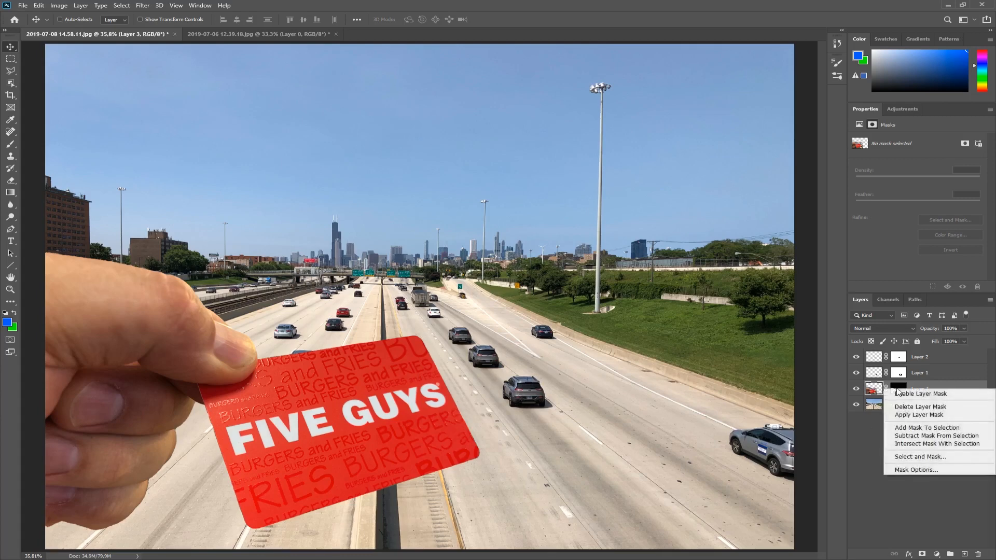
pyautogui.click(927, 427)
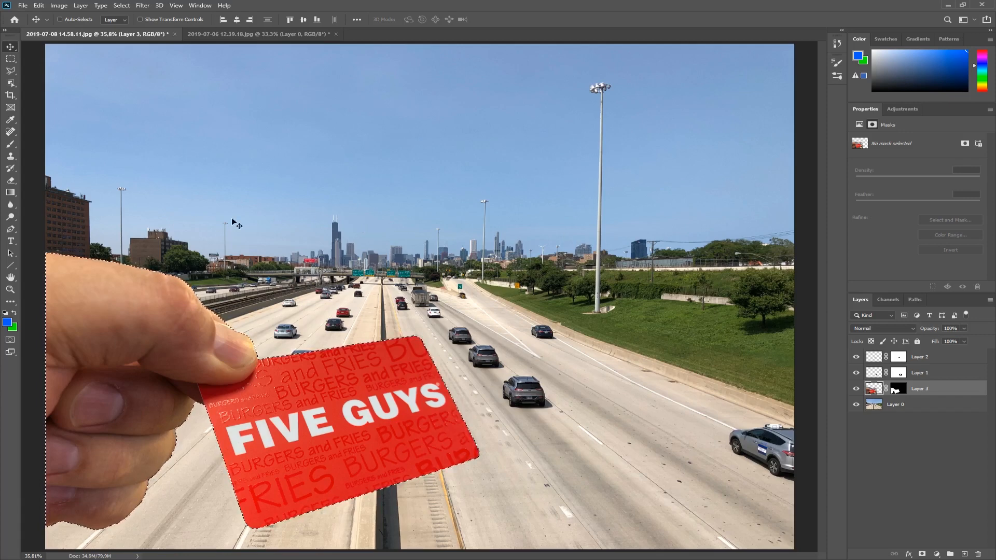
pyautogui.moveTo(471, 144)
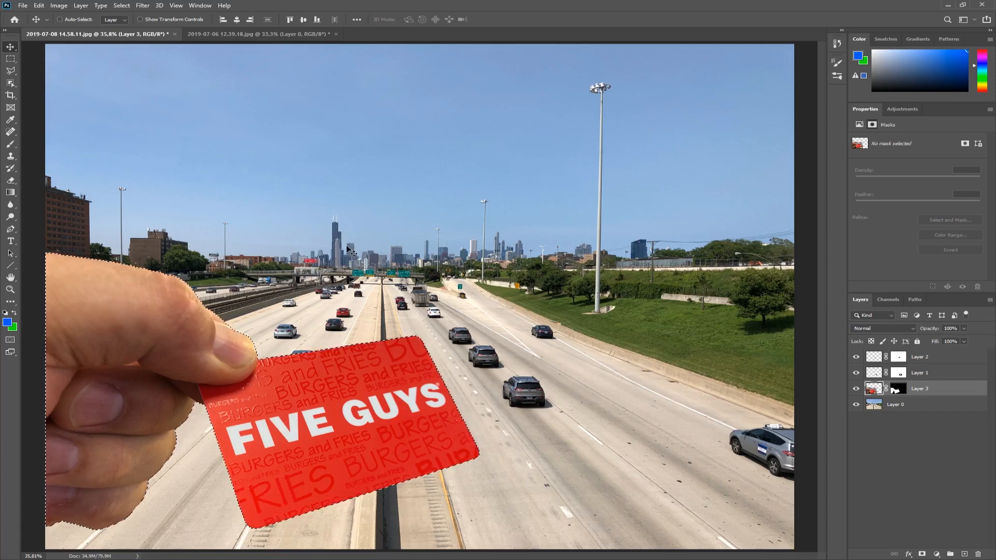
pyautogui.moveTo(392, 261)
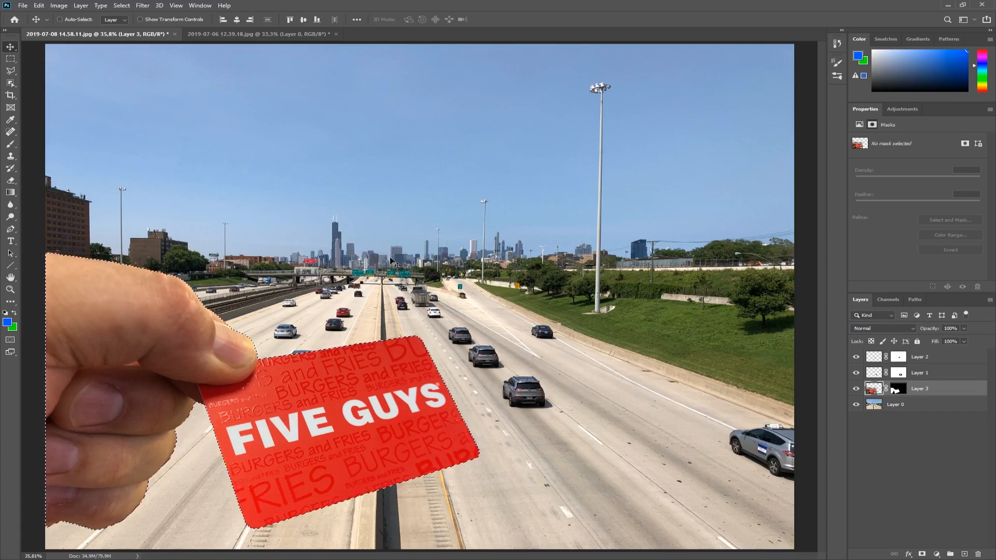
pyautogui.moveTo(555, 258)
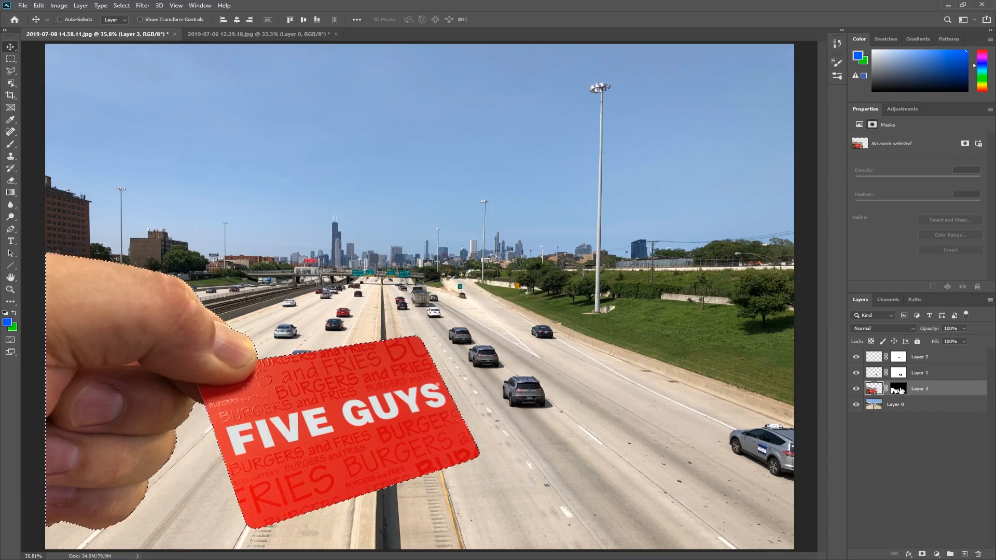
pyautogui.moveTo(899, 388)
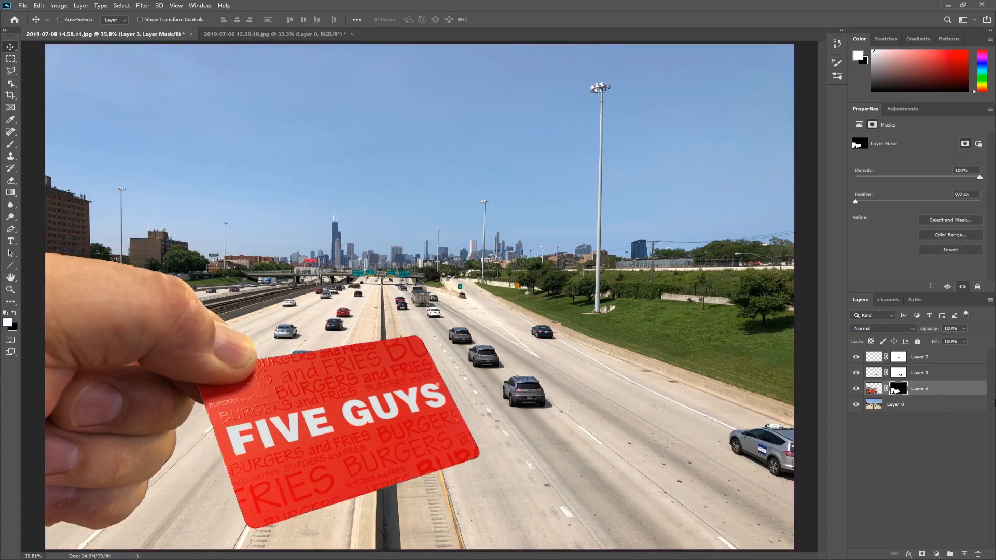
# Load Layer 3's mask as a selection using Add Mask To Selection
pyautogui.rightClick(899, 388)
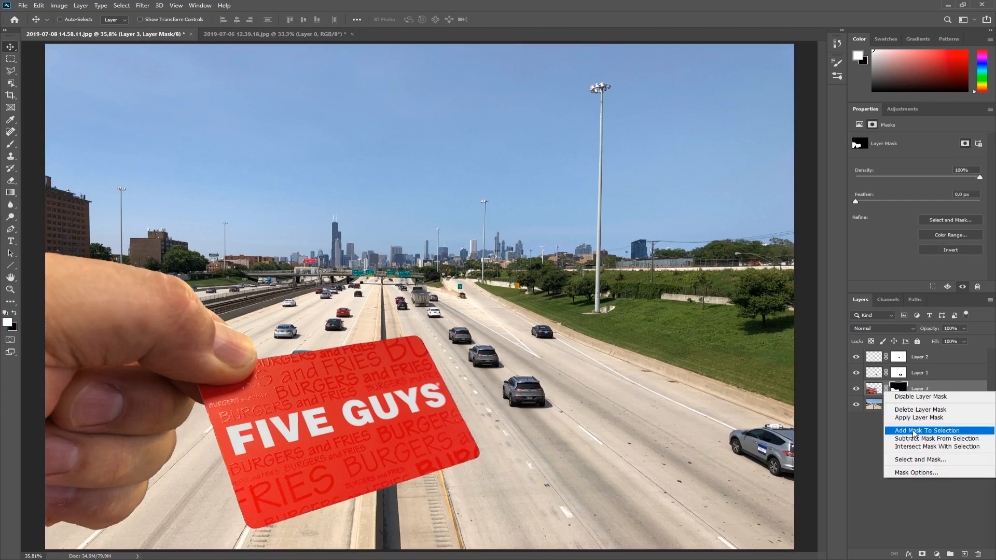
pyautogui.click(927, 430)
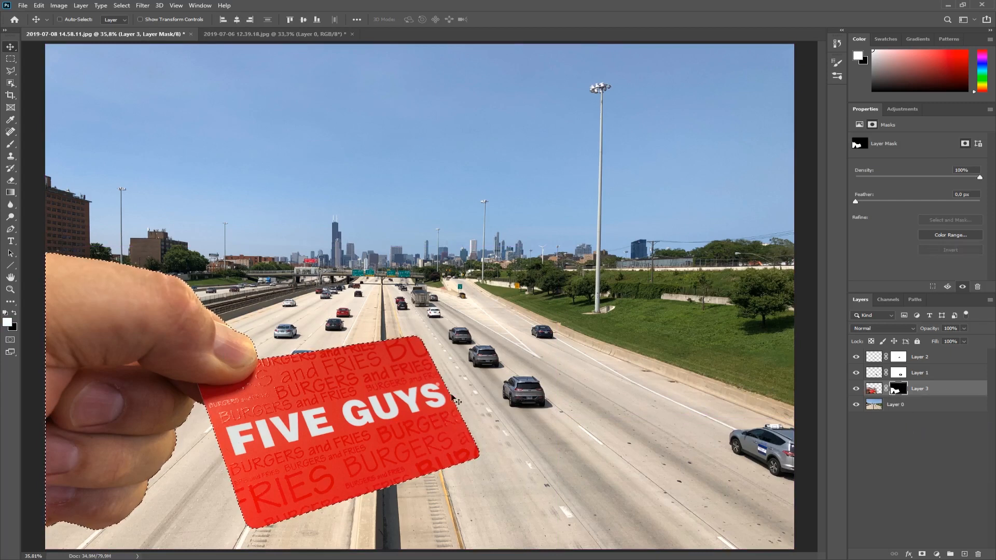